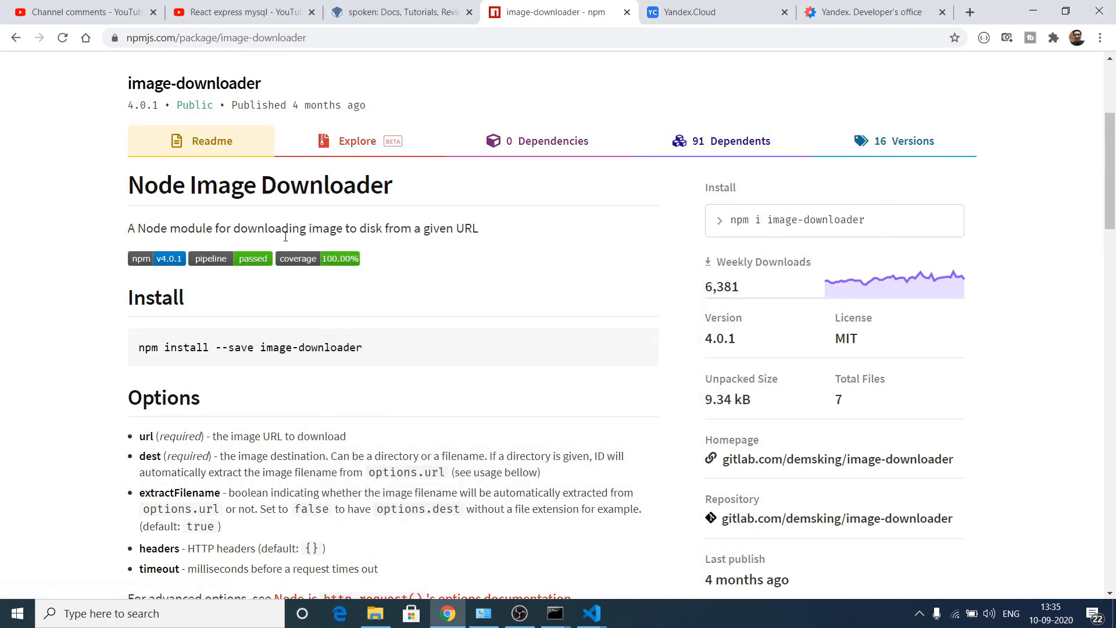
Copy the package description text from the npm page.
{"action": "right_click", "coordinate": [302, 228]}
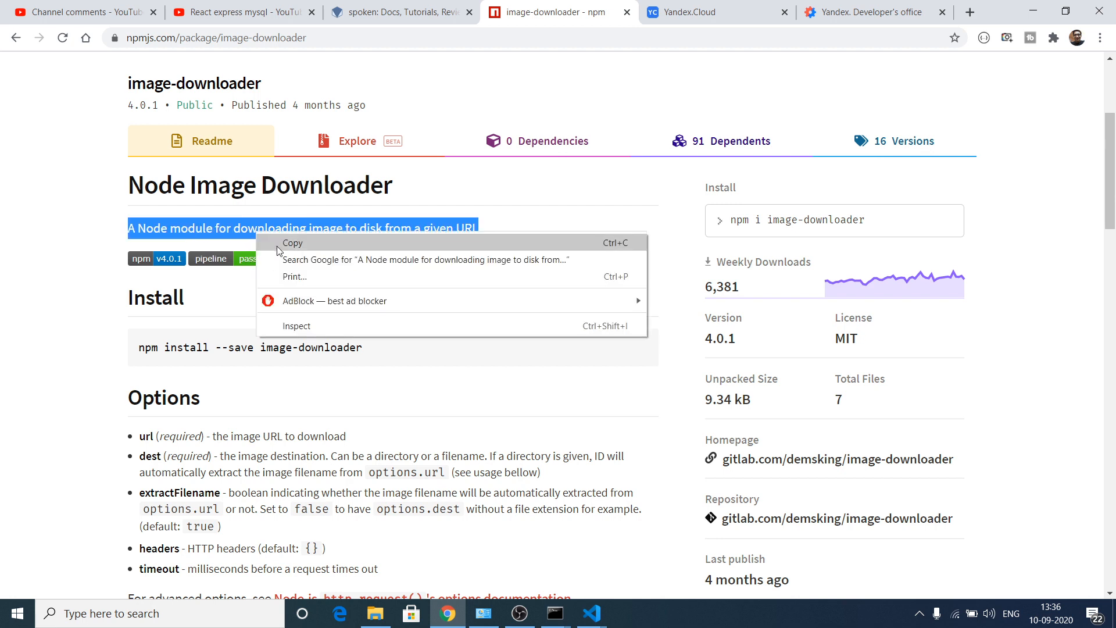
{"action": "left_click", "coordinate": [292, 242]}
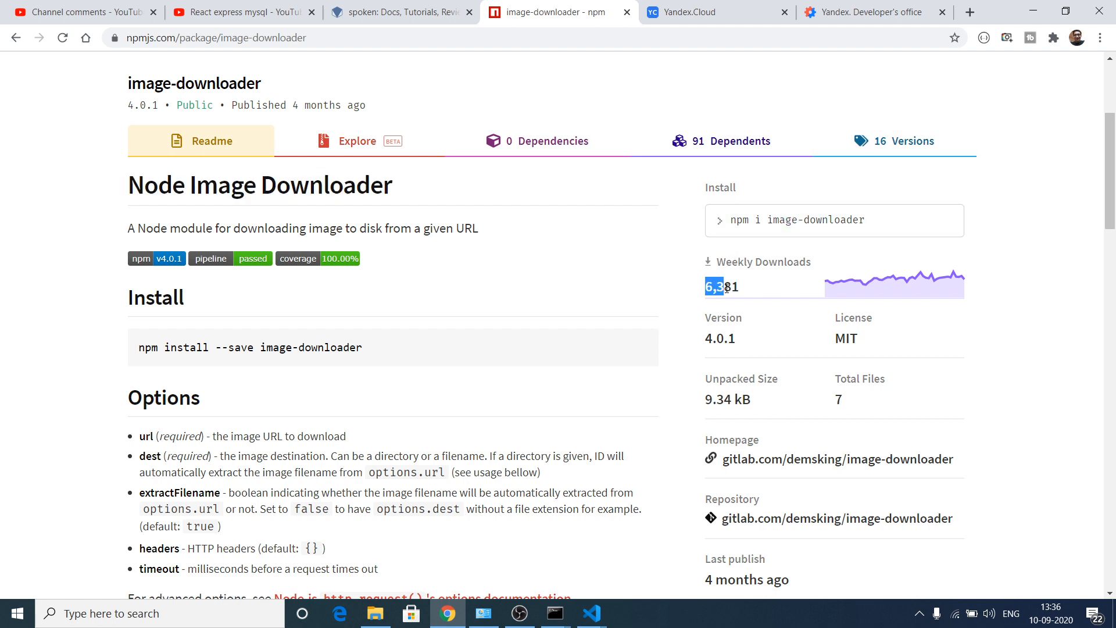
{"action": "scroll", "scroll_direction": "down", "scroll_amount": 3}
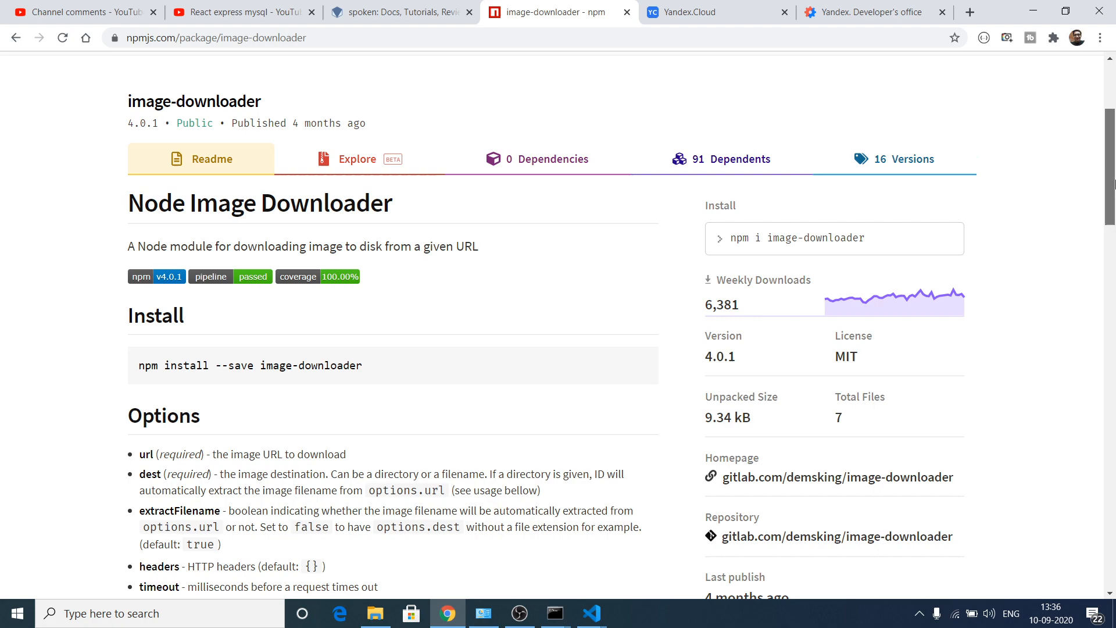
{"action": "scroll", "scroll_direction": "up", "scroll_amount": 3}
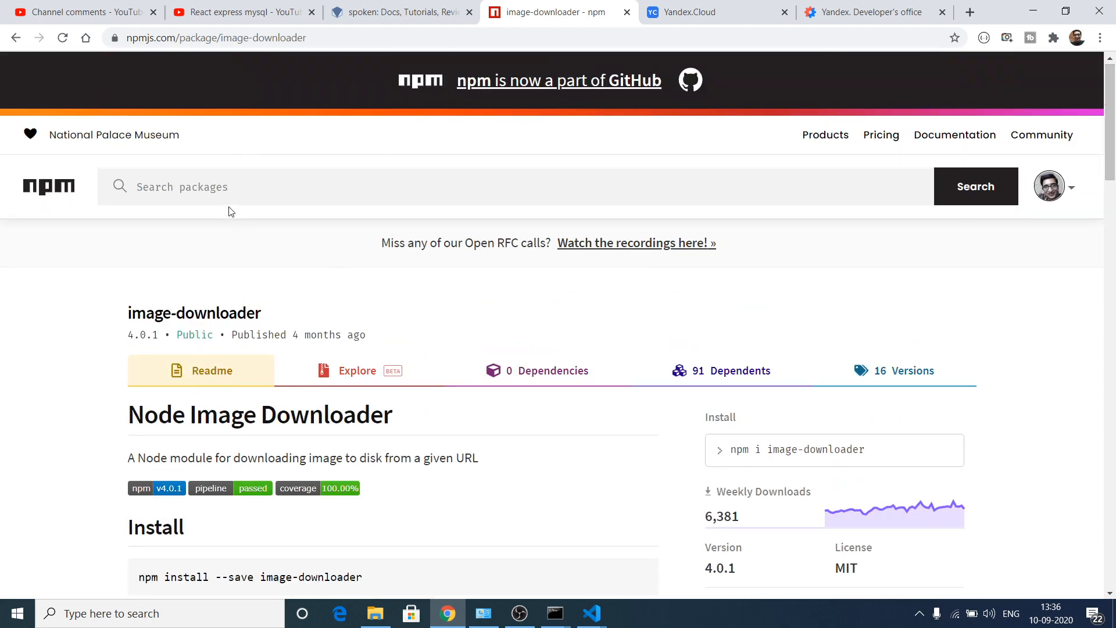
{"action": "scroll", "scroll_direction": "down", "scroll_amount": 3}
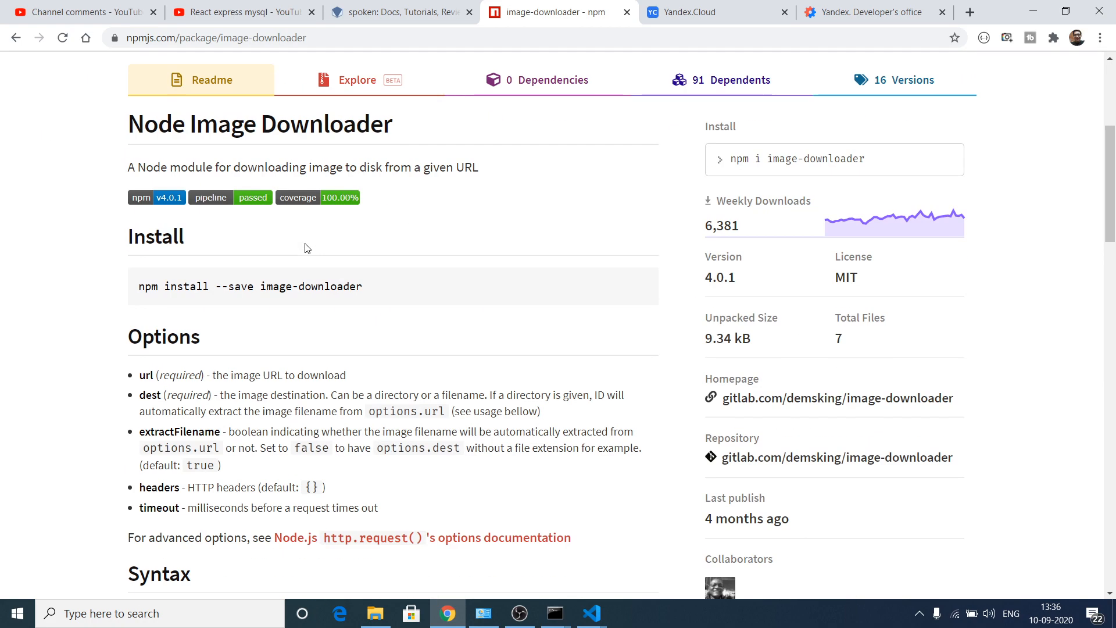
{"action": "scroll", "scroll_direction": "up", "scroll_amount": 3}
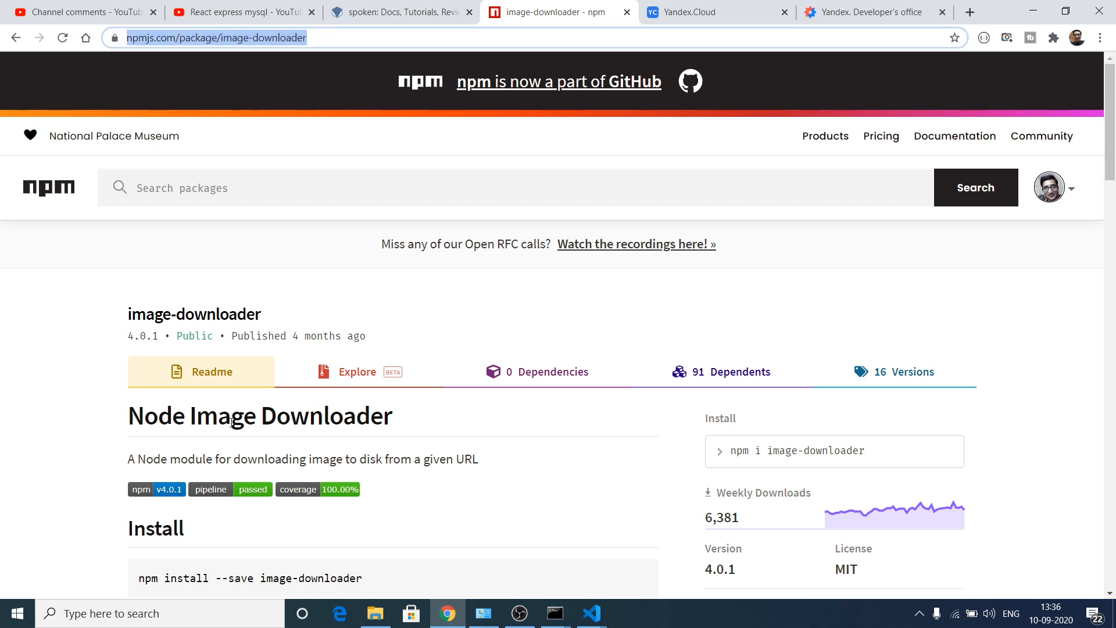
Search npm for image-downloader and open its package page.
{"action": "double_click", "coordinate": [216, 314]}
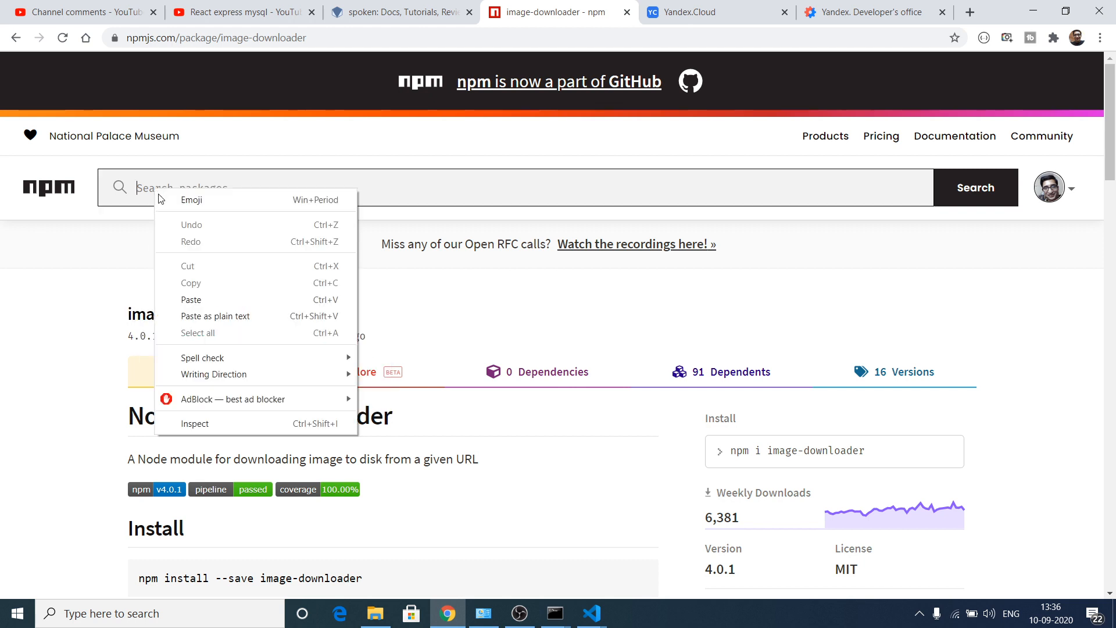
{"action": "left_click", "coordinate": [191, 299]}
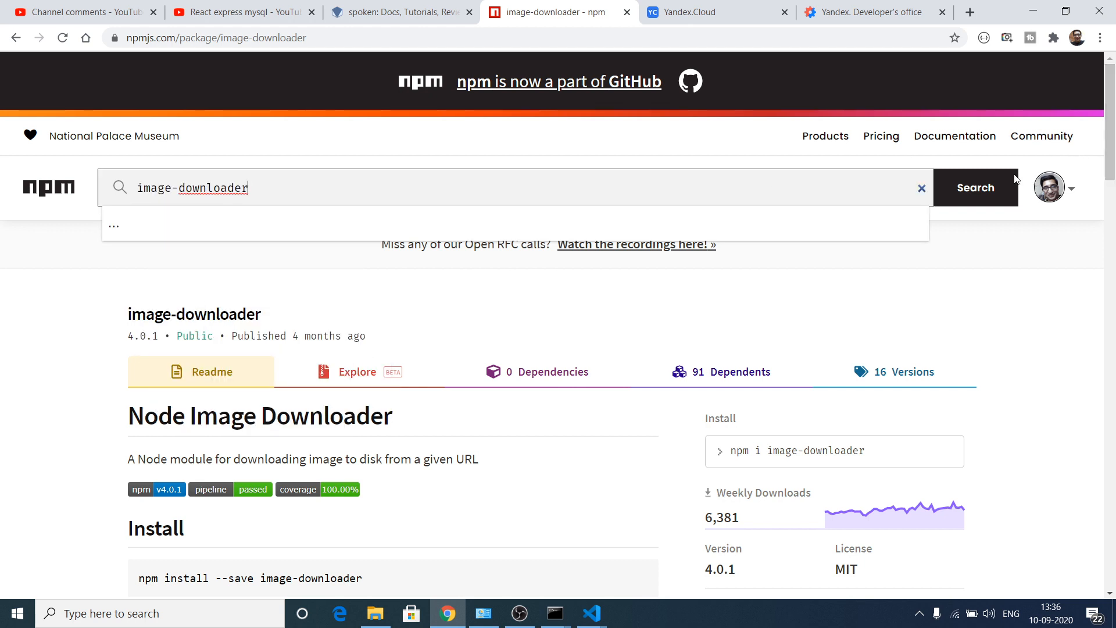
{"action": "left_click", "coordinate": [975, 188]}
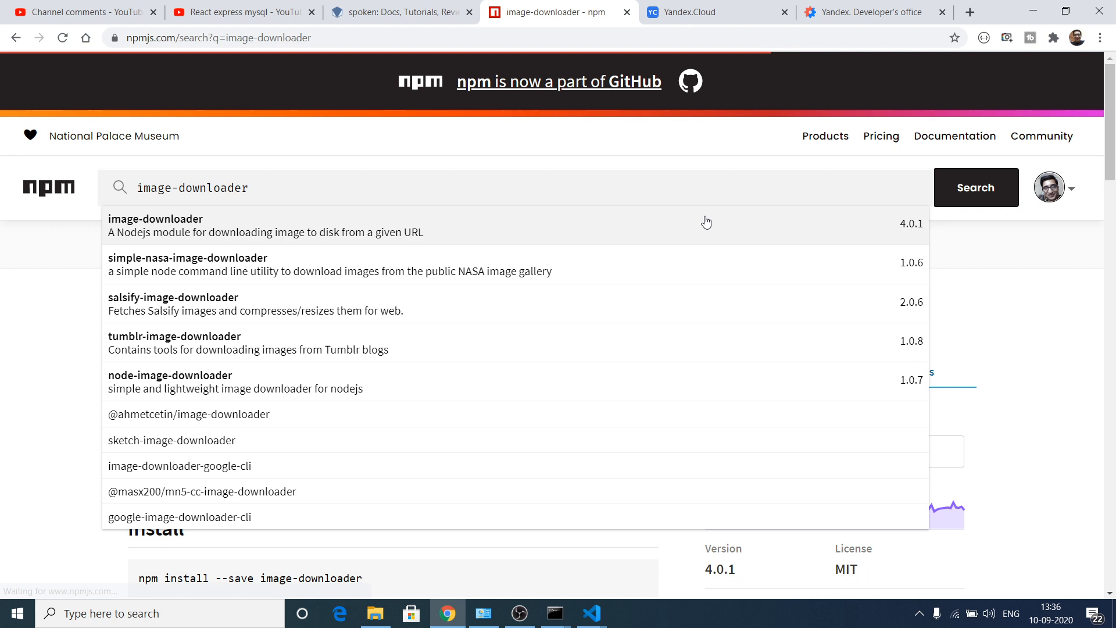
{"action": "left_click", "coordinate": [976, 187]}
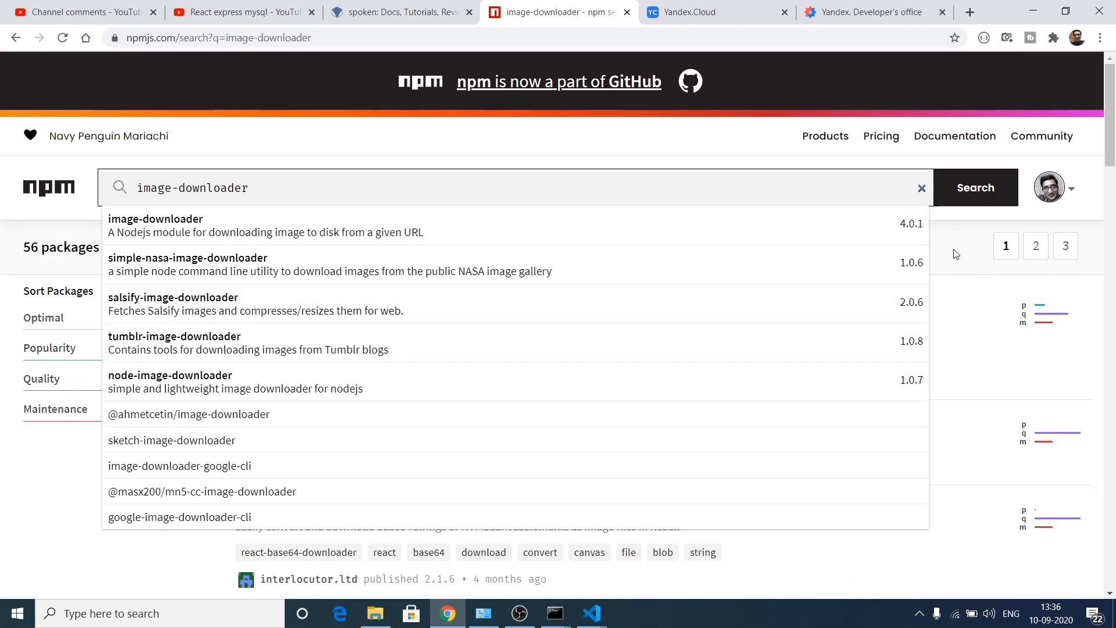
{"action": "left_click", "coordinate": [975, 187]}
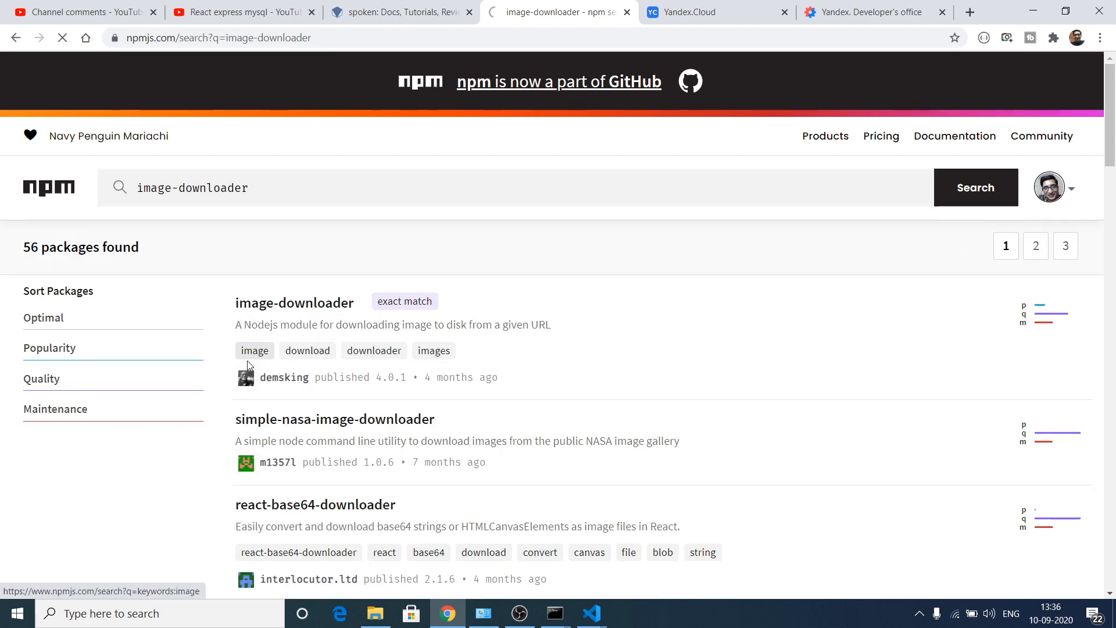
{"action": "left_click", "coordinate": [294, 303]}
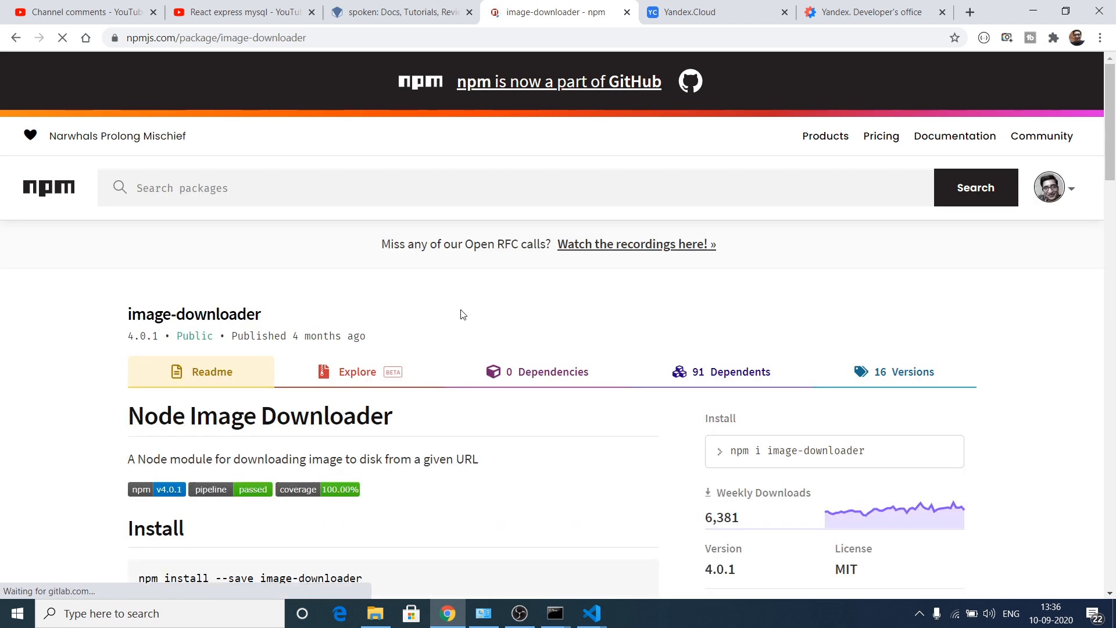
{"action": "scroll", "scroll_direction": "down", "scroll_amount": 3}
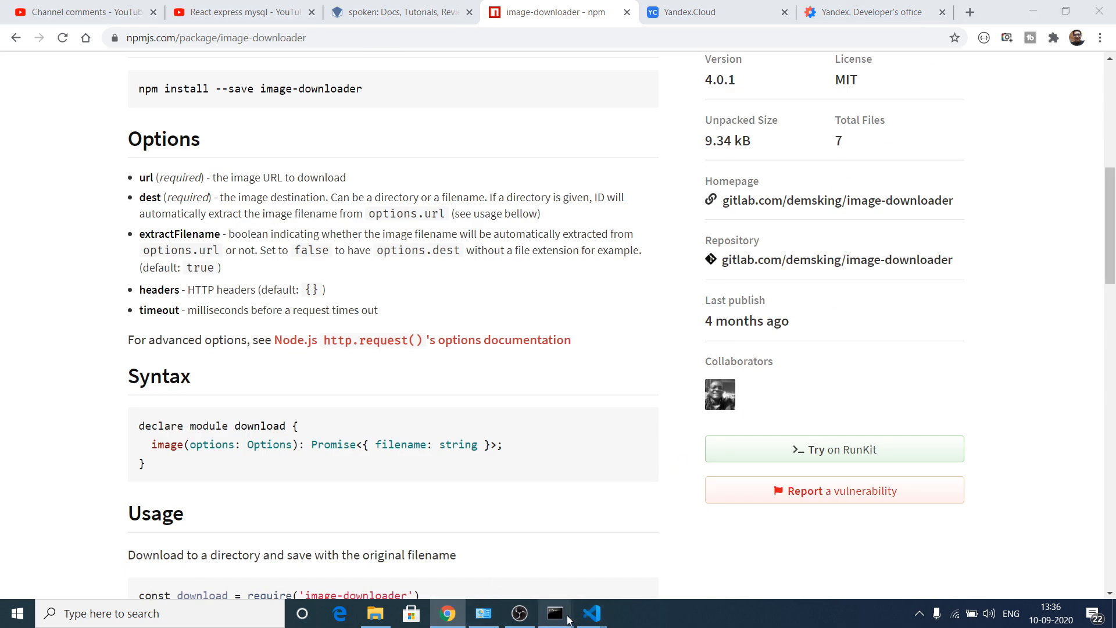
Run npm i image-downloader in Command Prompt to install the package.
{"action": "left_click", "coordinate": [554, 613]}
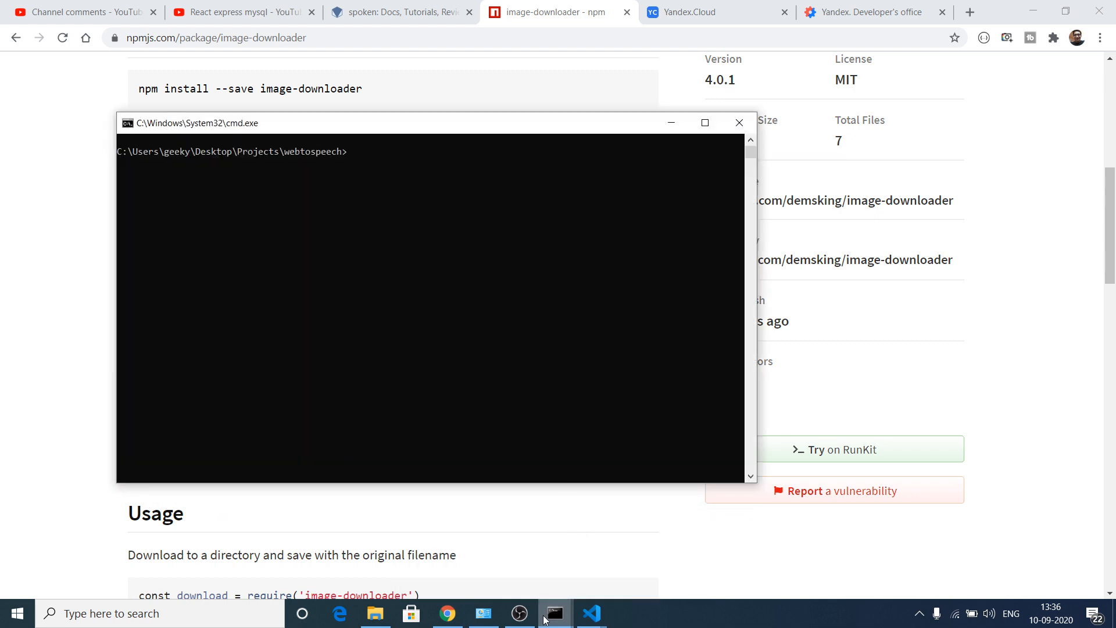
{"action": "type", "text": "npm"}
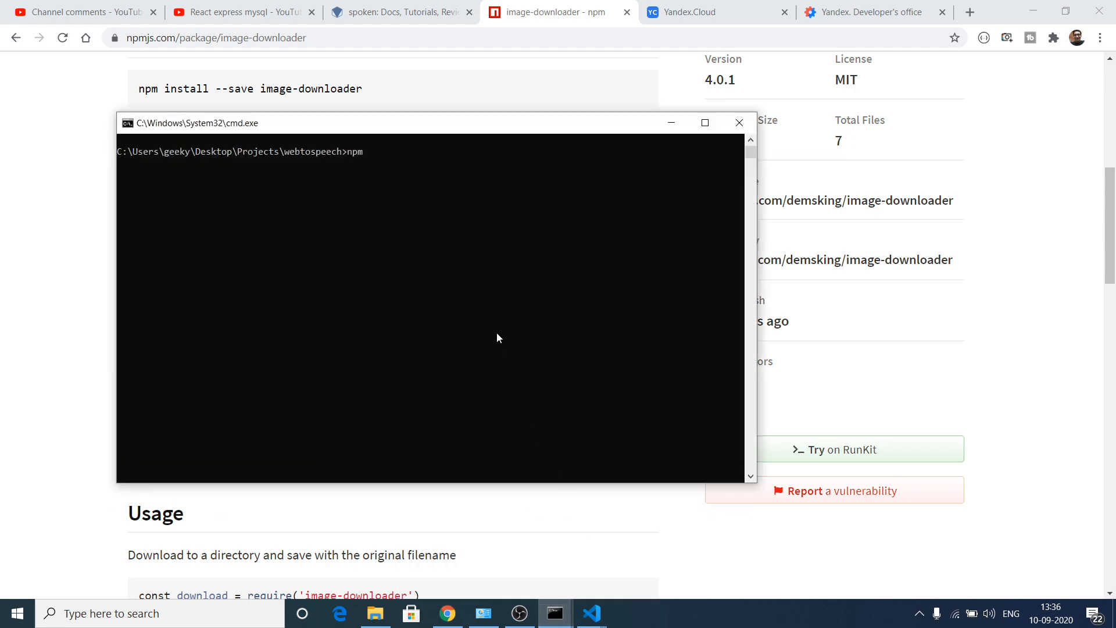
{"action": "type", "text": "i"}
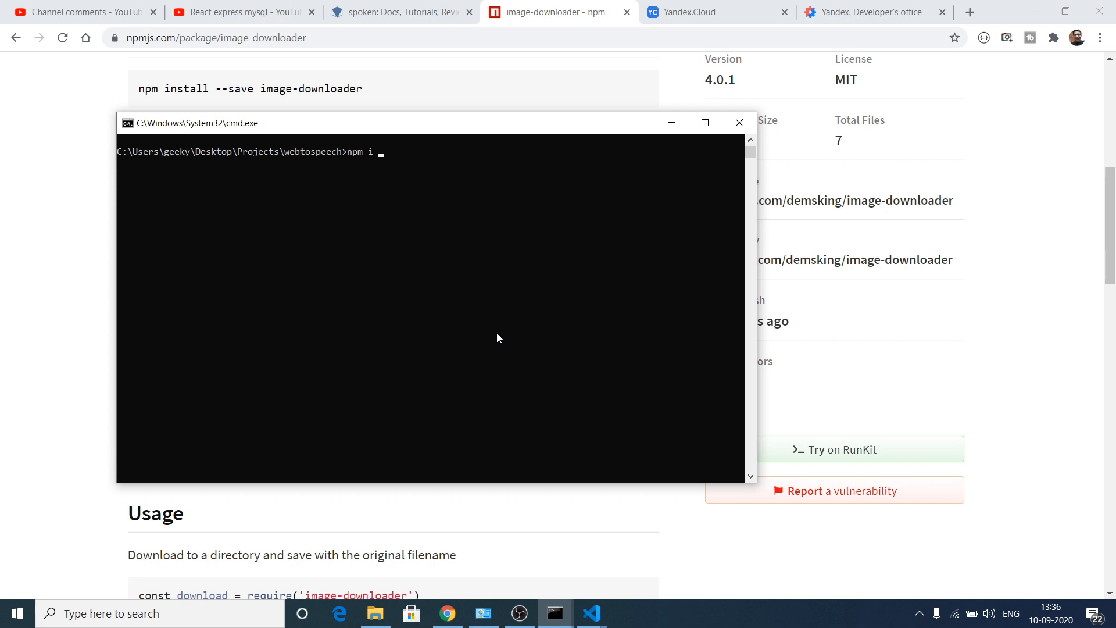
{"action": "type", "text": "ima"}
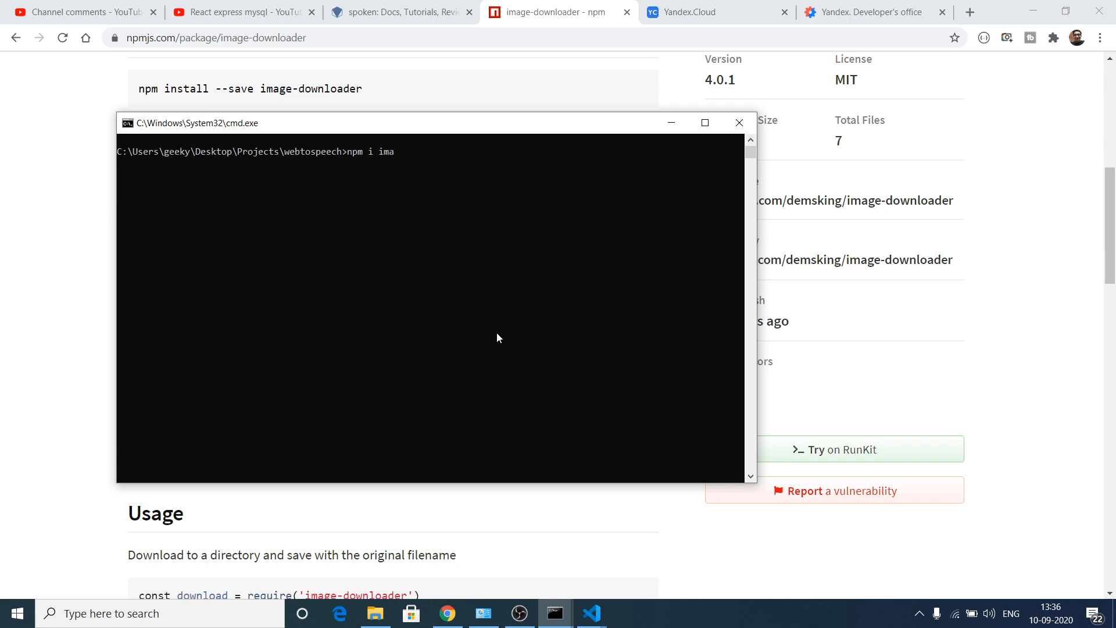
{"action": "type", "text": "gge"}
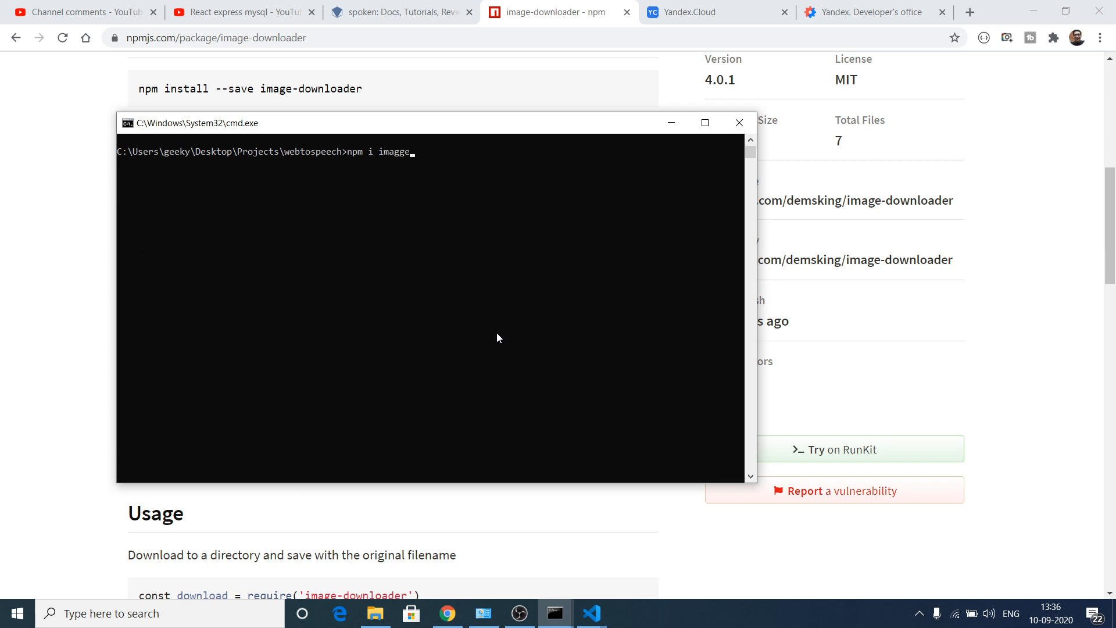
{"action": "type", "text": "image-downloader"}
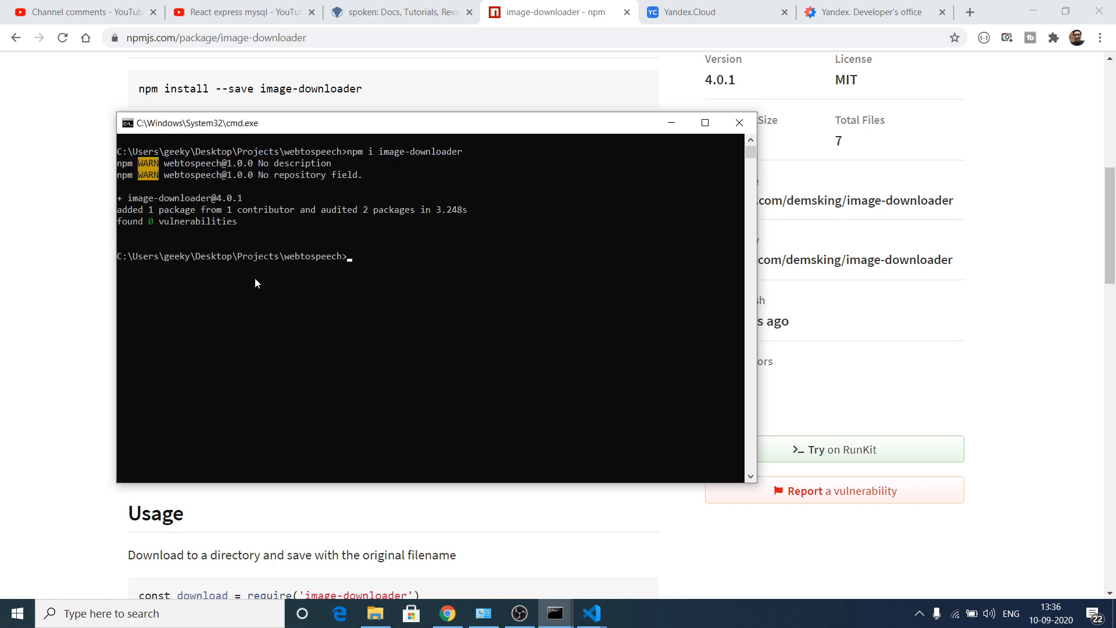
{"action": "mouse_move", "coordinate": [805, 407]}
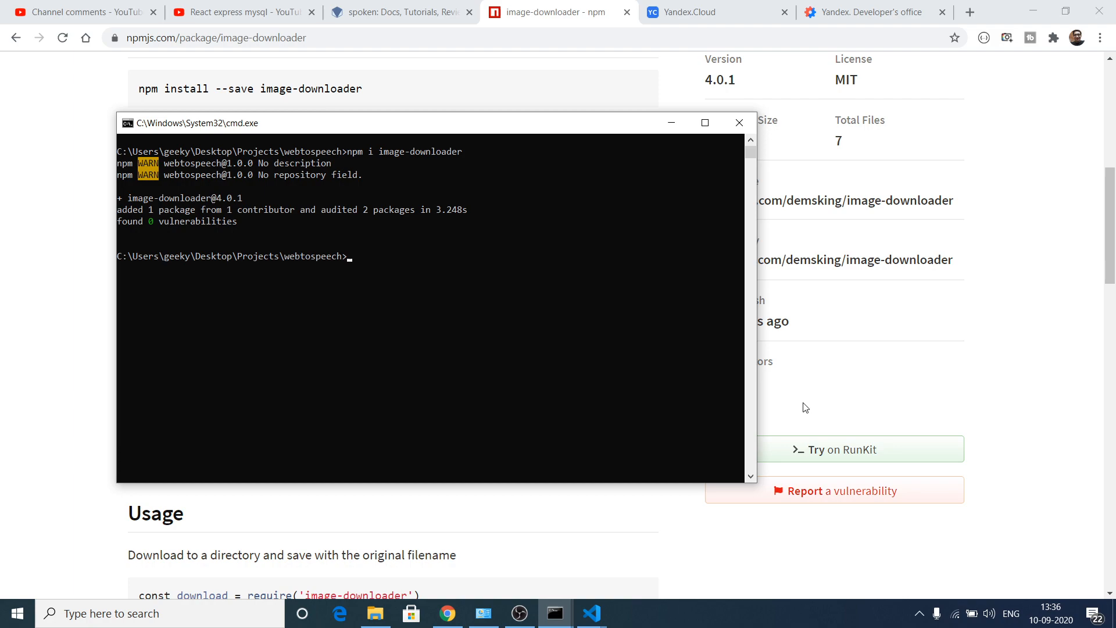
{"action": "mouse_move", "coordinate": [592, 612]}
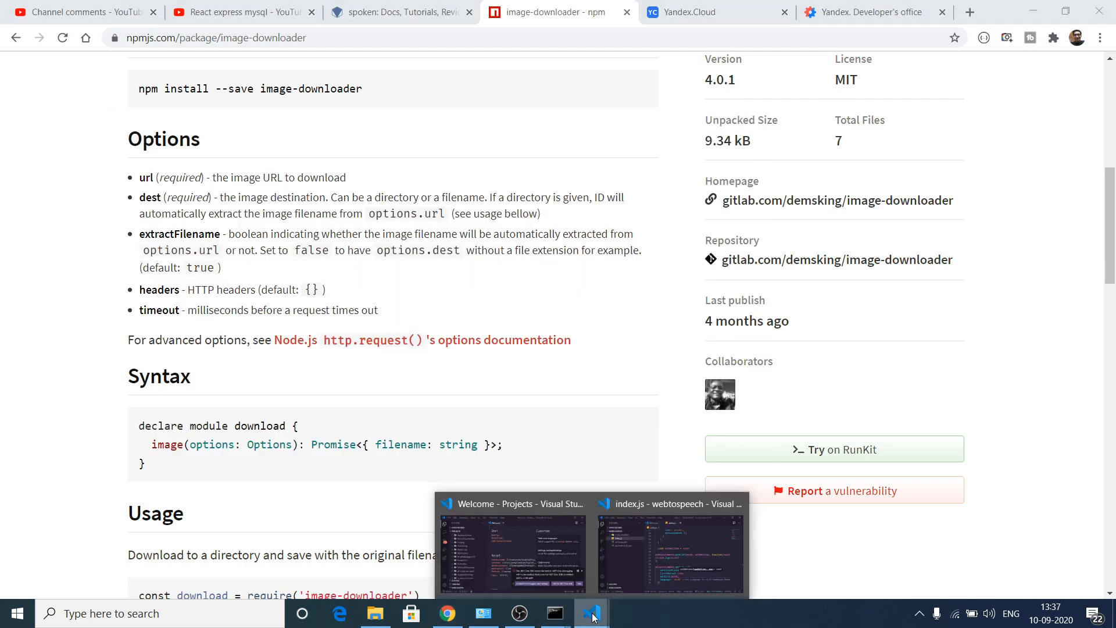
Replace all of index.js with const imageDownloader = require('image-downloader').
{"action": "left_click", "coordinate": [669, 545]}
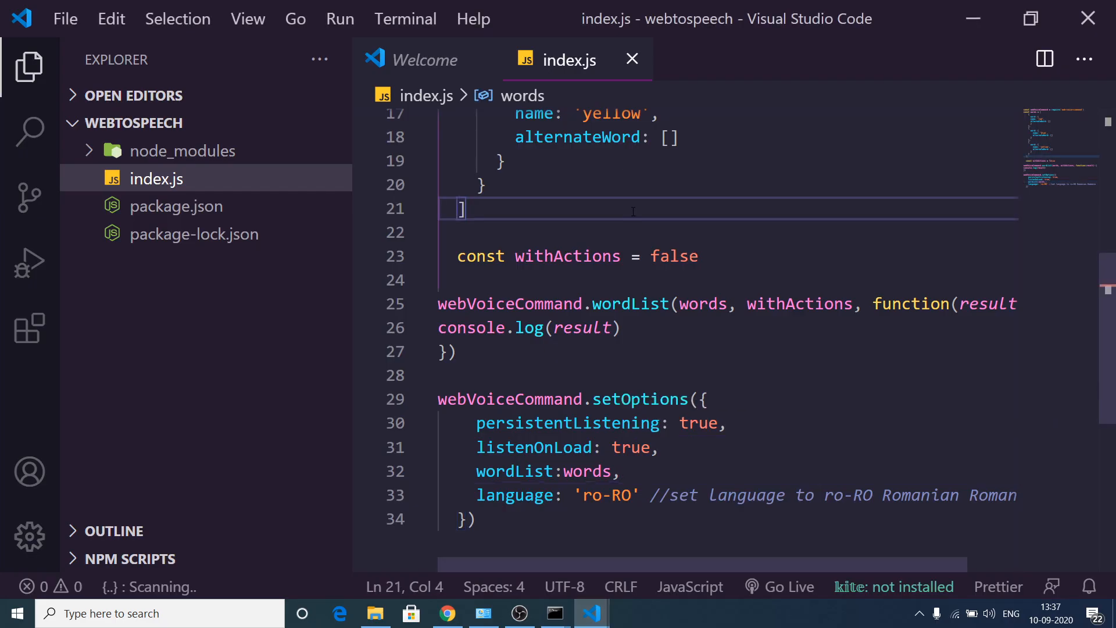
{"action": "key", "text": "ctrl+a"}
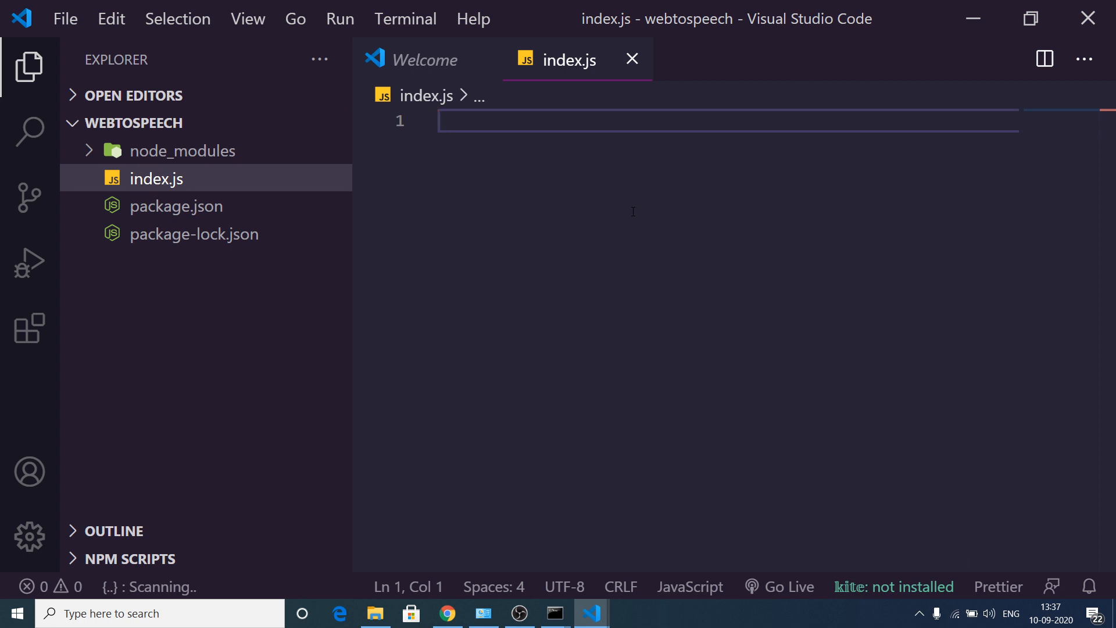
{"action": "type", "text": "const ima"}
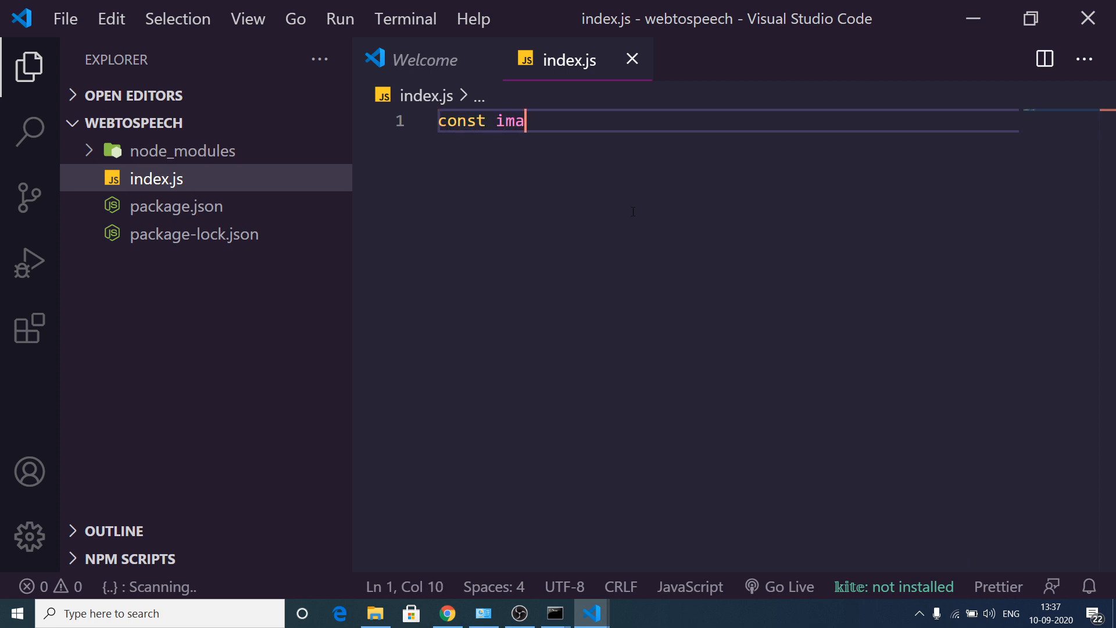
{"action": "type", "text": "geDo"}
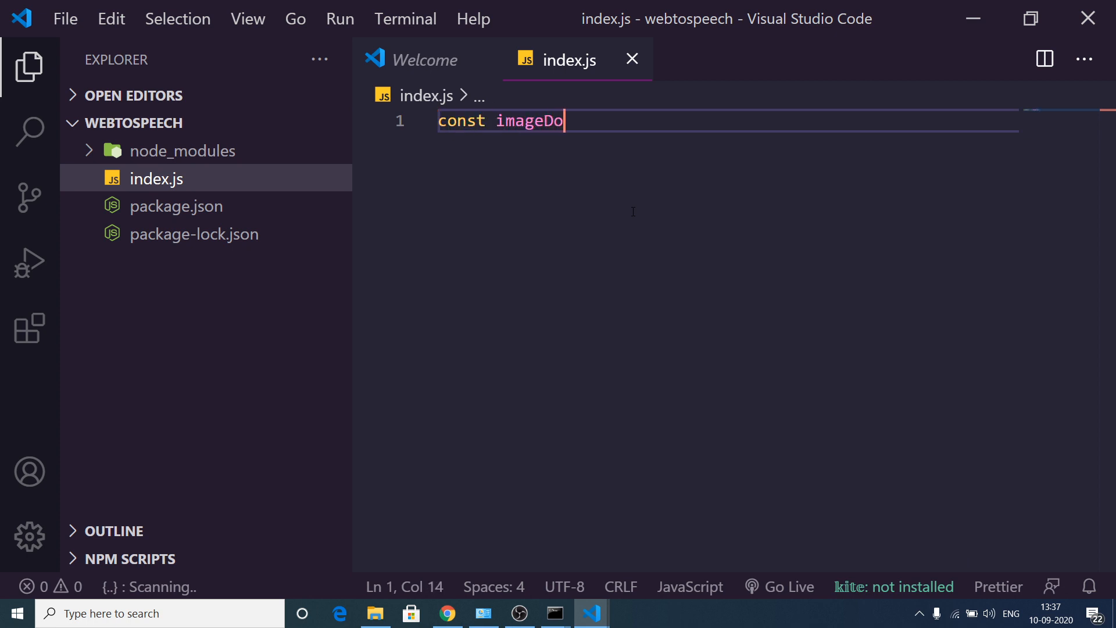
{"action": "type", "text": "wnloader ="}
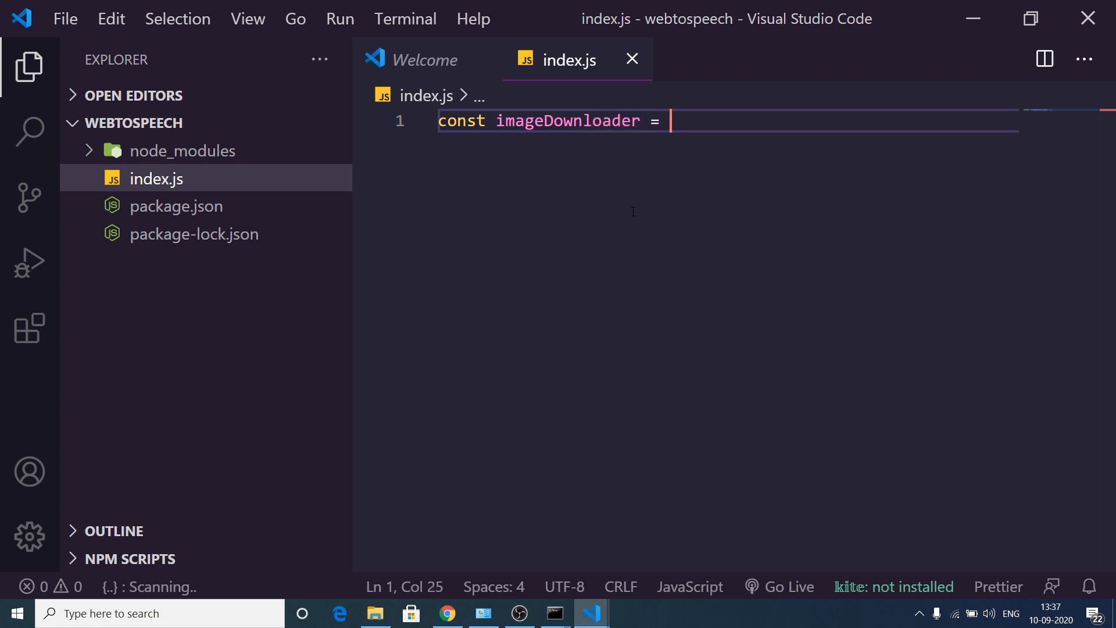
{"action": "type", "text": "require("}
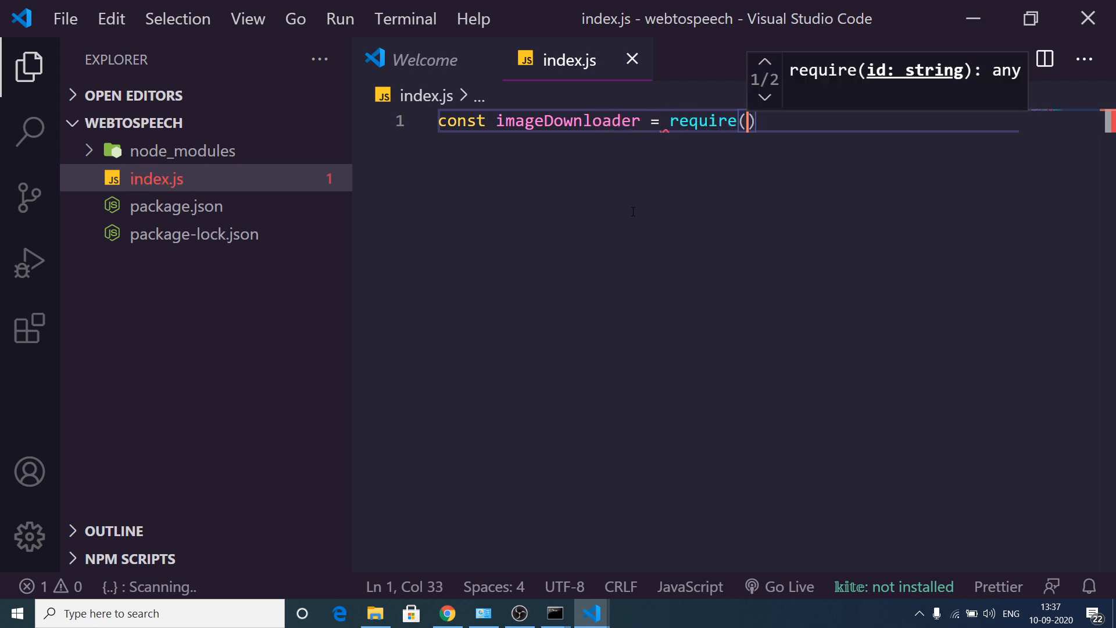
{"action": "type", "text": "''i"}
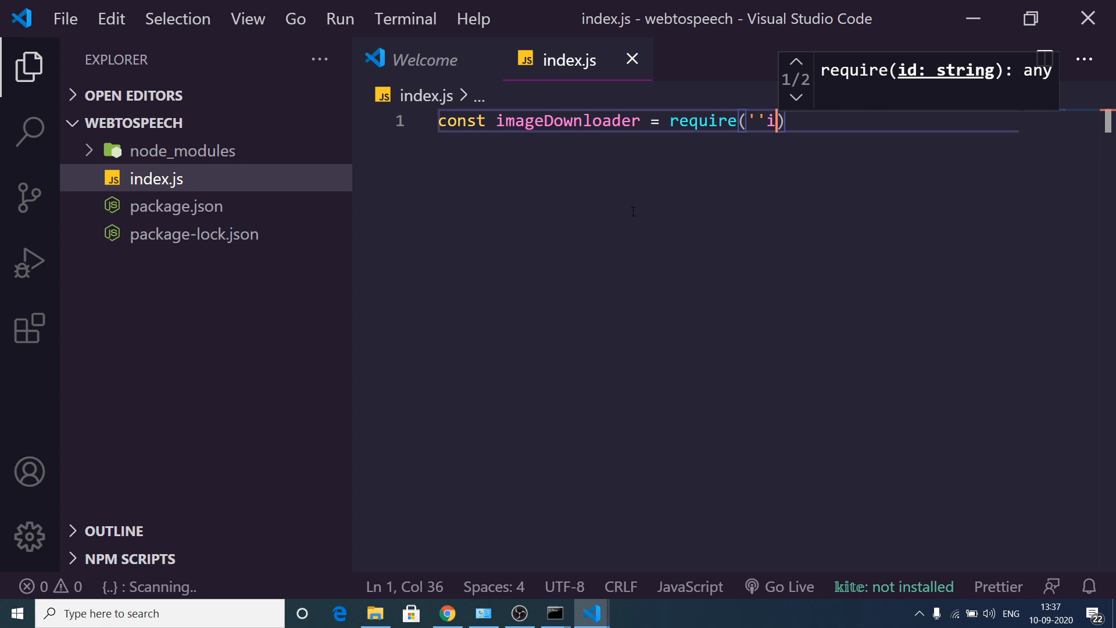
{"action": "type", "text": "m"}
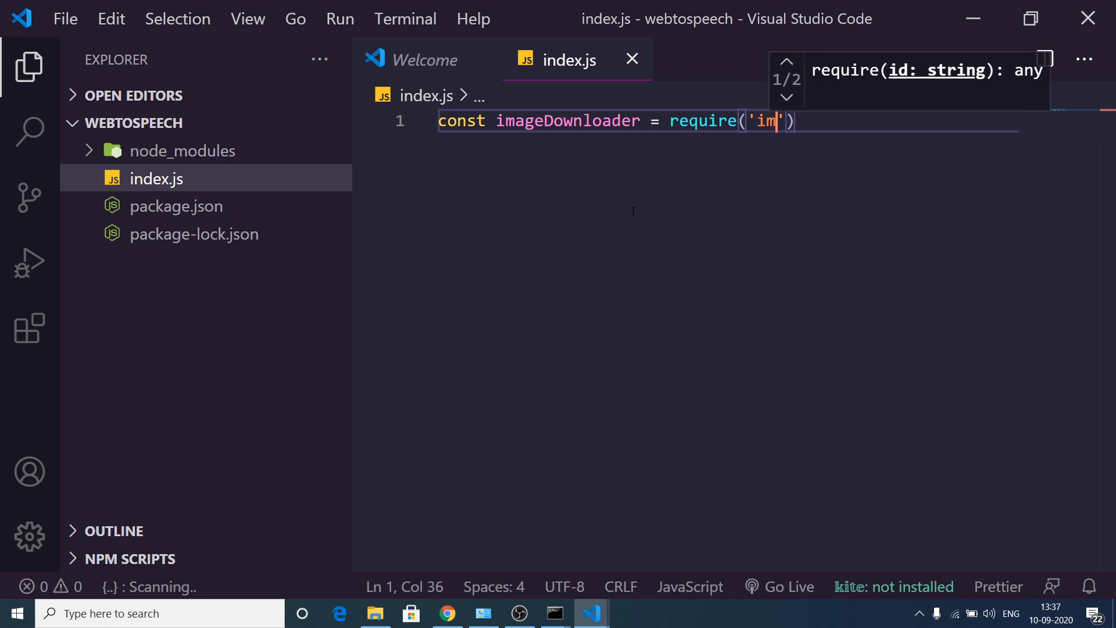
{"action": "type", "text": "age-downloader"}
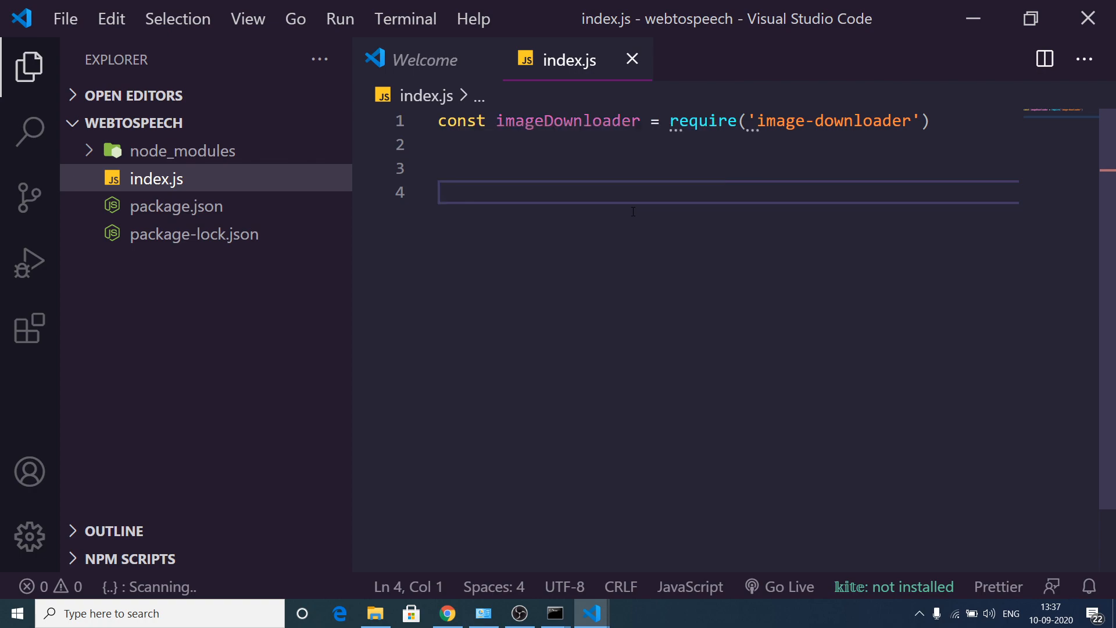
{"action": "left_click", "coordinate": [446, 613]}
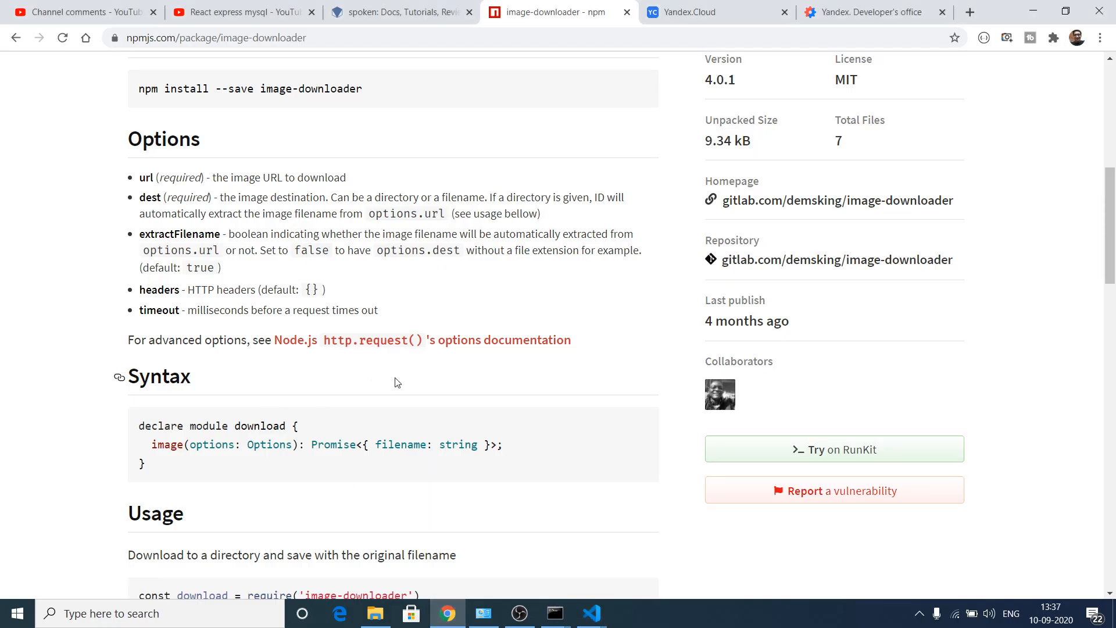
Add the docs' sample options object with url and dest below the require line.
{"action": "scroll", "scroll_direction": "down", "scroll_amount": 3}
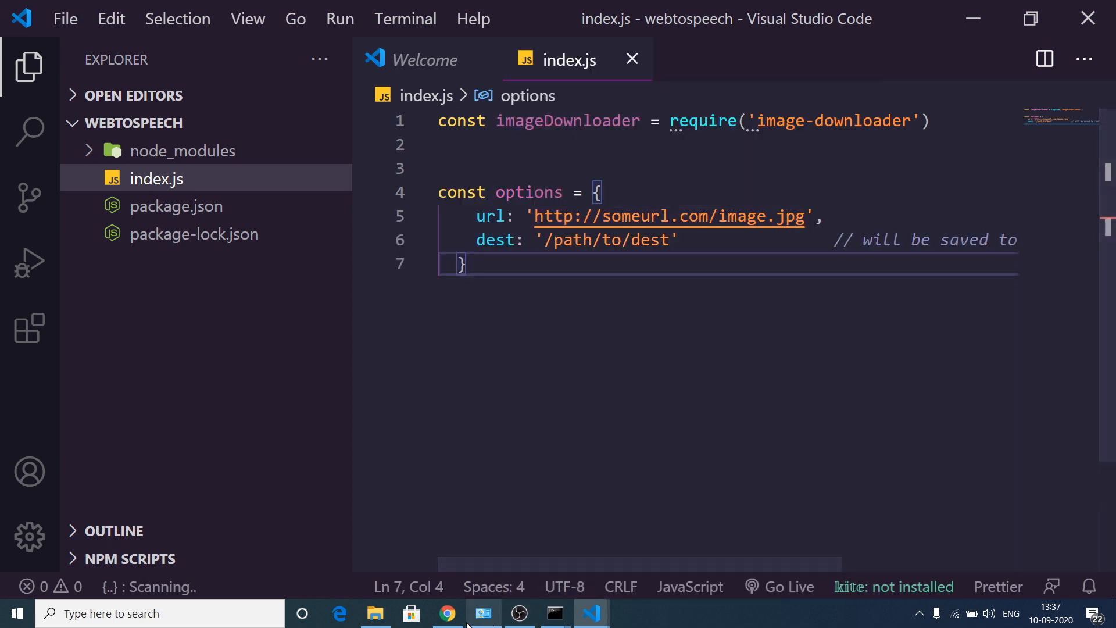
{"action": "left_click", "coordinate": [447, 613]}
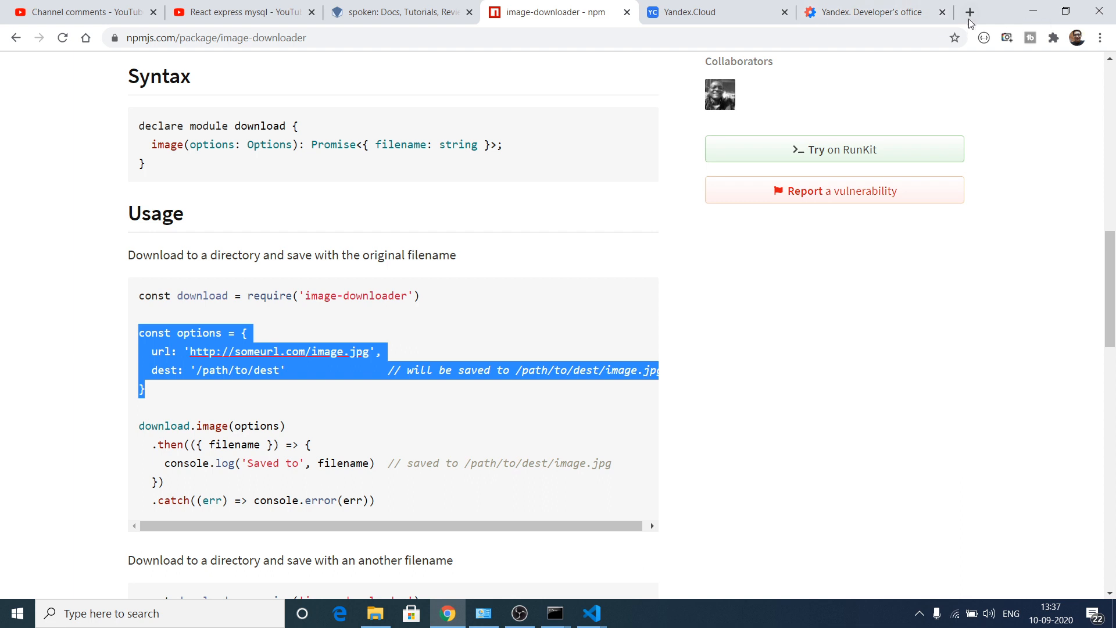
{"action": "left_click", "coordinate": [969, 12]}
{"action": "type", "text": "coding"}
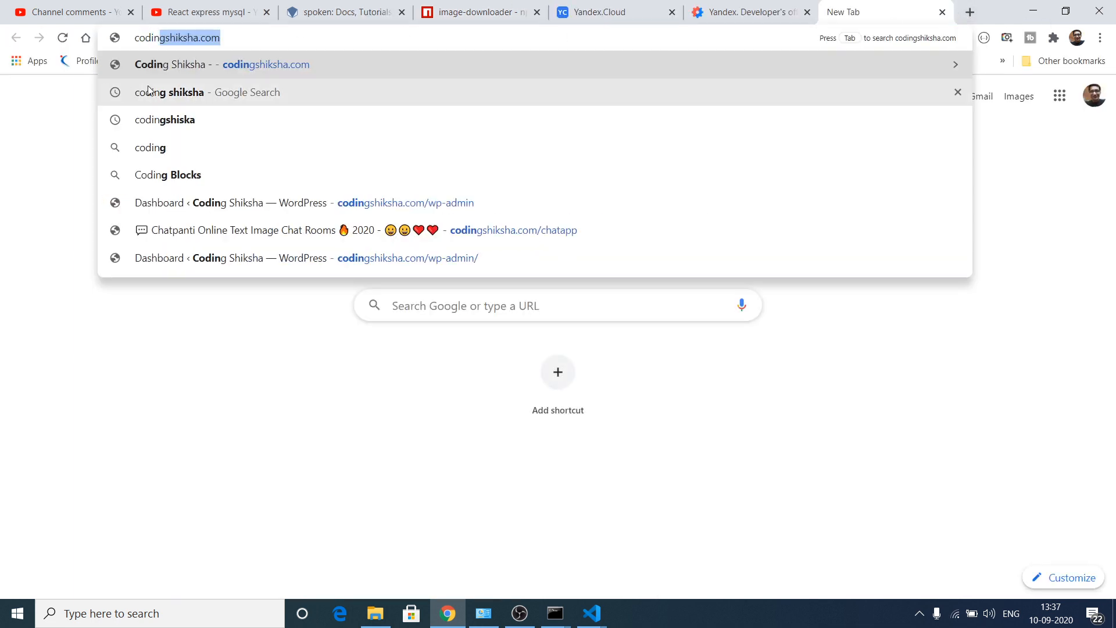
Search Google Images for coding shiksha and preview one screenshot larger.
{"action": "left_click", "coordinate": [206, 92]}
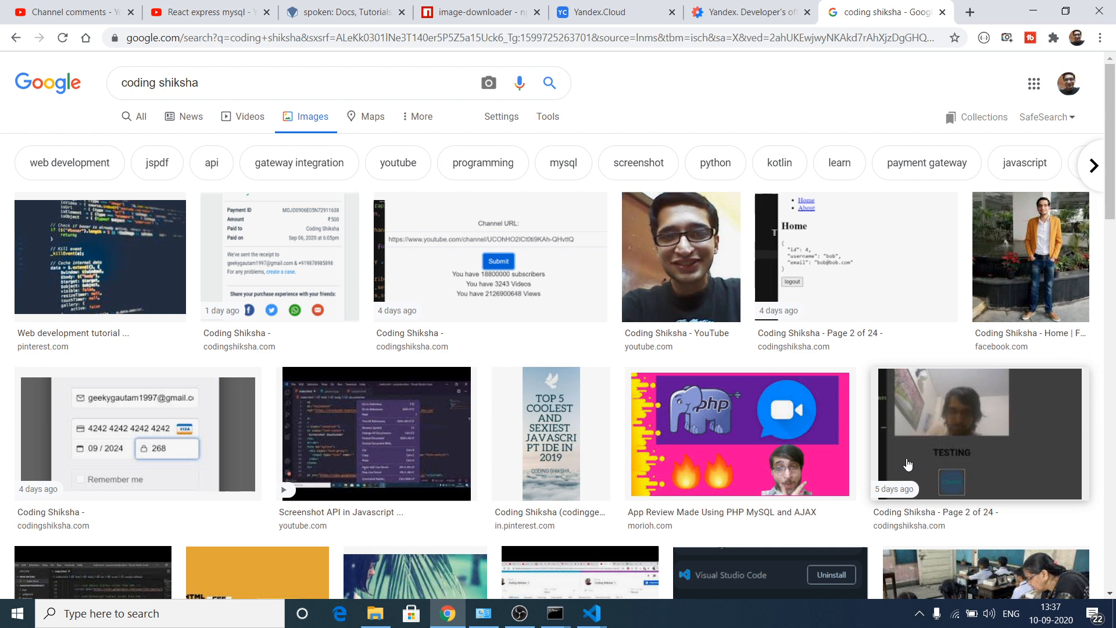
{"action": "mouse_move", "coordinate": [695, 447]}
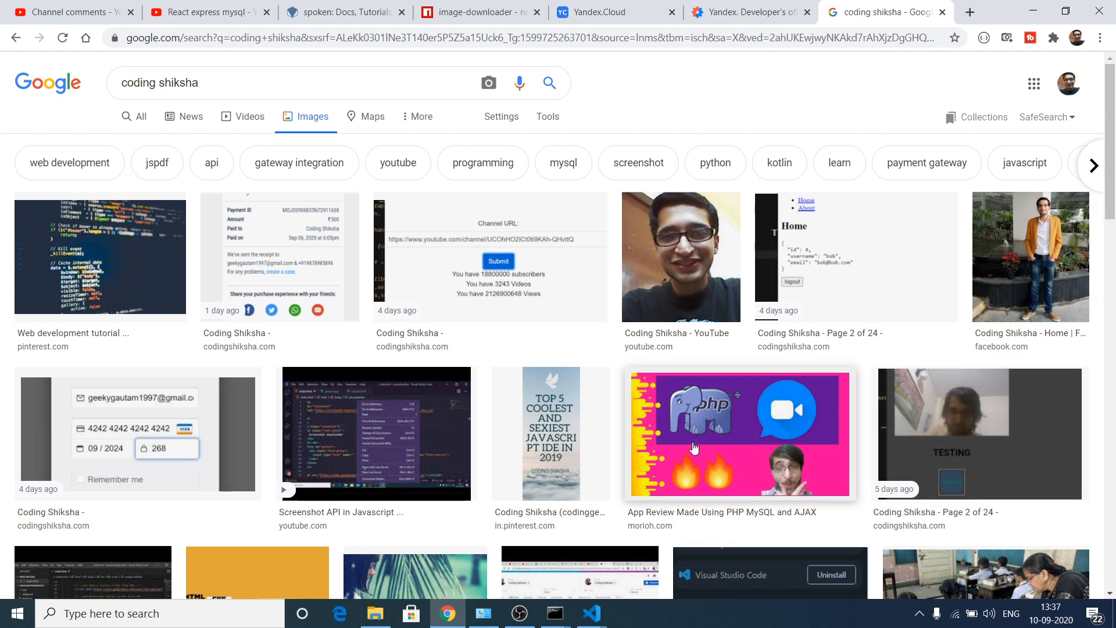
{"action": "mouse_move", "coordinate": [1034, 260]}
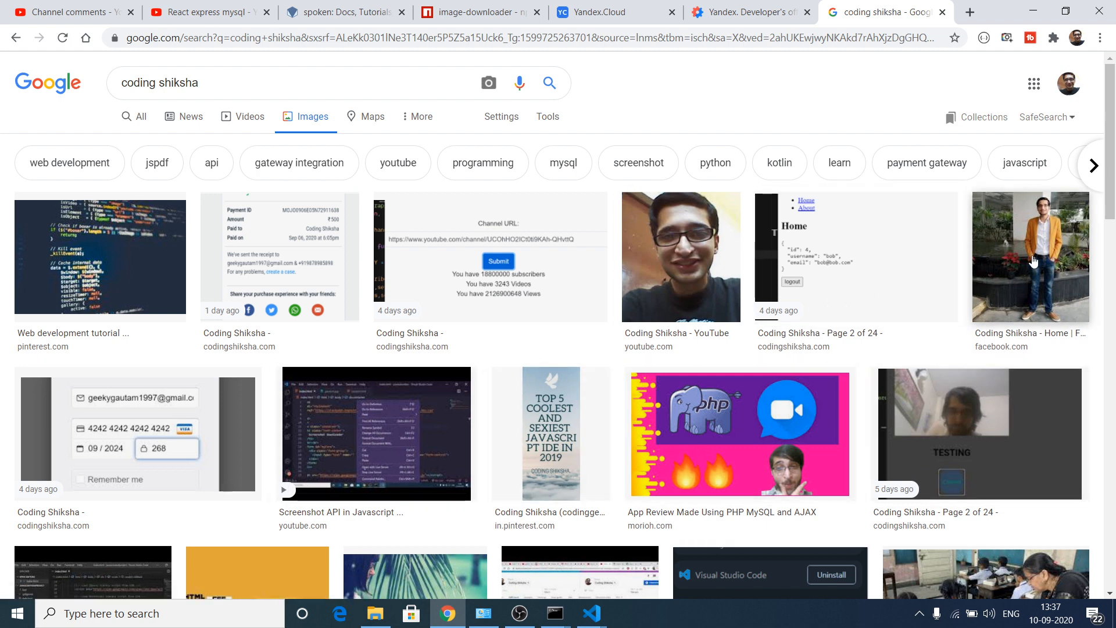
{"action": "left_click", "coordinate": [489, 257]}
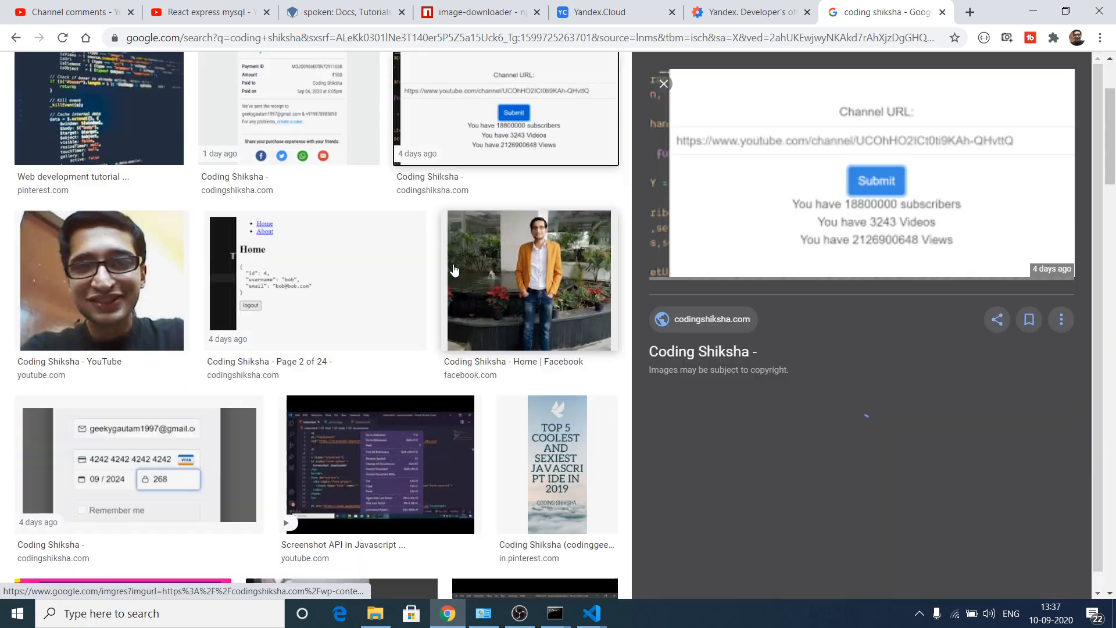
{"action": "right_click", "coordinate": [854, 171]}
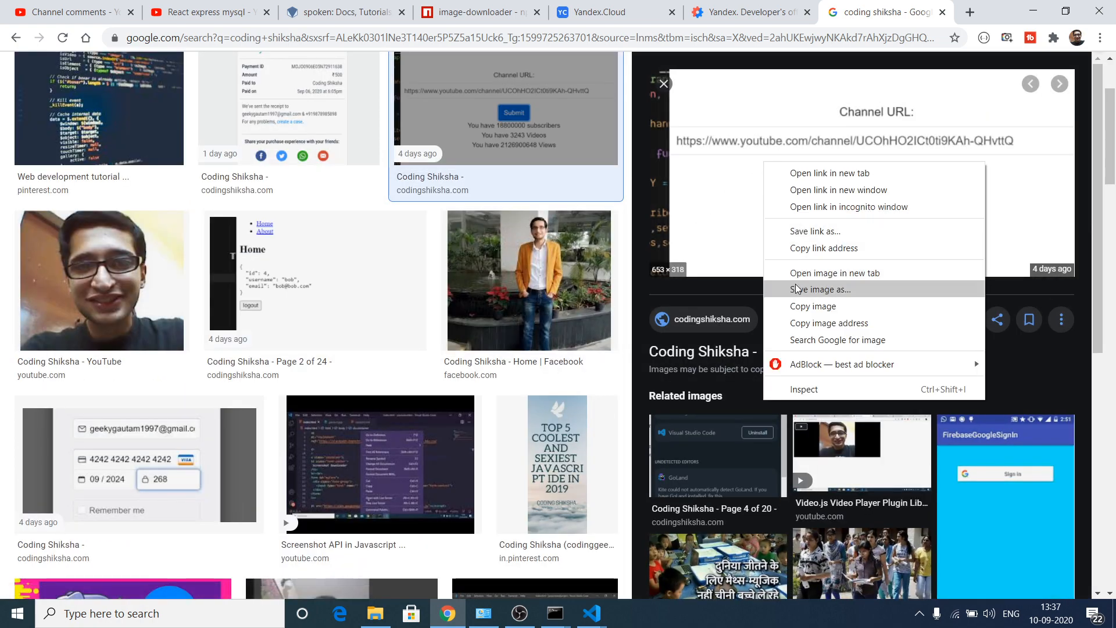
{"action": "left_click", "coordinate": [748, 12]}
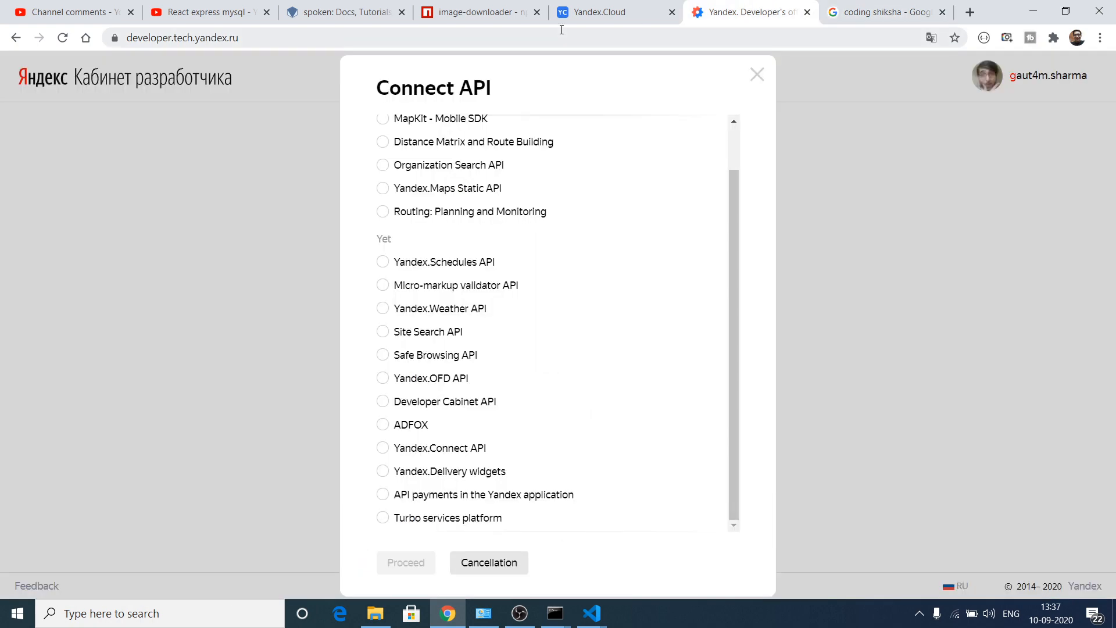
{"action": "left_click", "coordinate": [480, 12]}
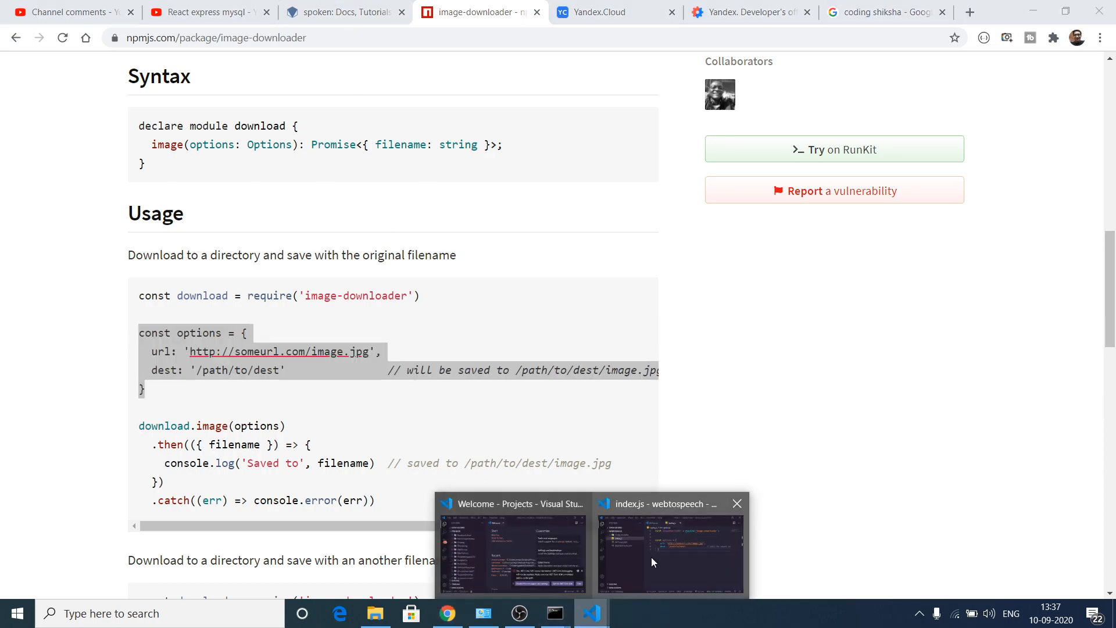
Delete the someurl.com placeholder from the url option in index.js.
{"action": "left_click", "coordinate": [670, 541]}
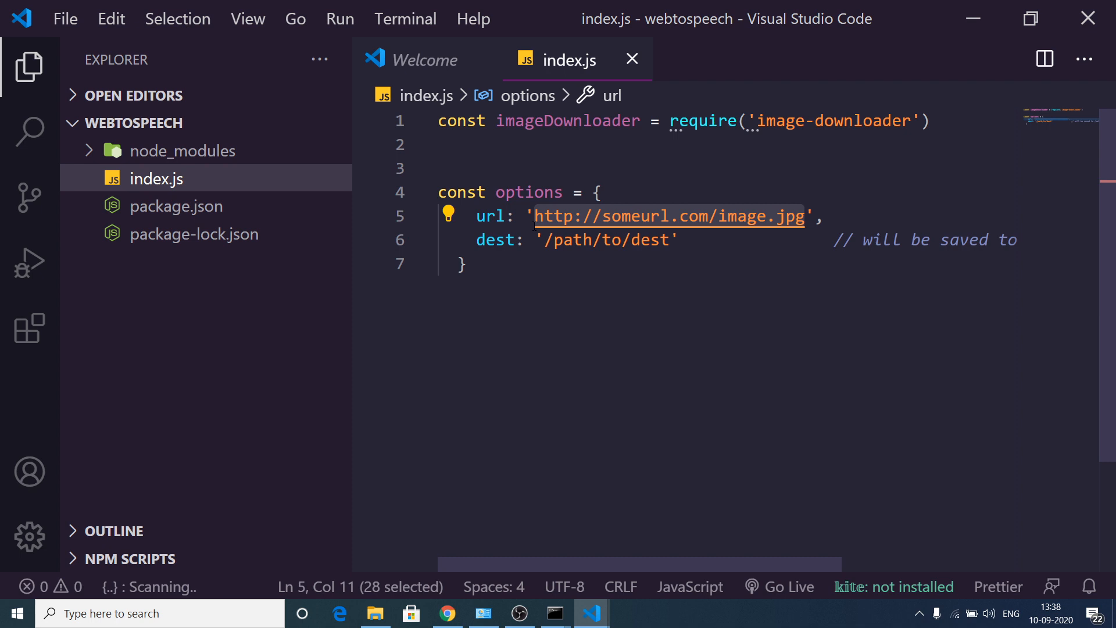
{"action": "key", "text": "Delete"}
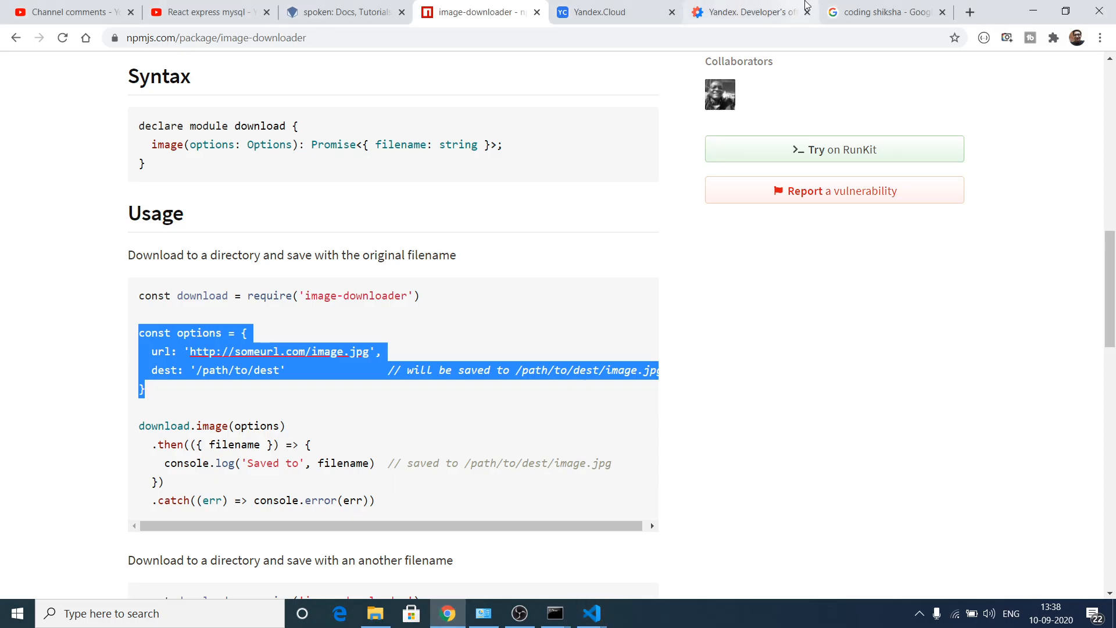
Open the Coding Shiksha TESTING screenshot from Google Images in a new tab.
{"action": "left_click", "coordinate": [885, 13]}
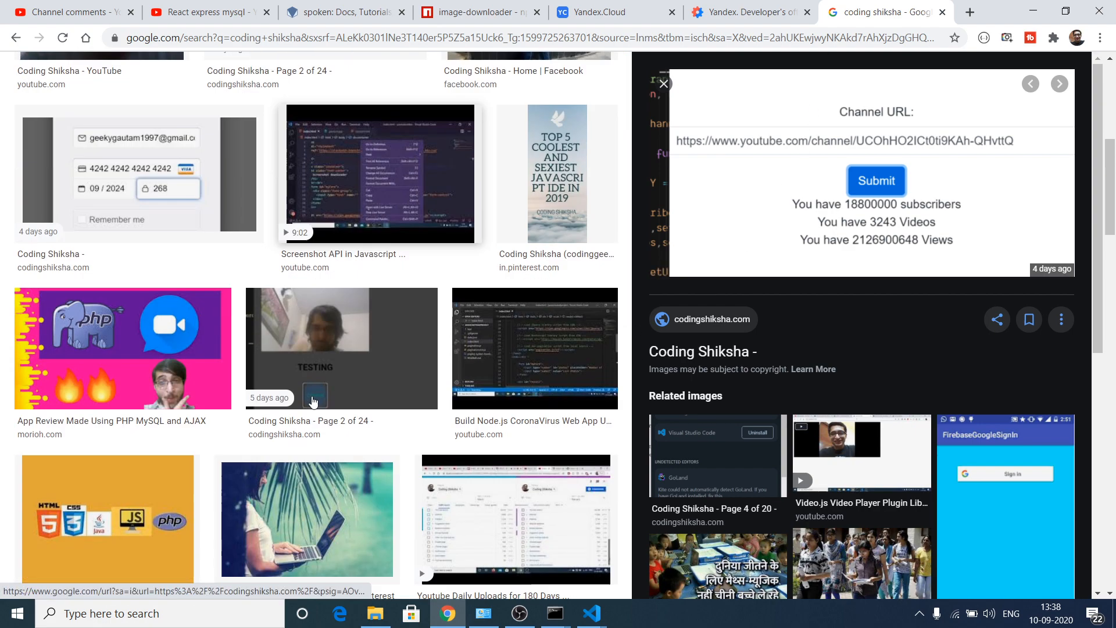
{"action": "mouse_move", "coordinate": [463, 365]}
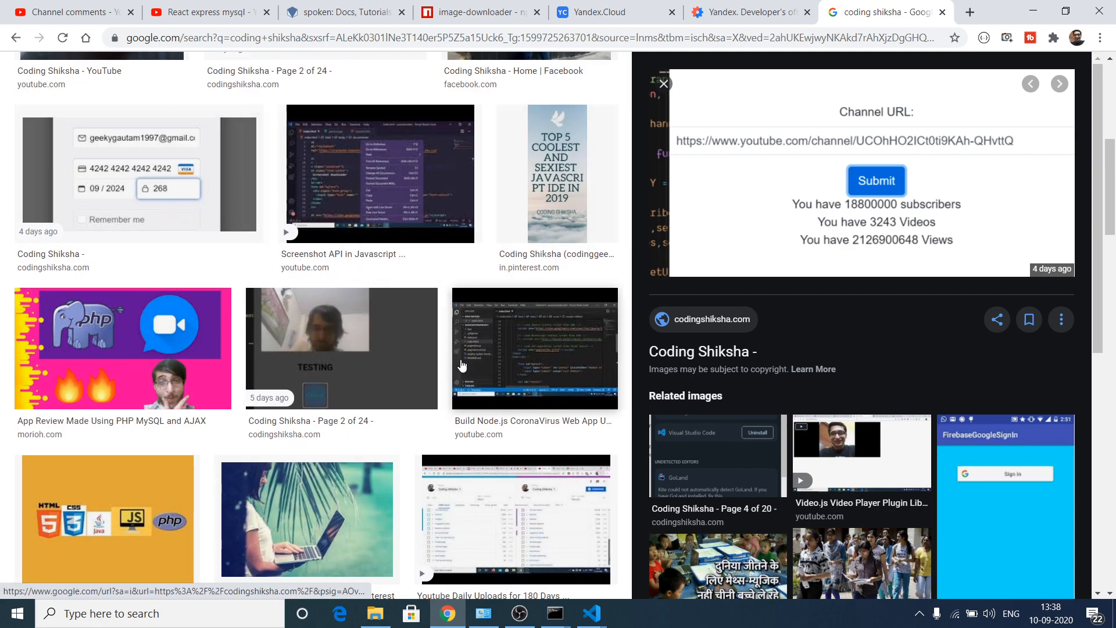
{"action": "left_click", "coordinate": [340, 348]}
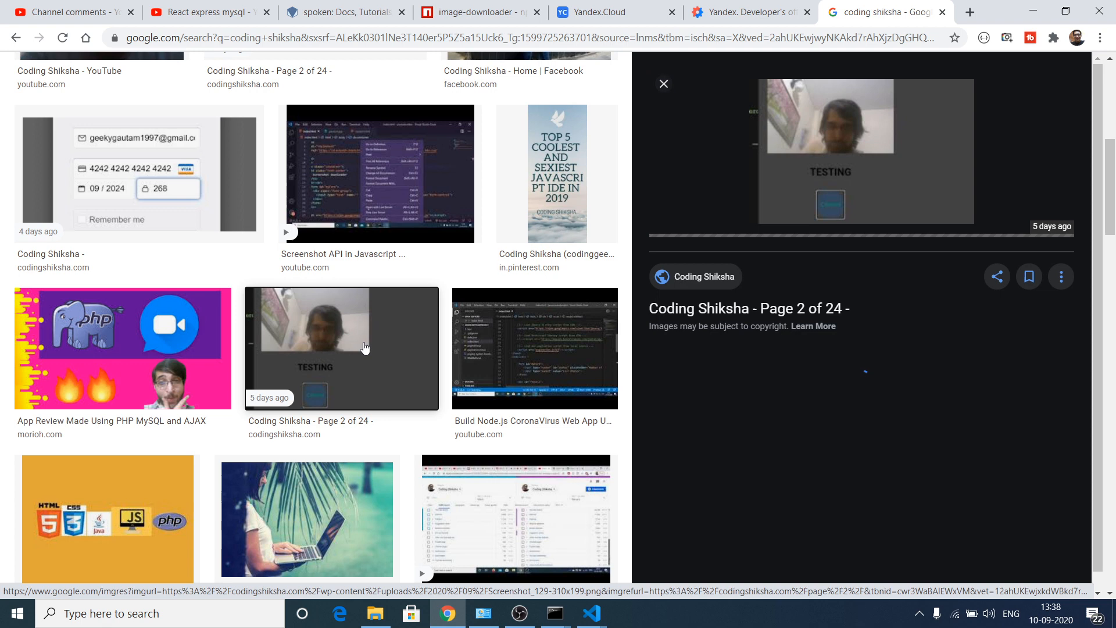
{"action": "right_click", "coordinate": [830, 151]}
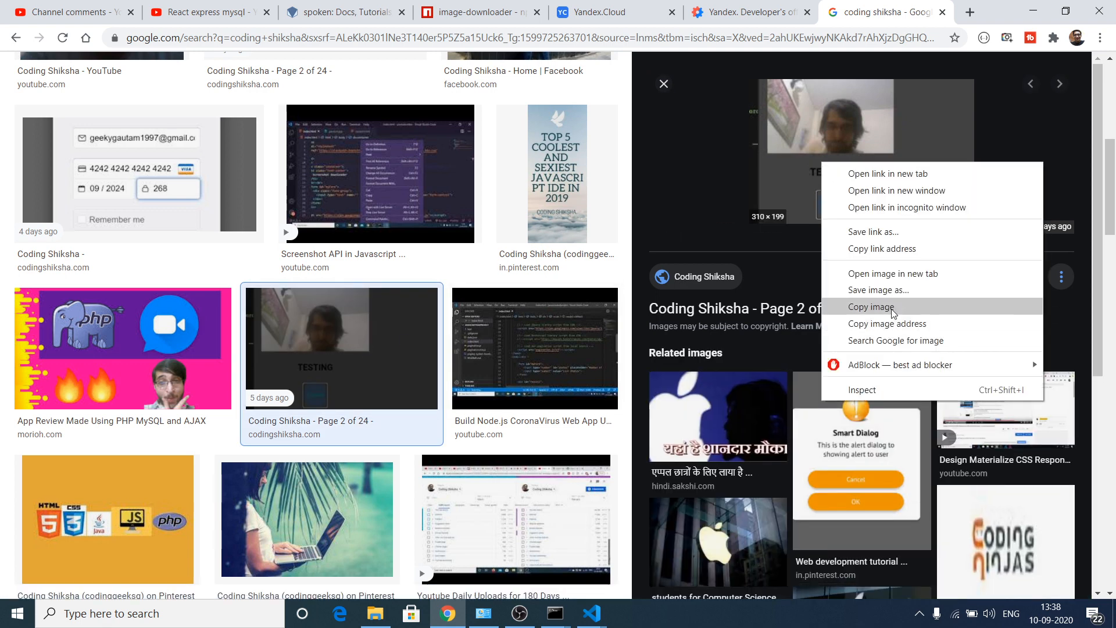
{"action": "mouse_move", "coordinate": [894, 274]}
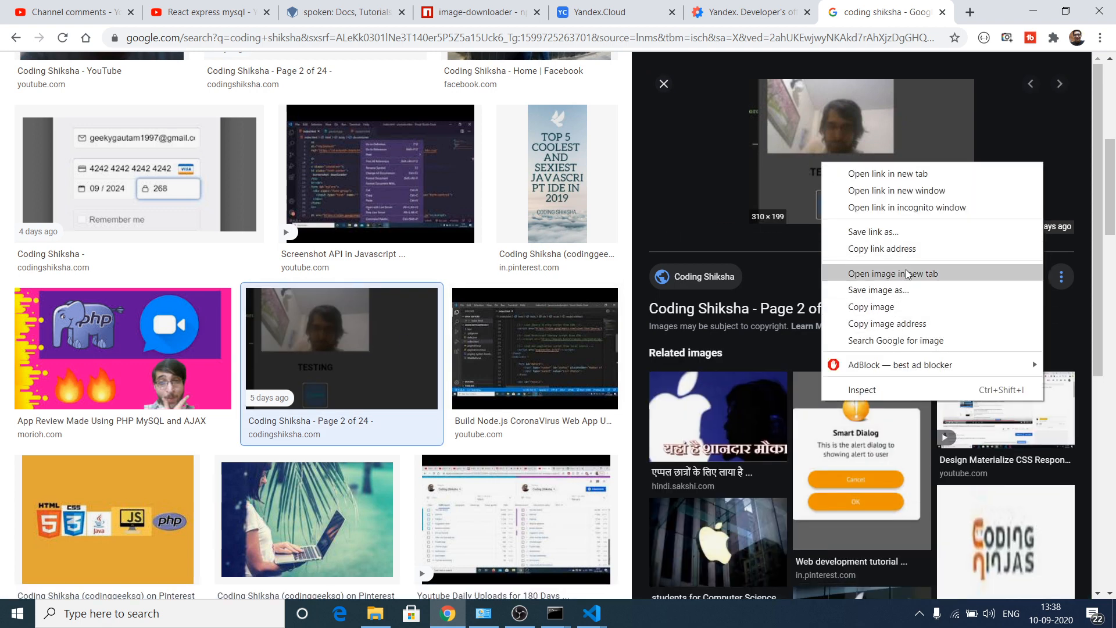
{"action": "left_click", "coordinate": [590, 612]}
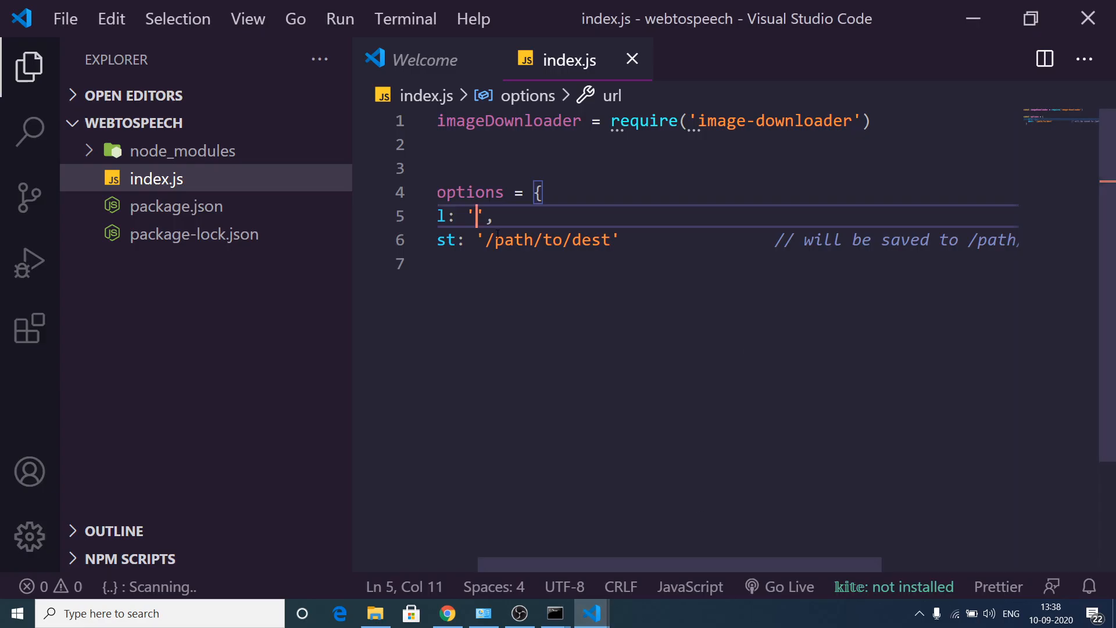
Set url to the Screenshot_129-310x199.png address, dest to './output', and create an output folder.
{"action": "type", "text": ".com/wp-content/uploads/2020/09/Screenshot_129-310x199.png"}
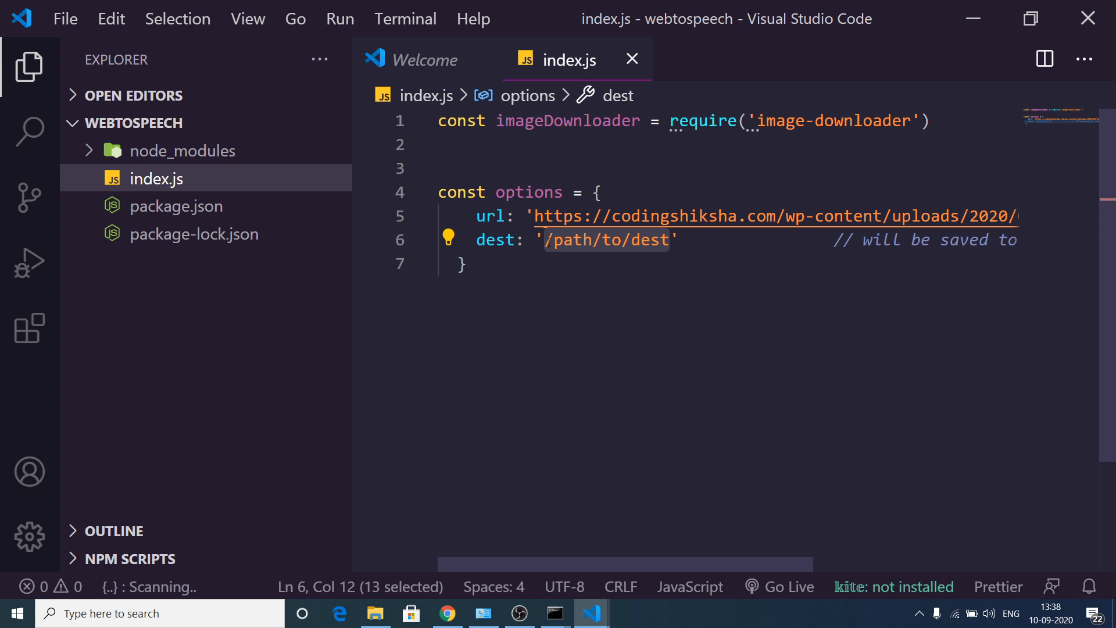
{"action": "key", "text": "Delete"}
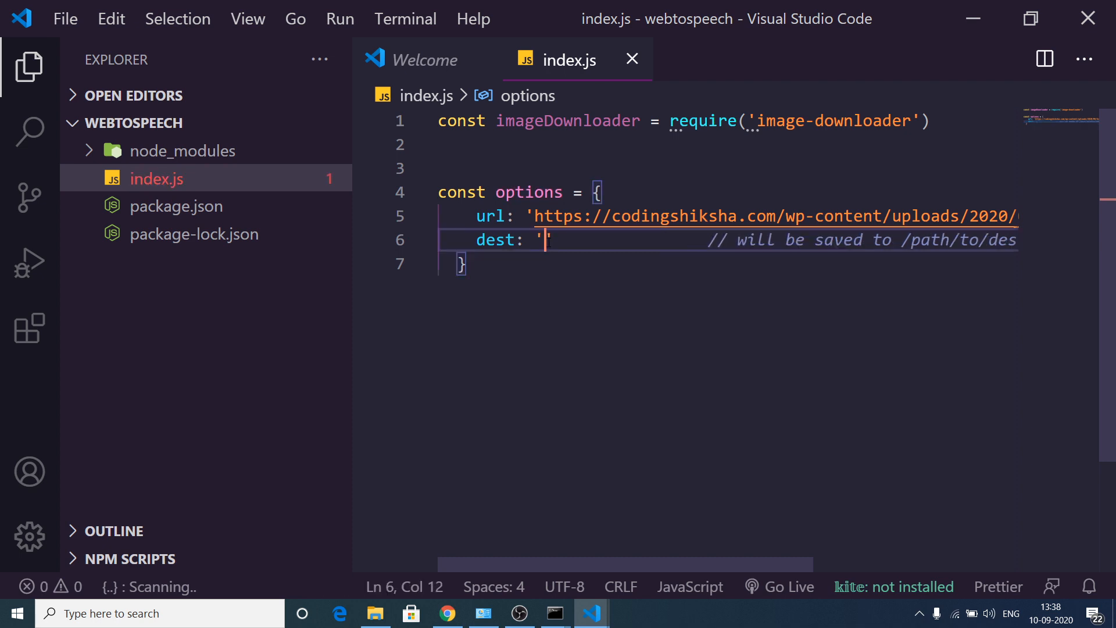
{"action": "left_click", "coordinate": [548, 241]}
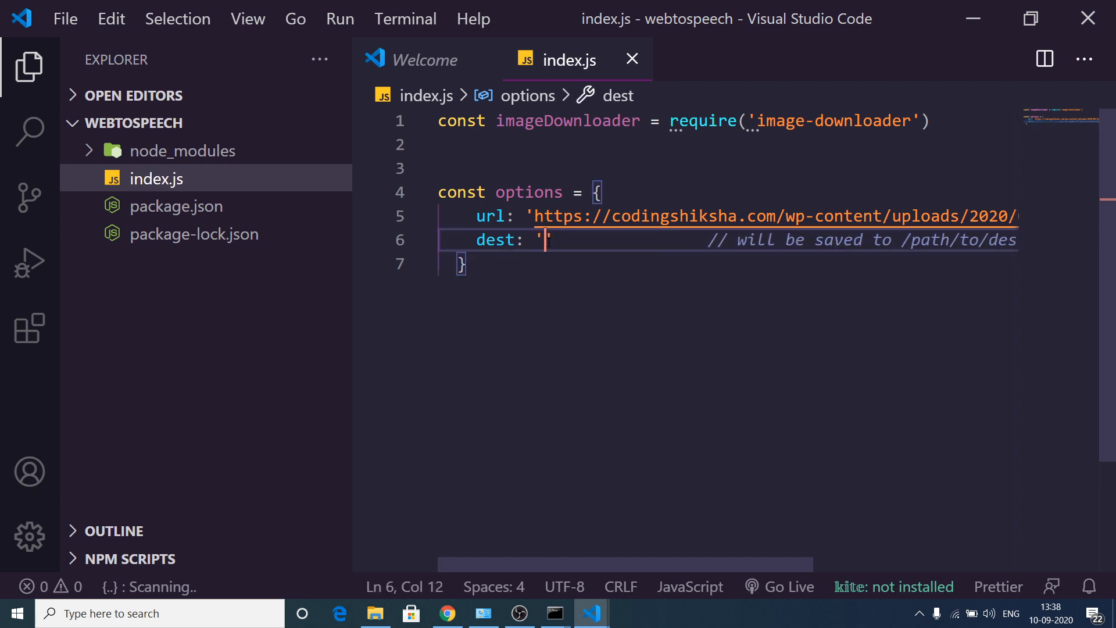
{"action": "type", "text": "./output"}
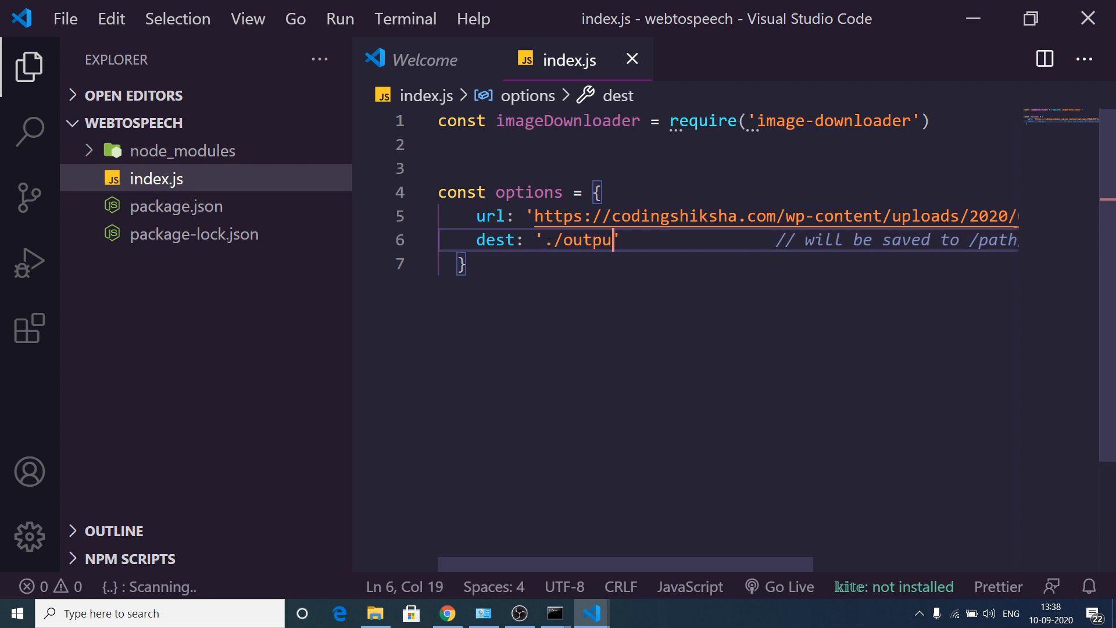
{"action": "type", "text": "t"}
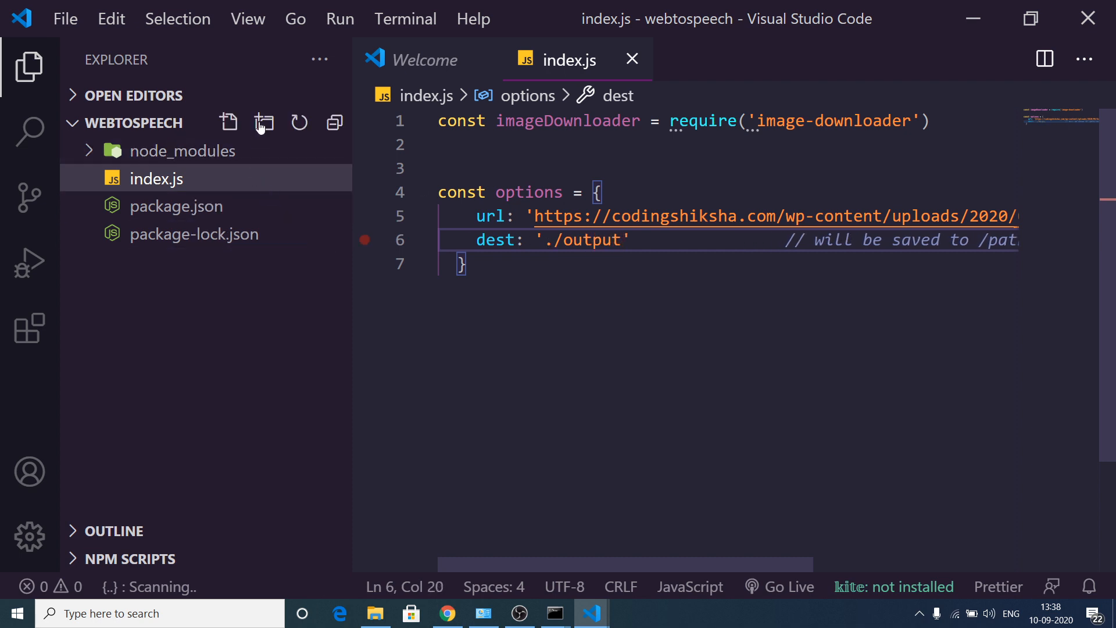
{"action": "left_click", "coordinate": [263, 121]}
{"action": "type", "text": "output"}
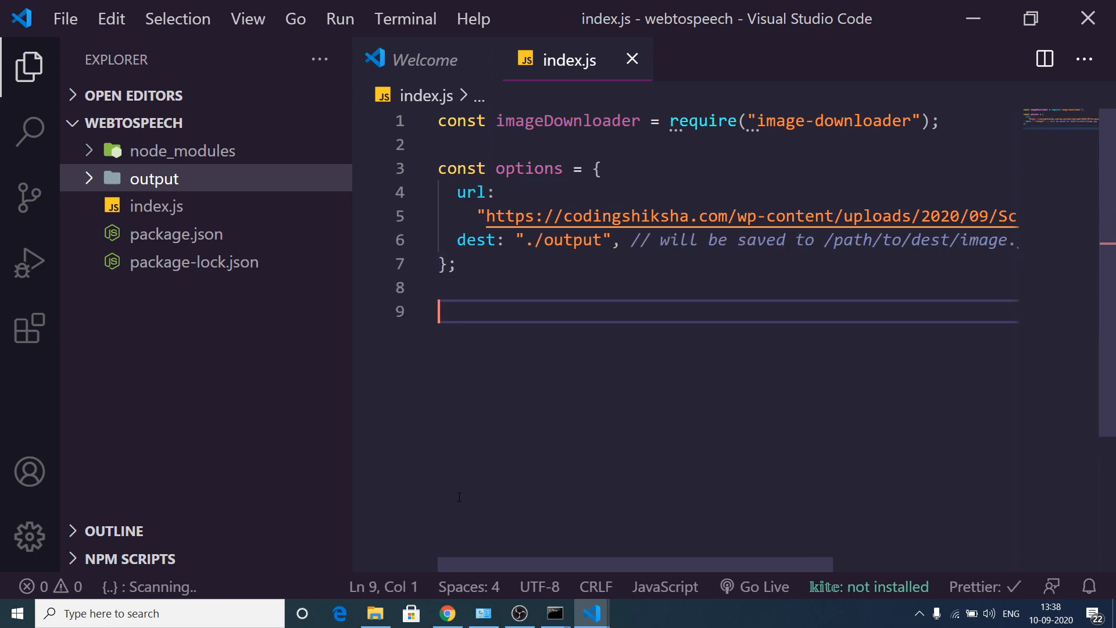
{"action": "left_click", "coordinate": [446, 613]}
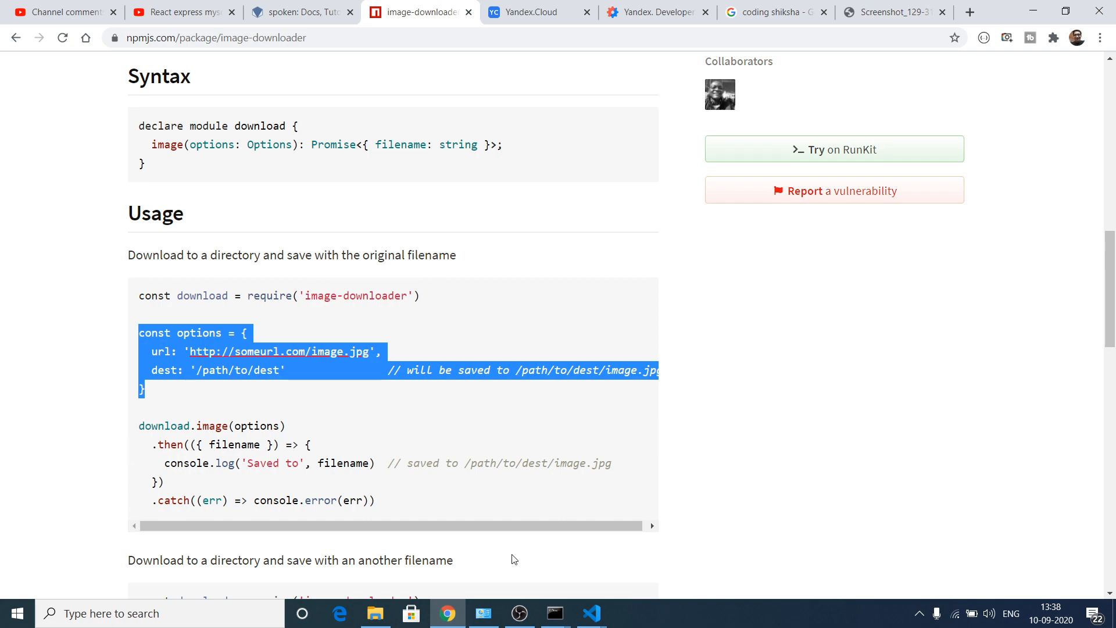
Write imageDownloader.image(options) in index.js, checking the docs' usage example.
{"action": "left_click", "coordinate": [591, 612]}
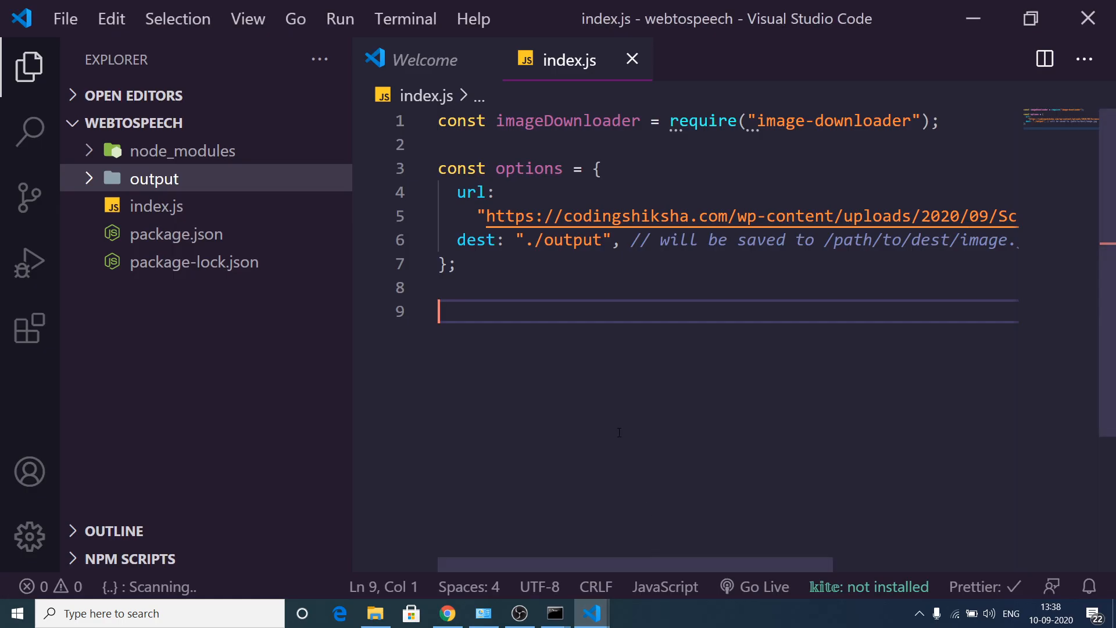
{"action": "type", "text": "imageDownloader"}
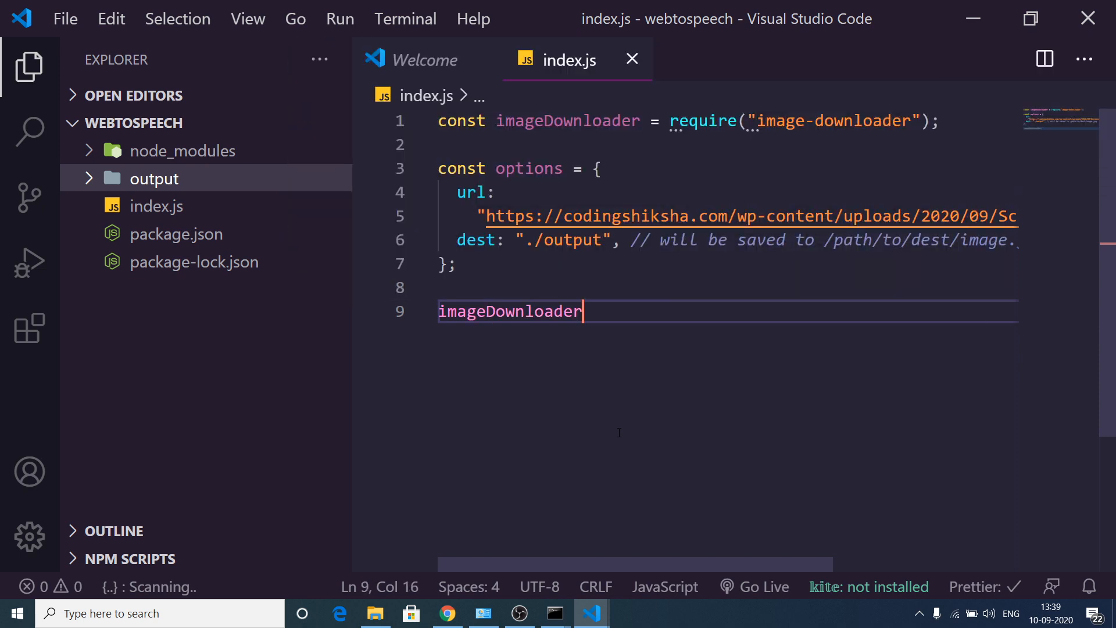
{"action": "type", "text": ".d"}
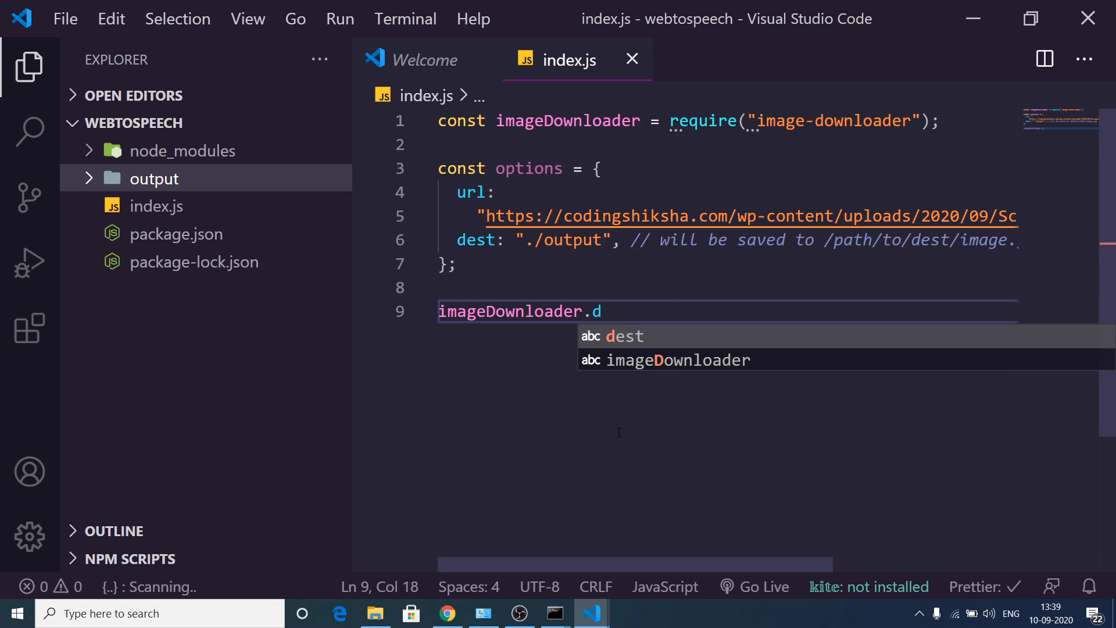
{"action": "left_click", "coordinate": [447, 612]}
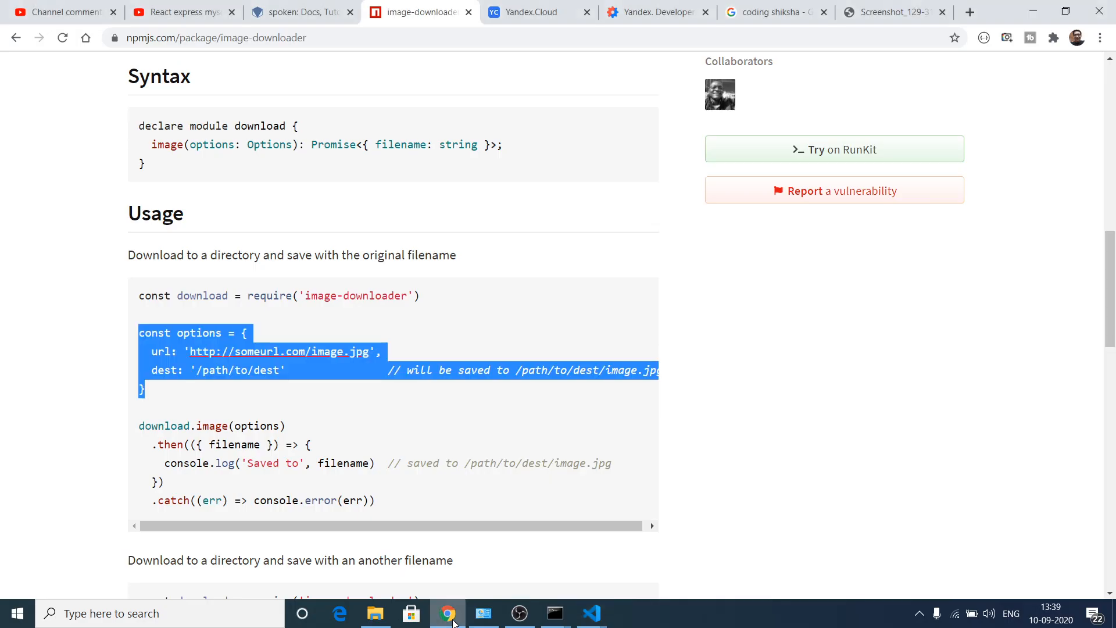
{"action": "left_click", "coordinate": [591, 613]}
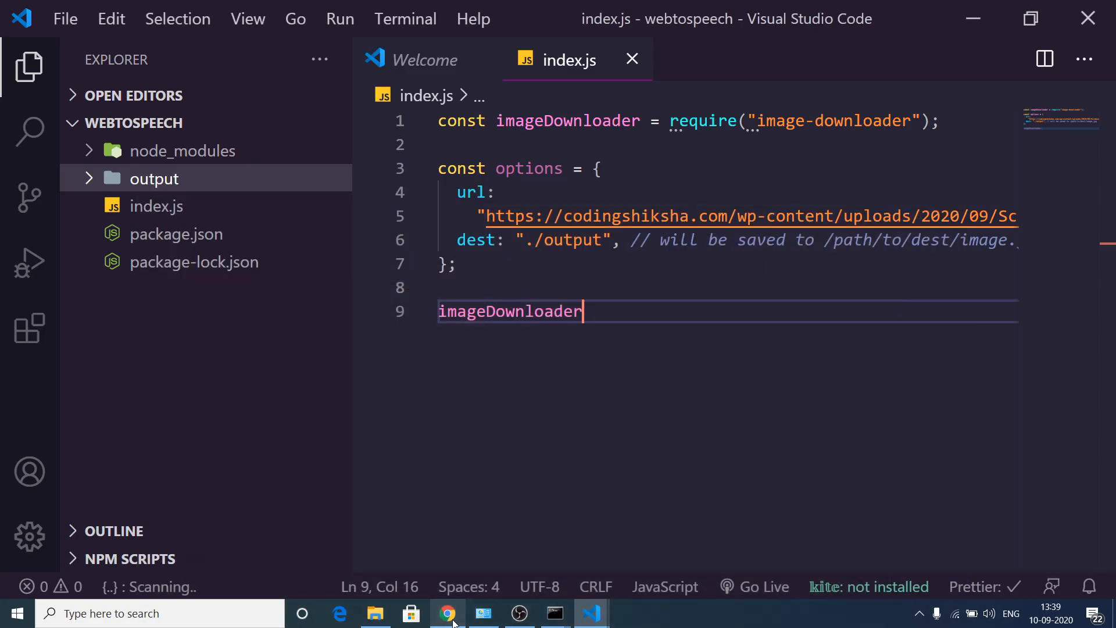
{"action": "type", "text": ".ima"}
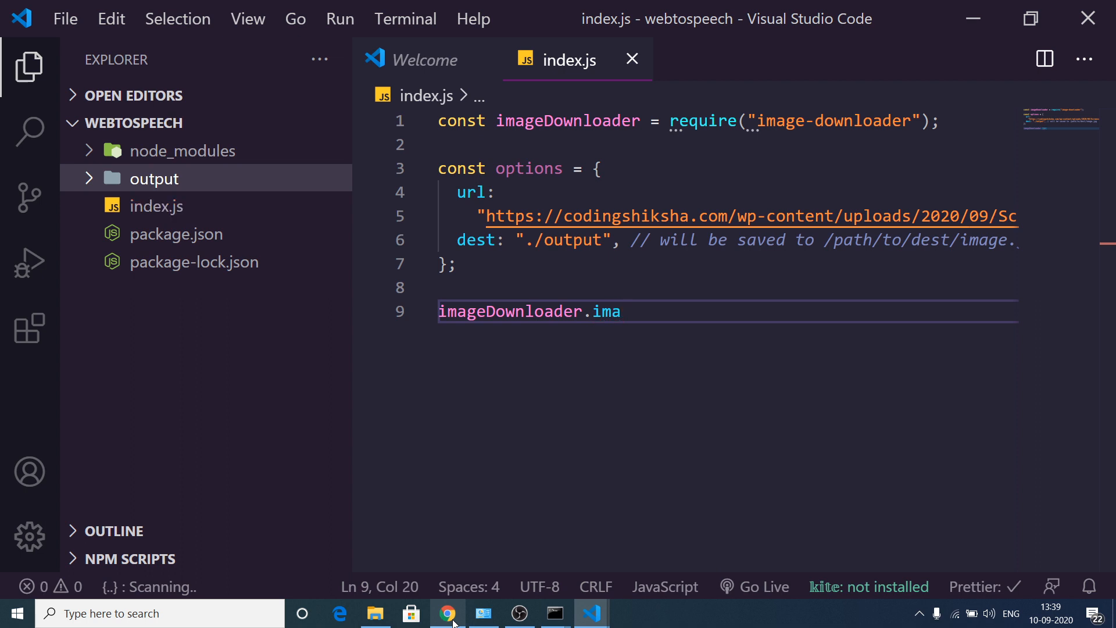
{"action": "type", "text": "ge"}
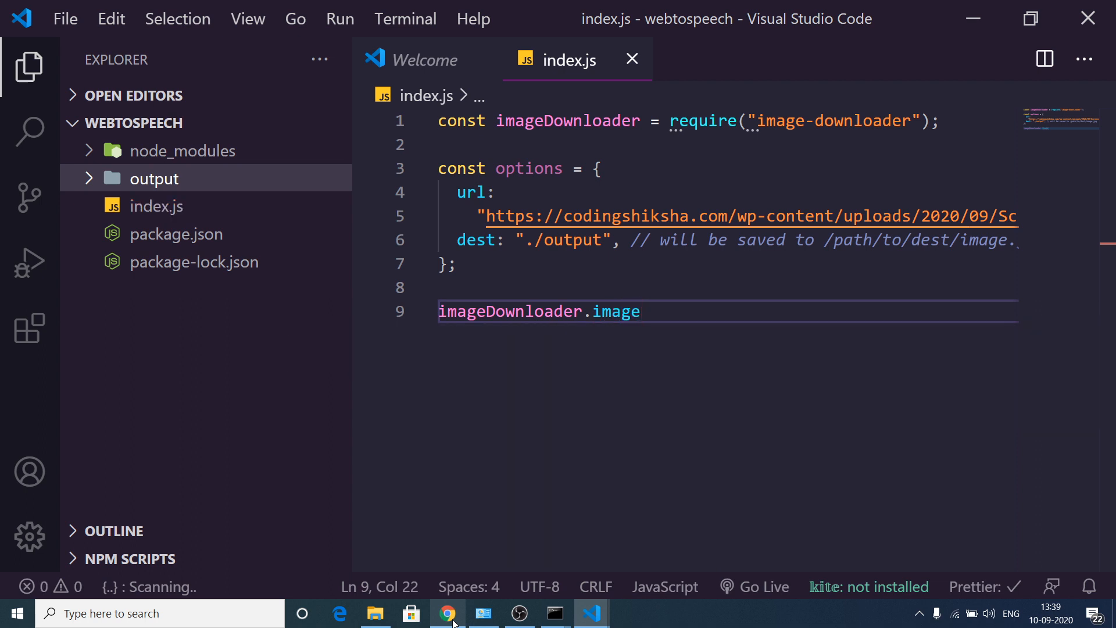
{"action": "type", "text": "(options"}
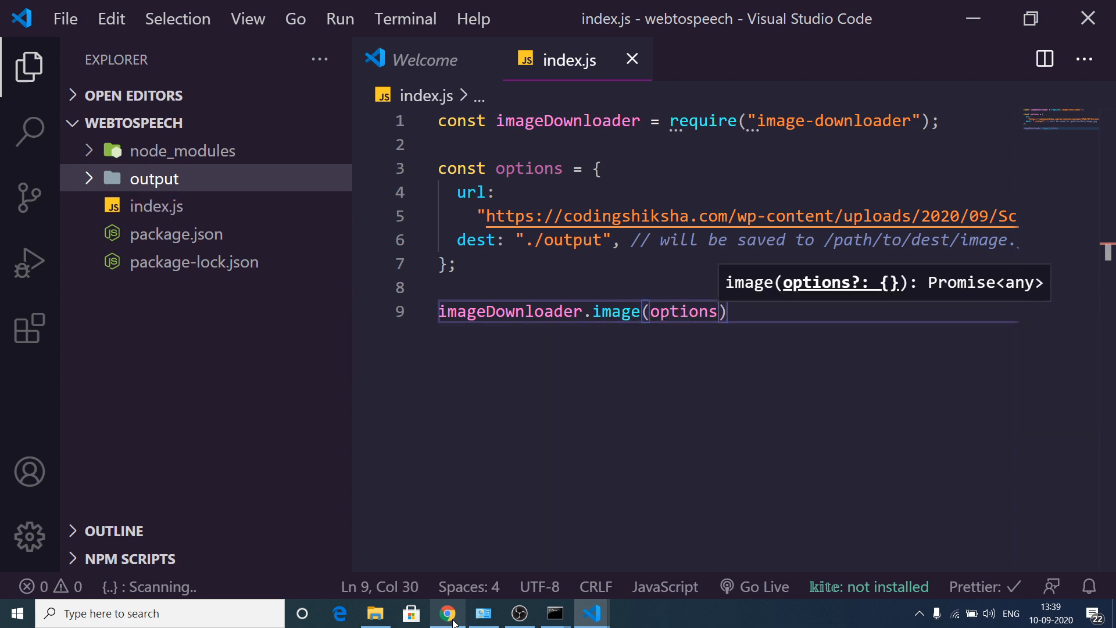
Chain .then(({filename}) => { }) onto the image call.
{"action": "left_click", "coordinate": [448, 613]}
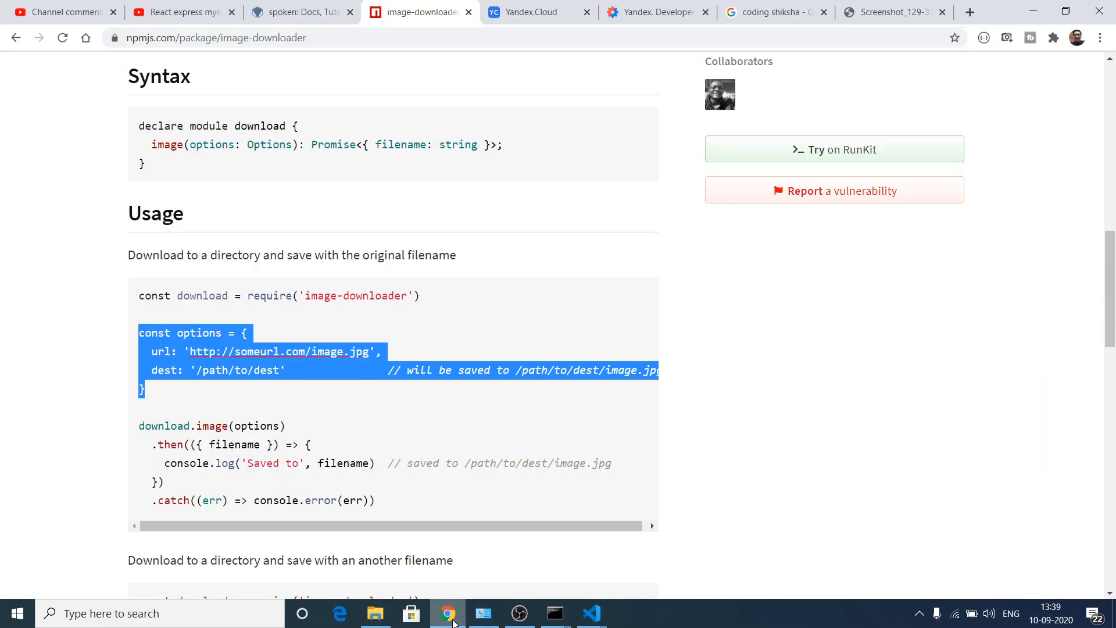
{"action": "left_click", "coordinate": [592, 613]}
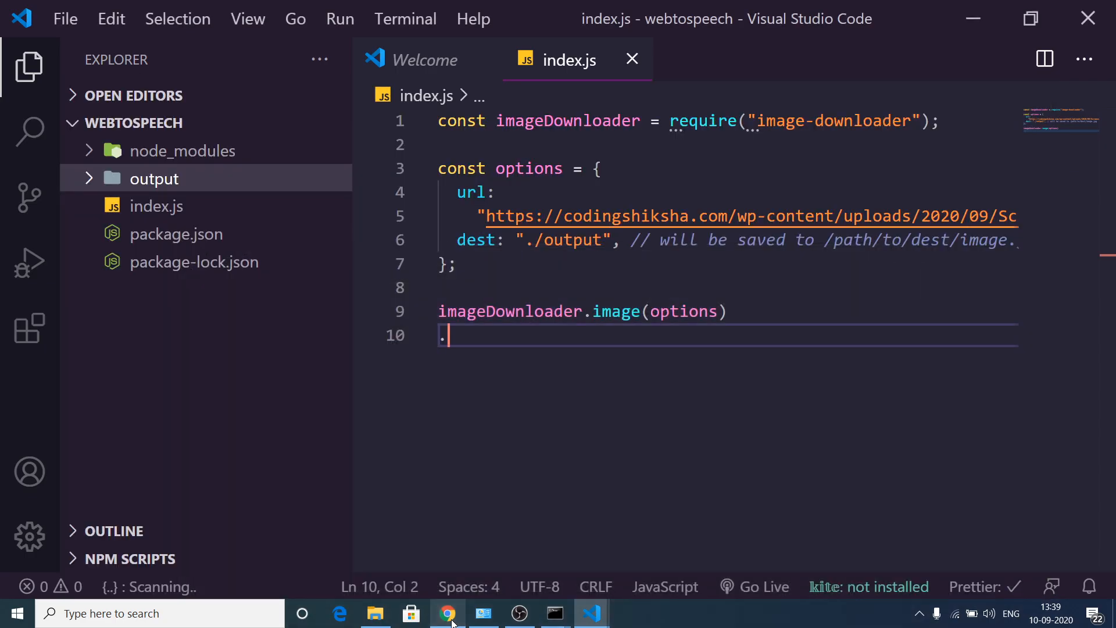
{"action": "type", "text": "then("}
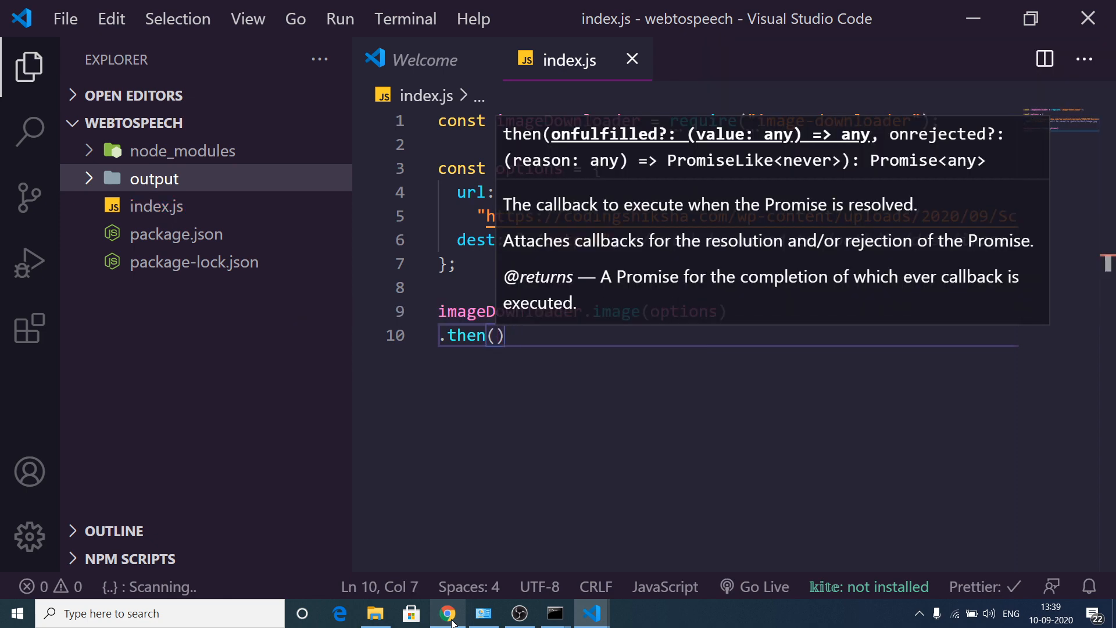
{"action": "type", "text": "{filename}"}
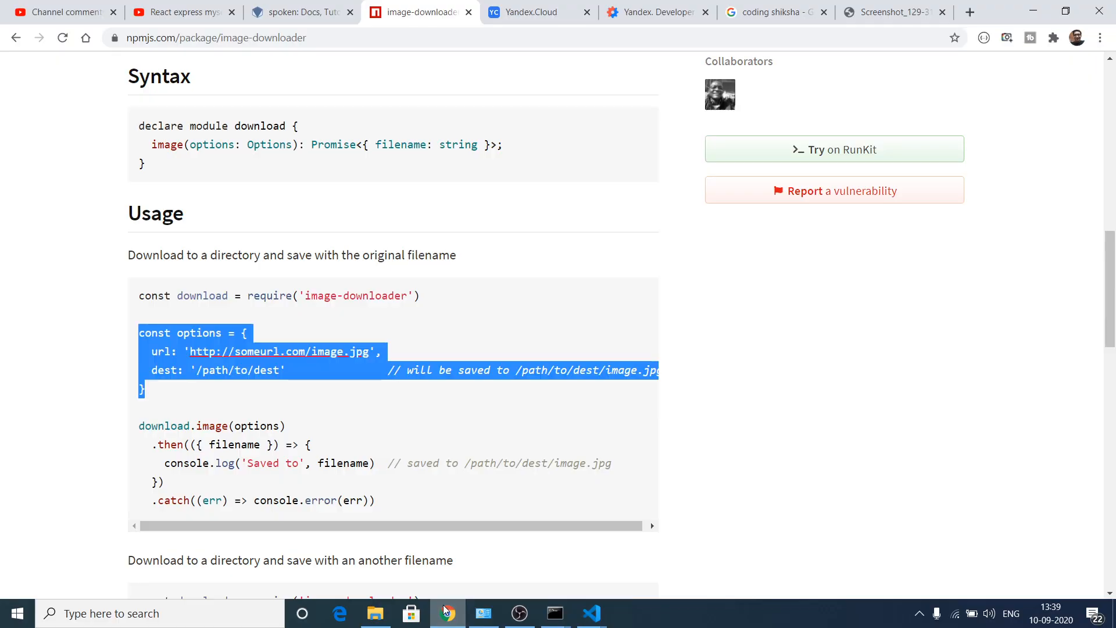
{"action": "left_click", "coordinate": [592, 613]}
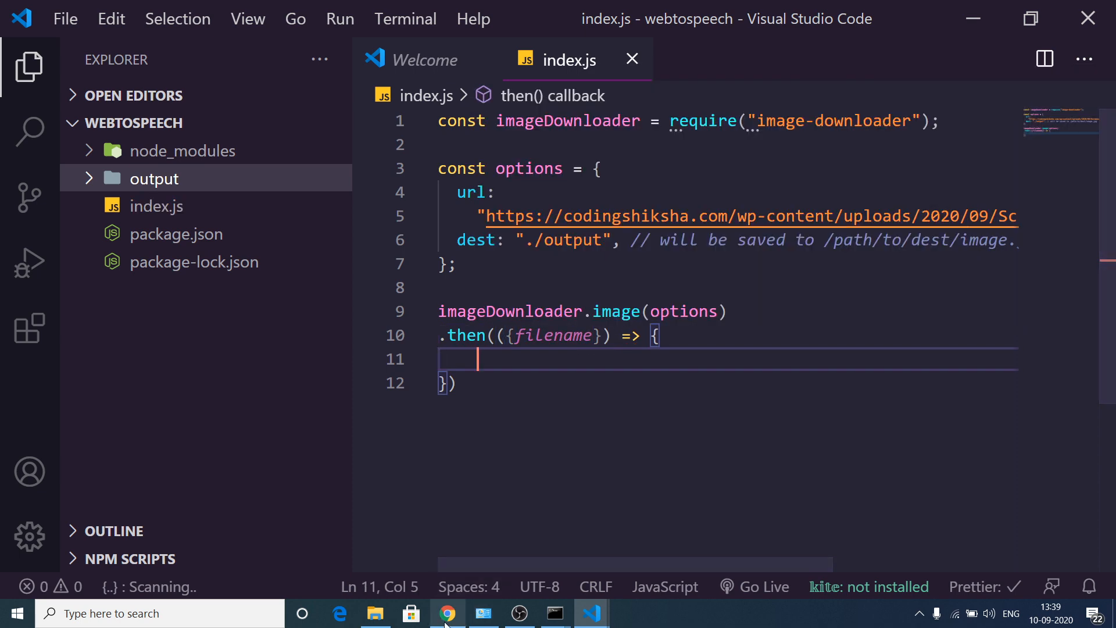
Make the callback run console.log("file saved" + filename).
{"action": "left_click", "coordinate": [447, 612]}
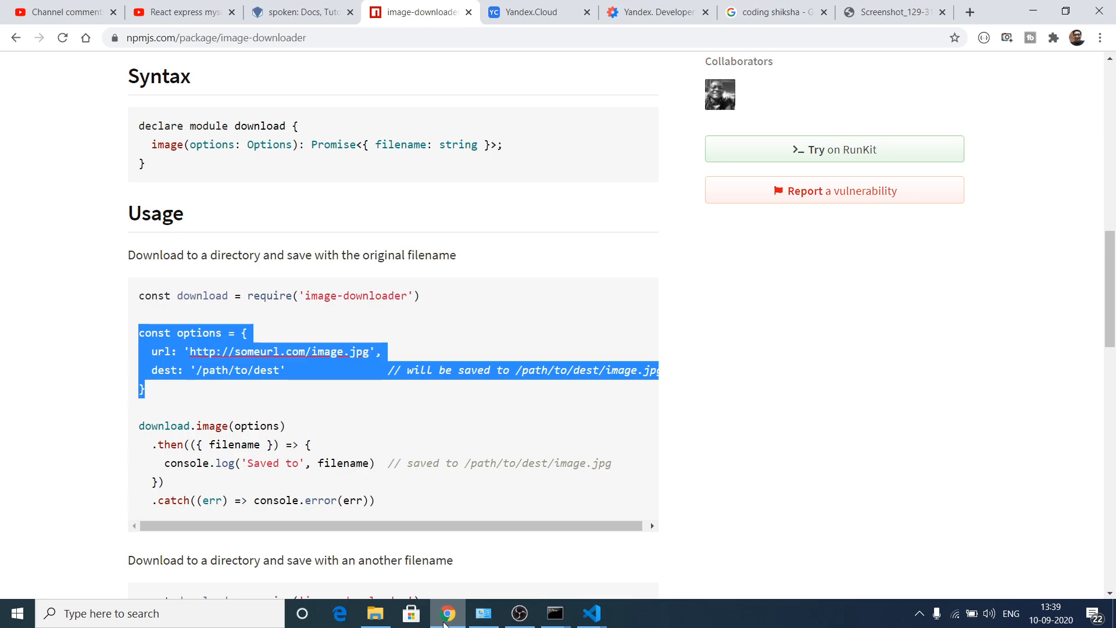
{"action": "left_click", "coordinate": [591, 613]}
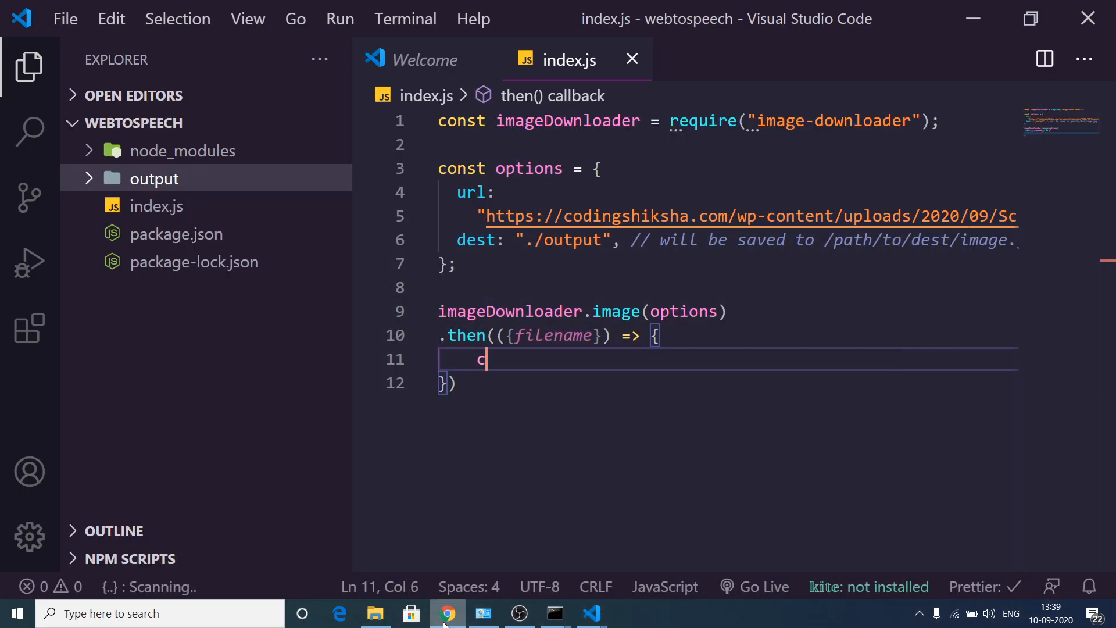
{"action": "type", "text": "onsole.lo"}
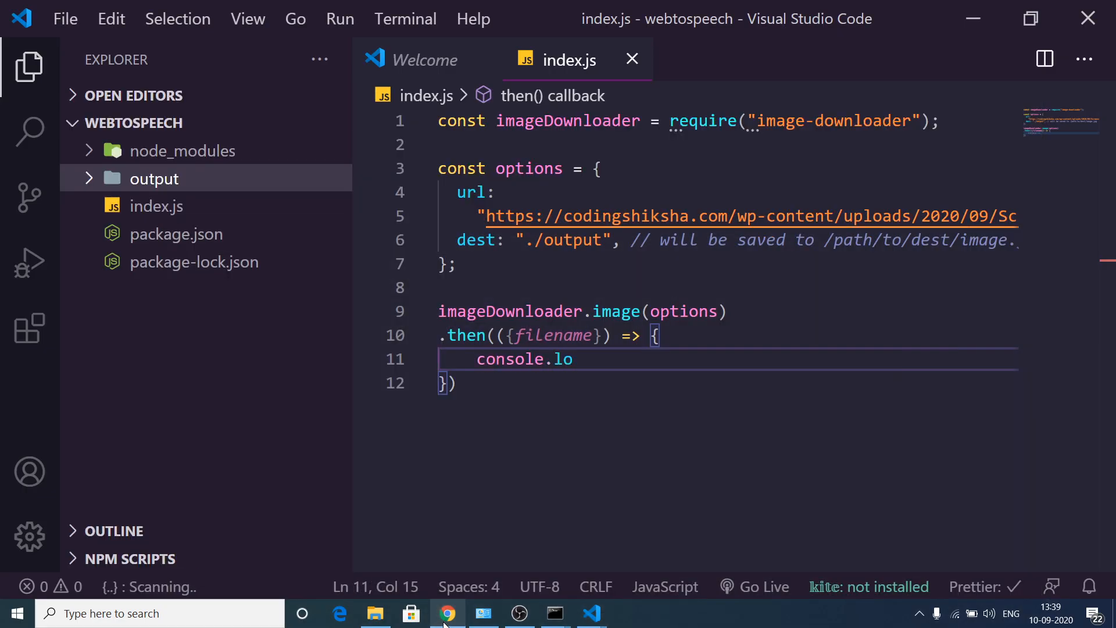
{"action": "type", "text": "g"}
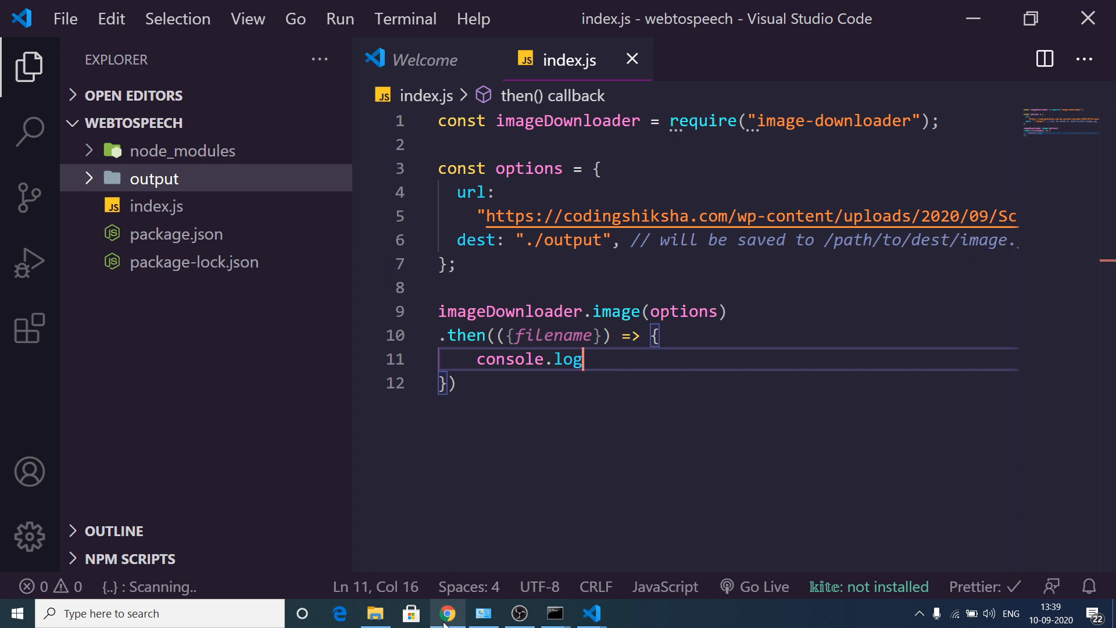
{"action": "type", "text": "()"}
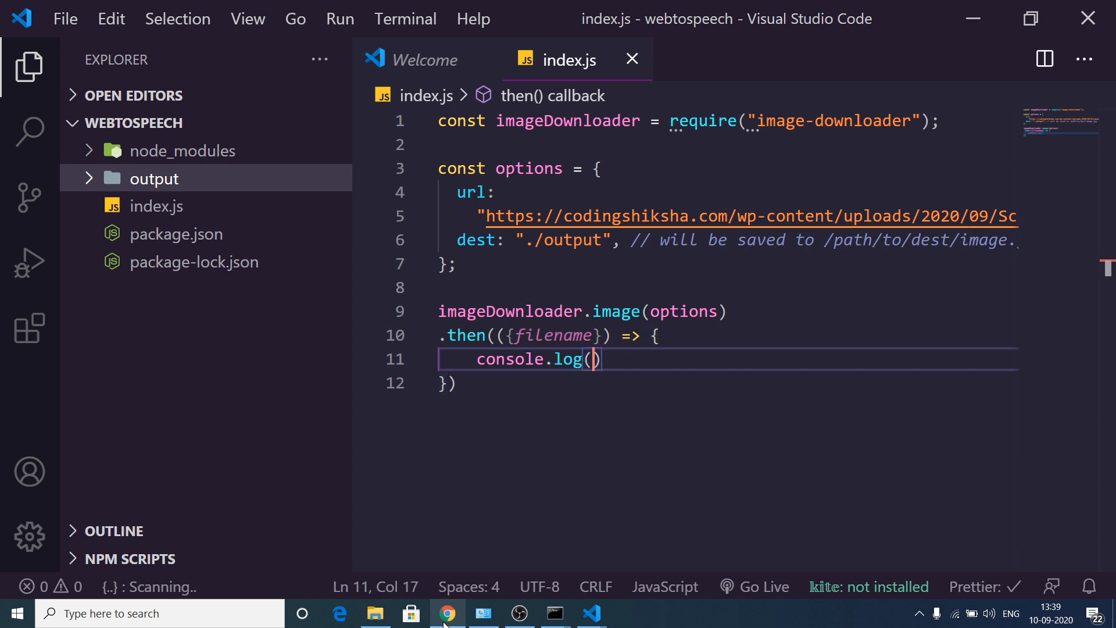
{"action": "type", "text": "\"file \""}
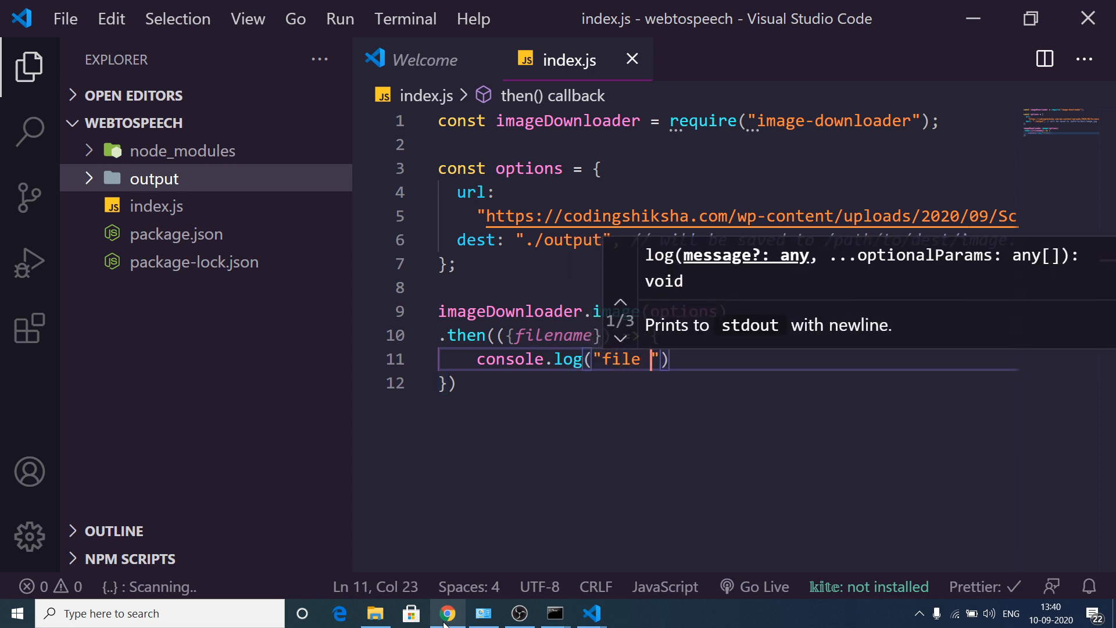
{"action": "type", "text": "saved"}
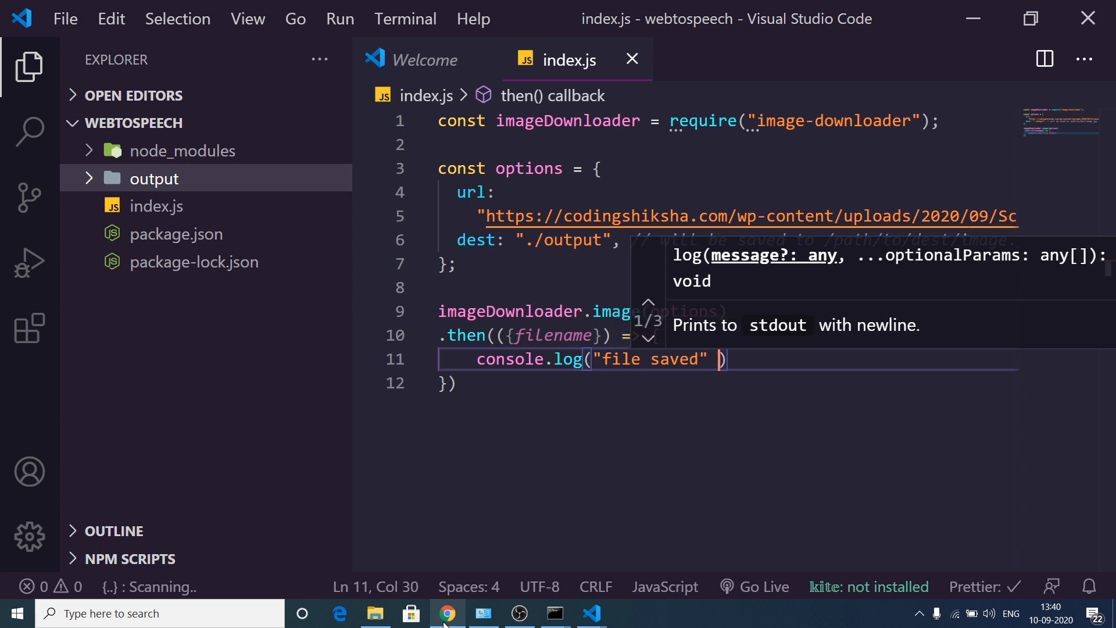
{"action": "type", "text": "+ filename"}
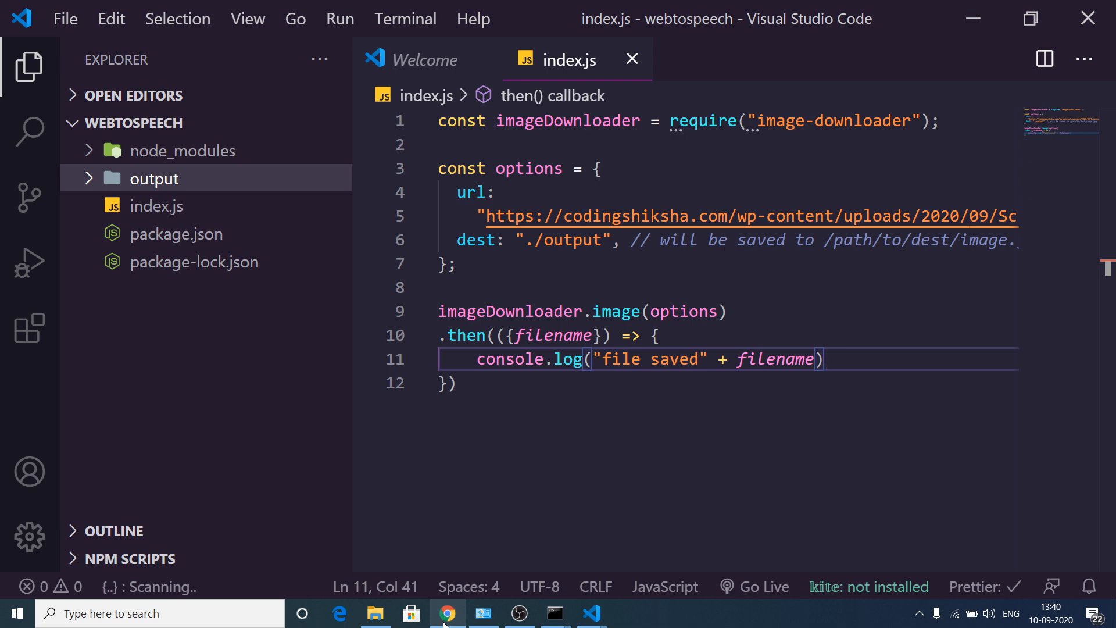
Paste .catch((err) => console.error(err)) from the docs after the callback.
{"action": "left_click", "coordinate": [447, 613]}
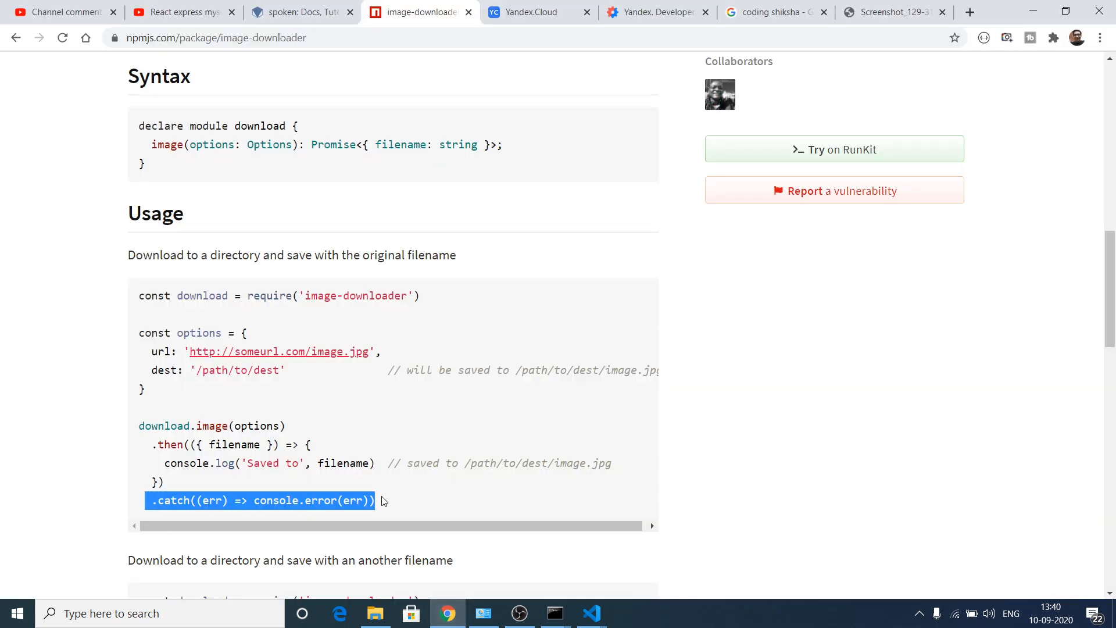
{"action": "mouse_move", "coordinate": [516, 545]}
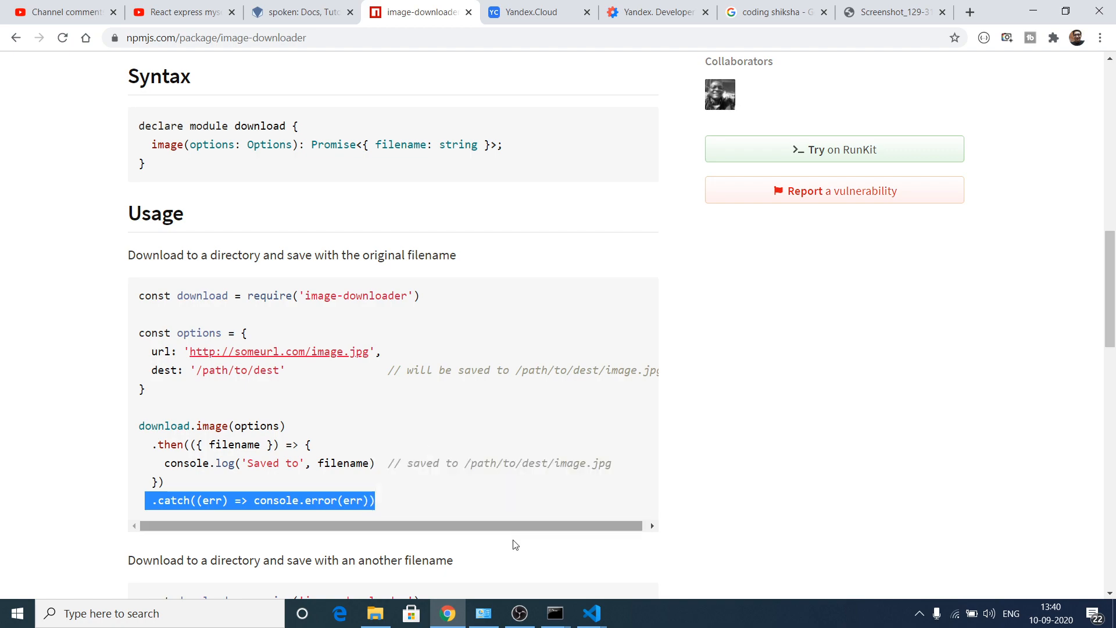
{"action": "left_click", "coordinate": [591, 612]}
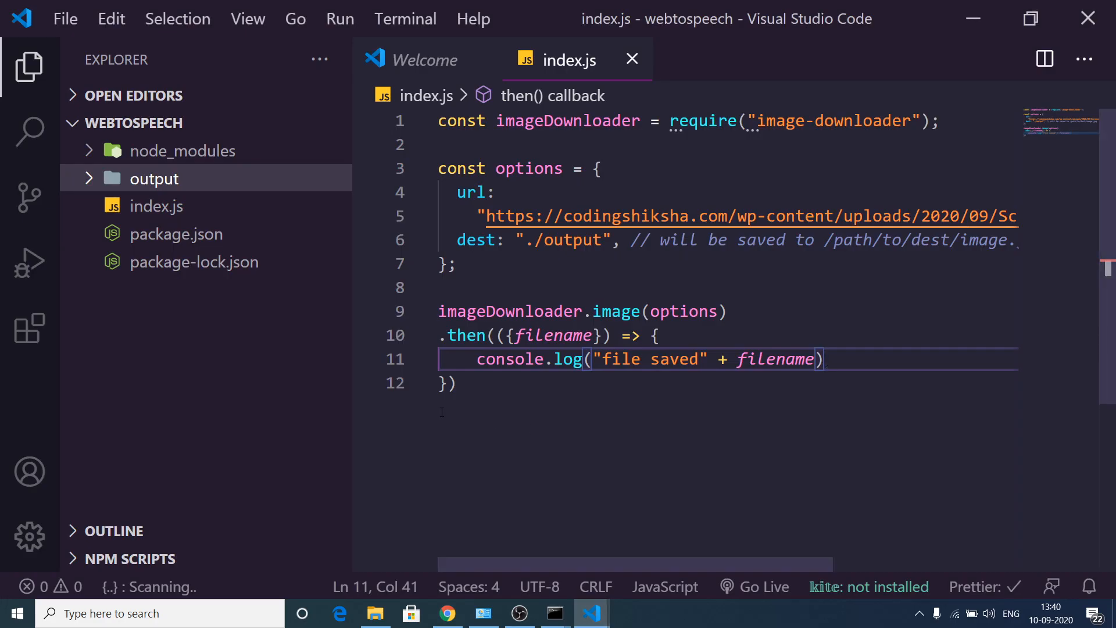
{"action": "right_click", "coordinate": [456, 384]}
{"action": "type", "text": " .catch((err) => console.error(err)"}
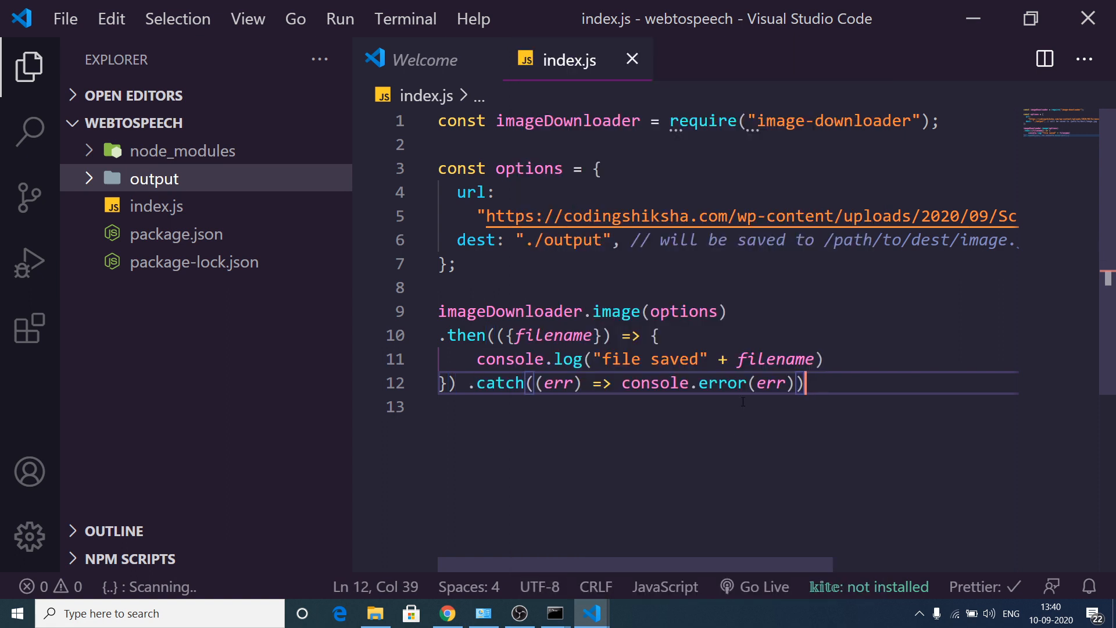
Run node index.js to save Screenshot_129-310x199.png into the output folder.
{"action": "left_click", "coordinate": [554, 613]}
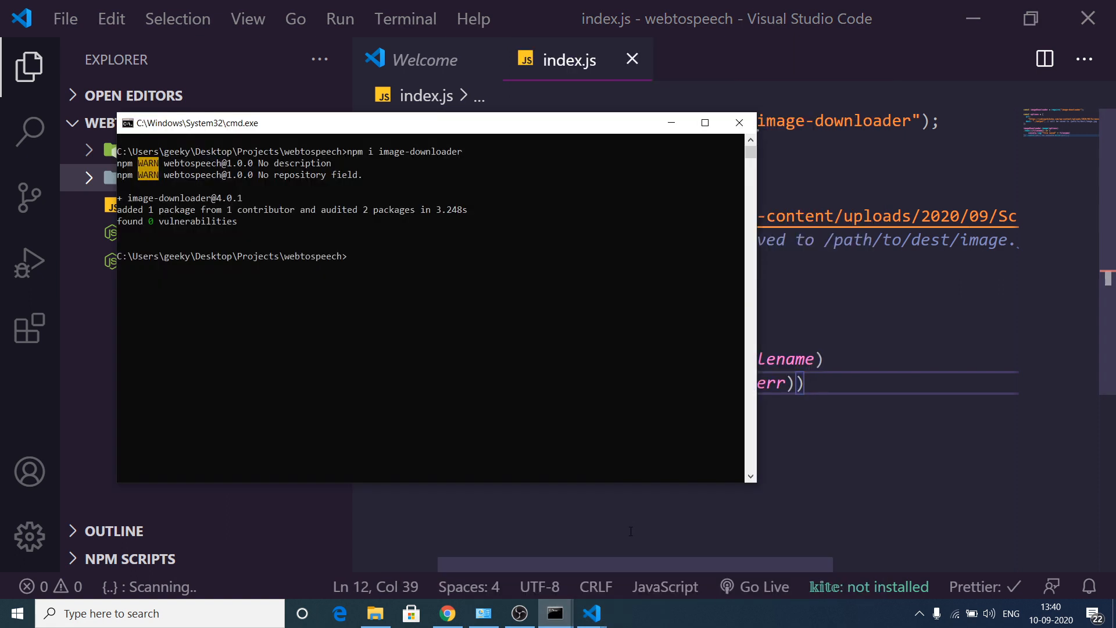
{"action": "type", "text": "noe"}
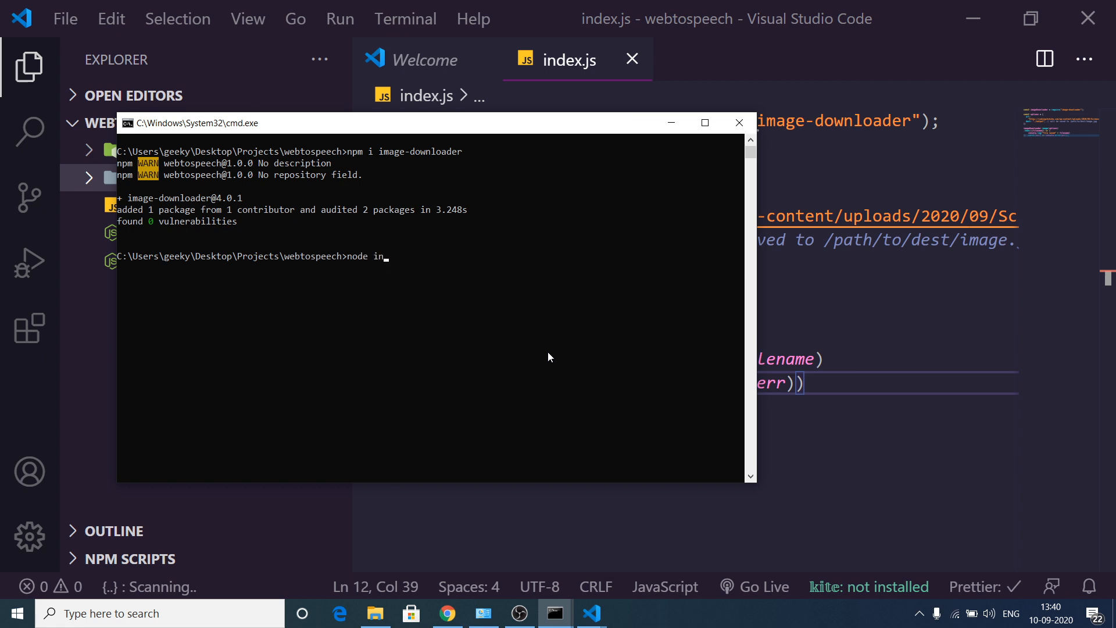
{"action": "type", "text": "dex.js"}
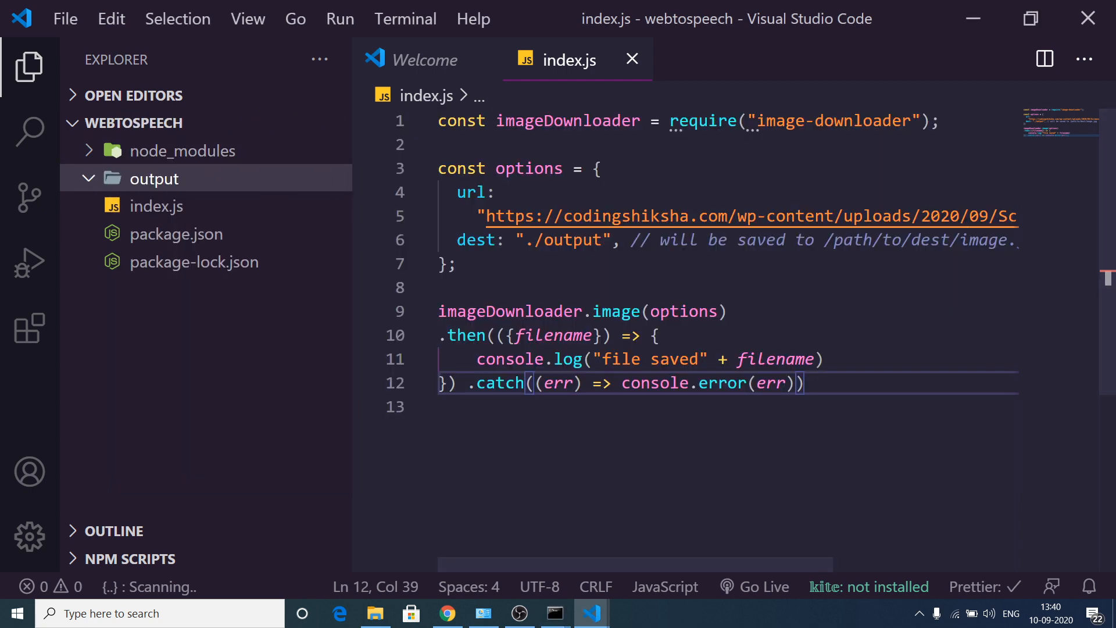
{"action": "left_click", "coordinate": [554, 613]}
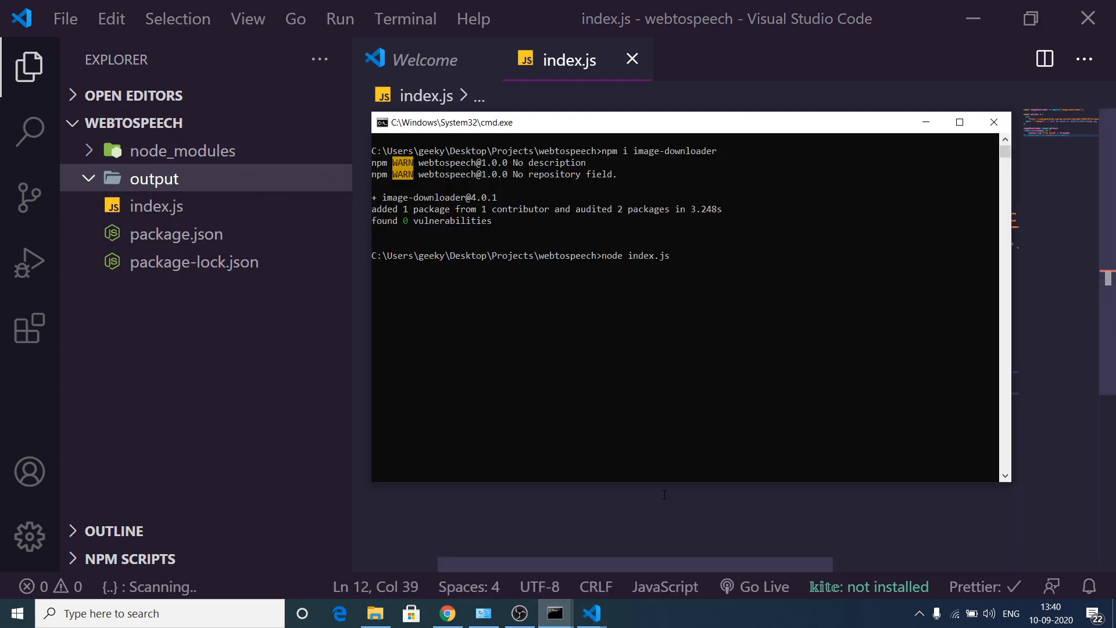
{"action": "key", "text": "Return"}
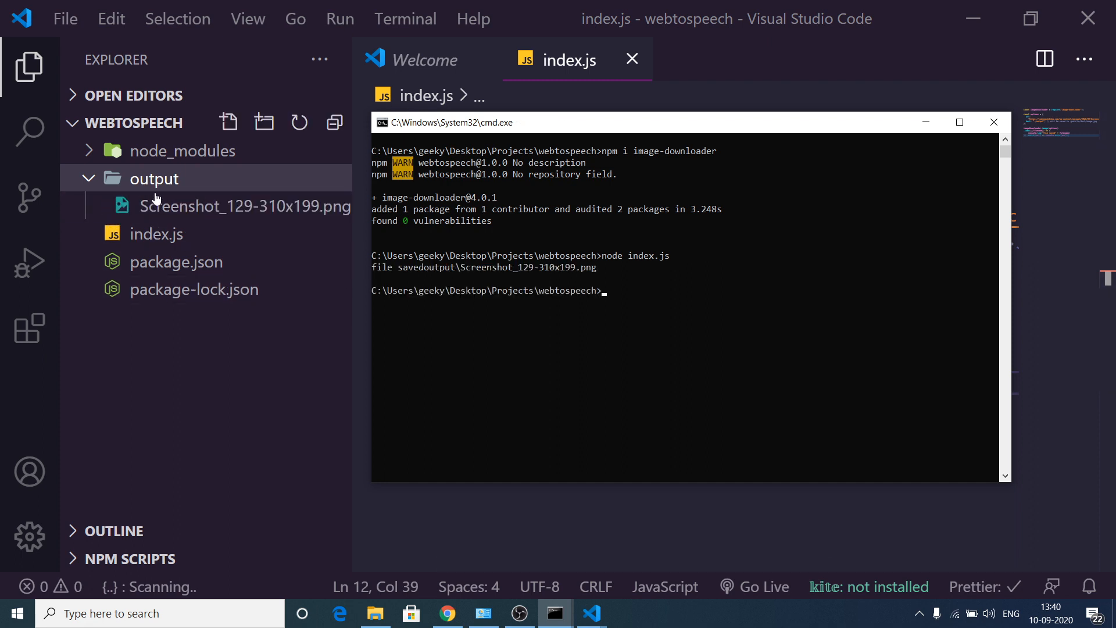
Preview the downloaded Screenshot_129-310x199.png from the output folder, then go back to index.js.
{"action": "left_click", "coordinate": [993, 122]}
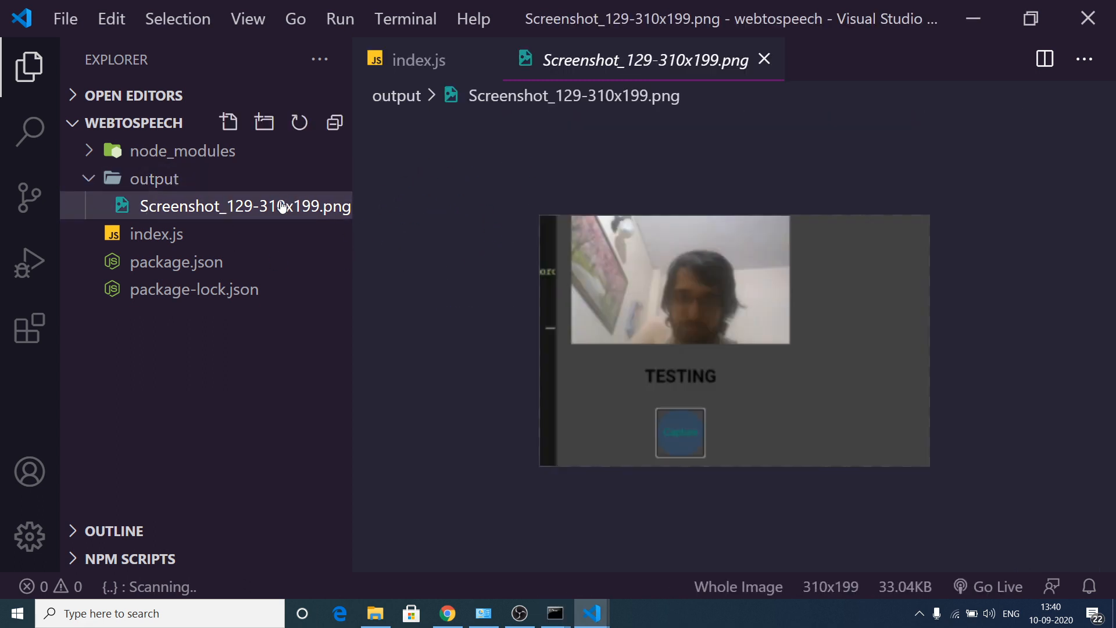
{"action": "mouse_move", "coordinate": [624, 292]}
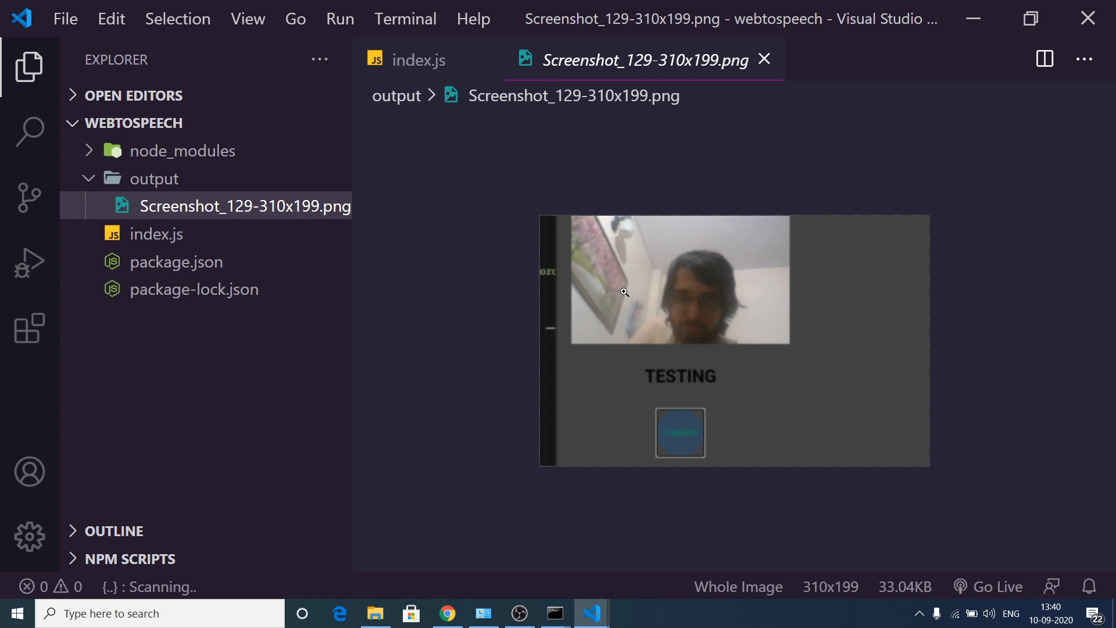
{"action": "left_click", "coordinate": [420, 60]}
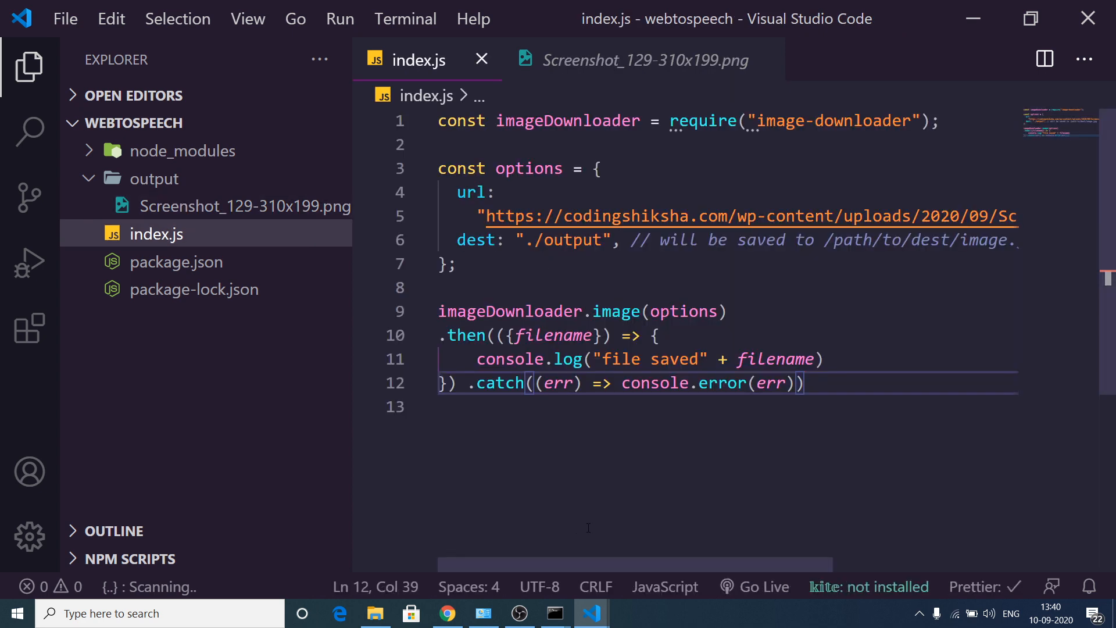
Review the npm 'Download to a directory and save with another filename' example using photo.jpg.
{"action": "left_click", "coordinate": [446, 613]}
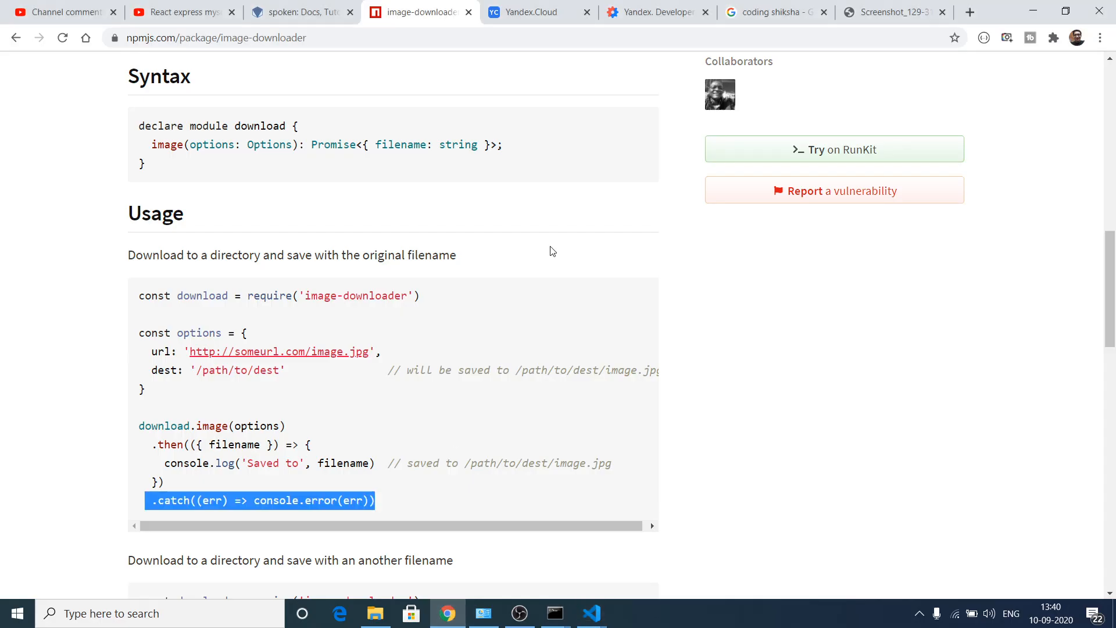
{"action": "scroll", "scroll_direction": "down", "scroll_amount": 3}
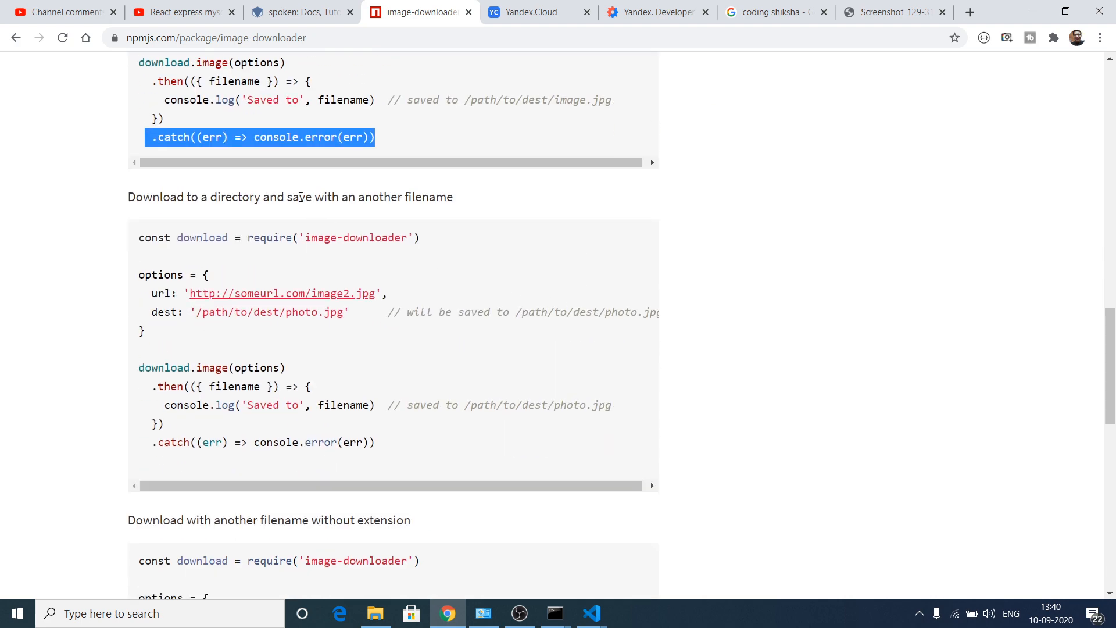
{"action": "scroll", "scroll_direction": "down", "scroll_amount": 3}
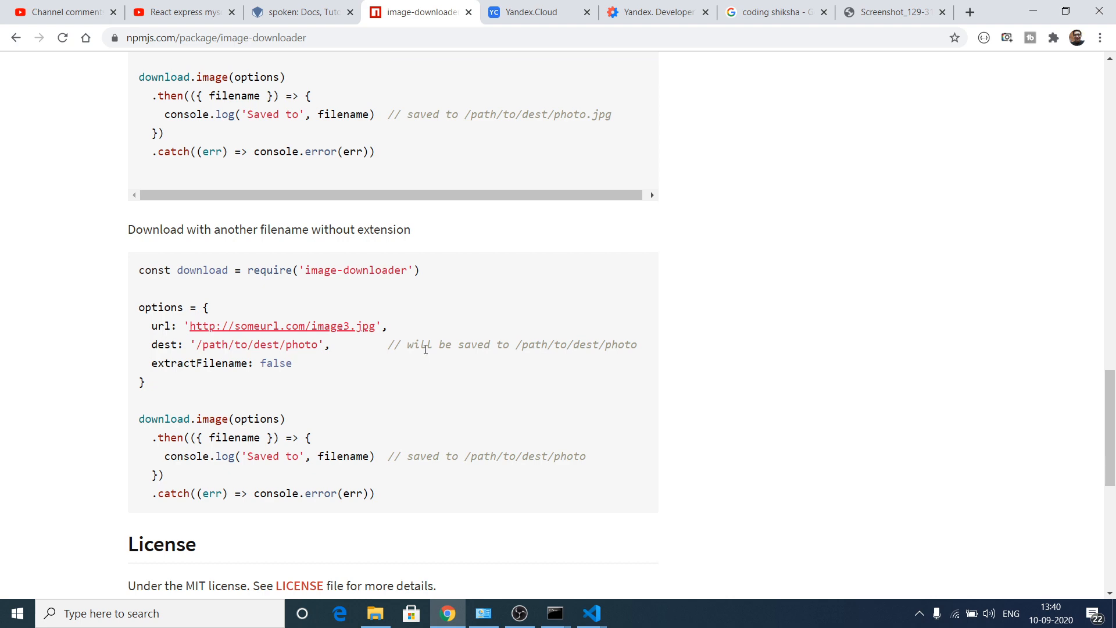
{"action": "scroll", "scroll_direction": "up", "scroll_amount": 3}
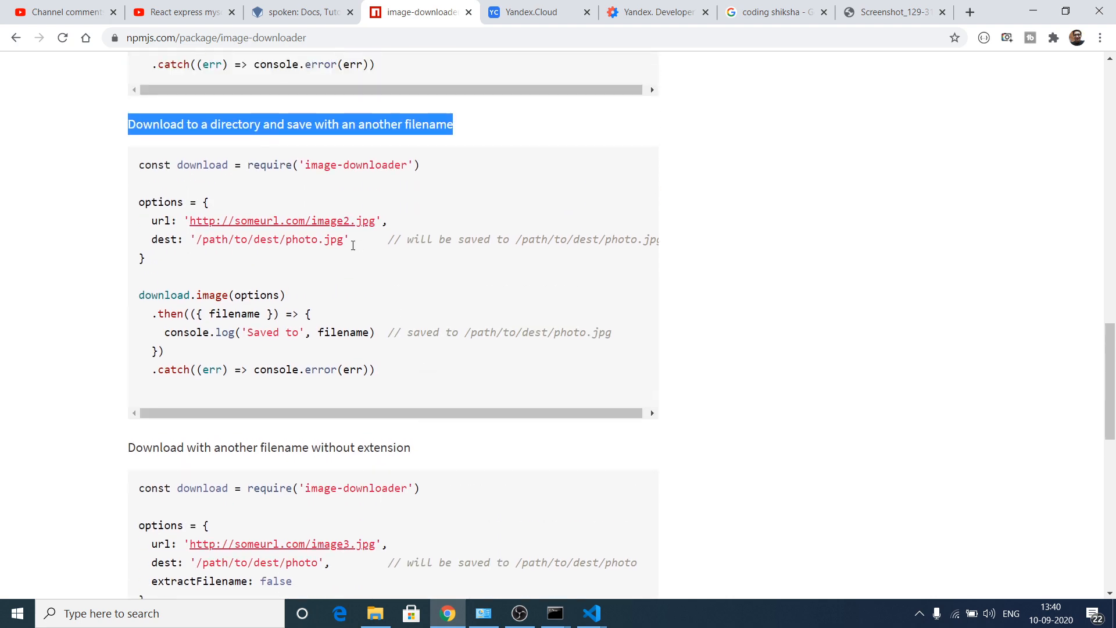
{"action": "left_click", "coordinate": [341, 239]}
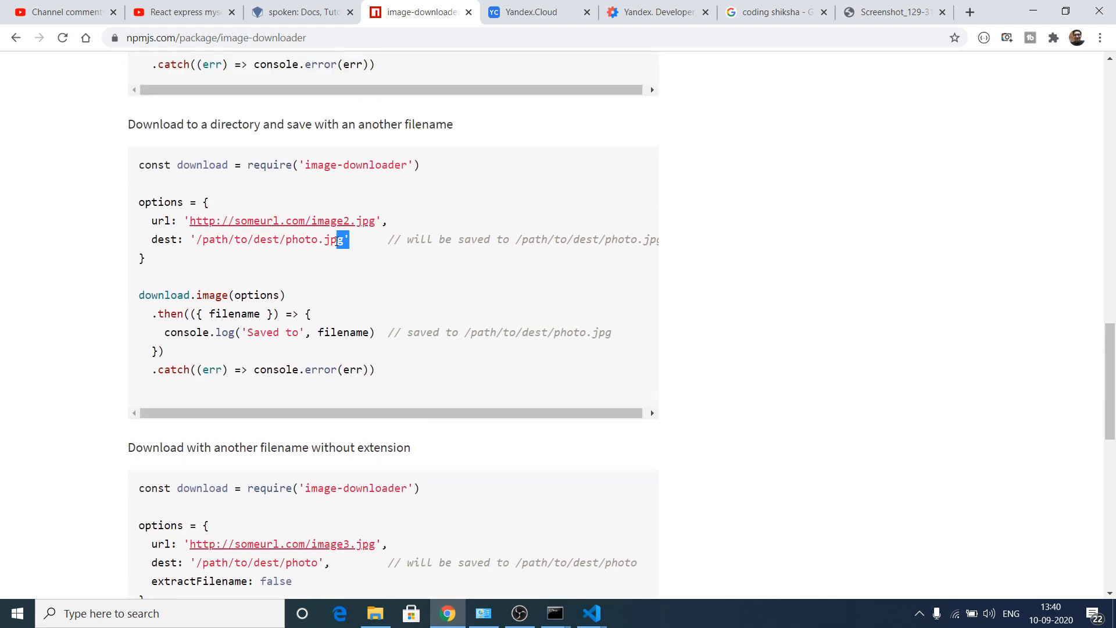
{"action": "double_click", "coordinate": [309, 239]}
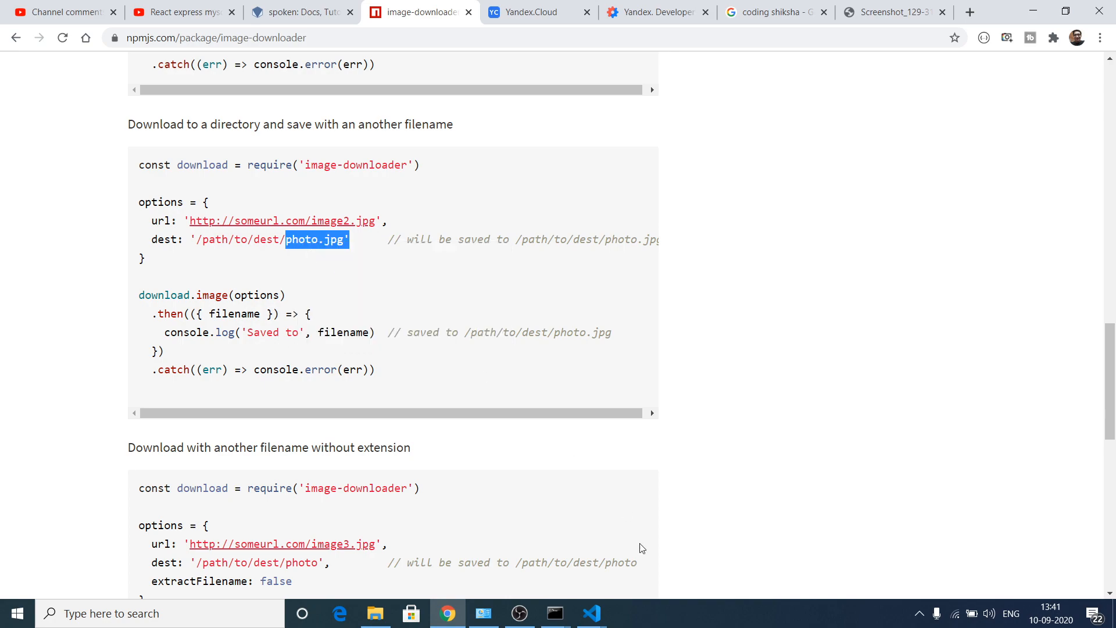
{"action": "left_click", "coordinate": [592, 612]}
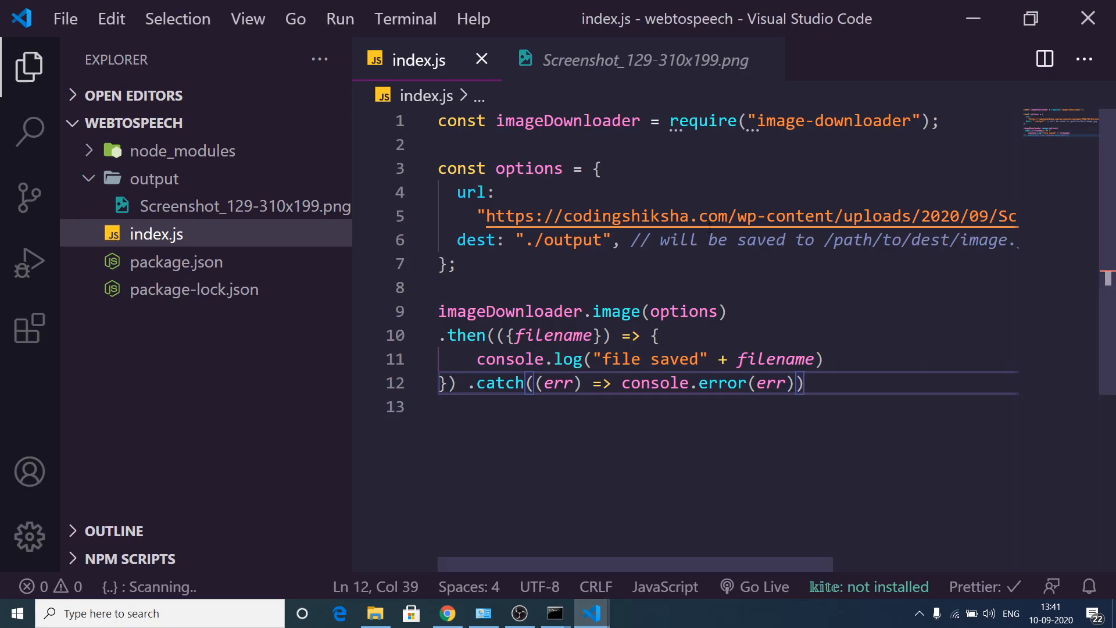
Change the script's dest path from ./output to ./output/photo.jpg.
{"action": "scroll", "scroll_direction": "right", "scroll_amount": 3}
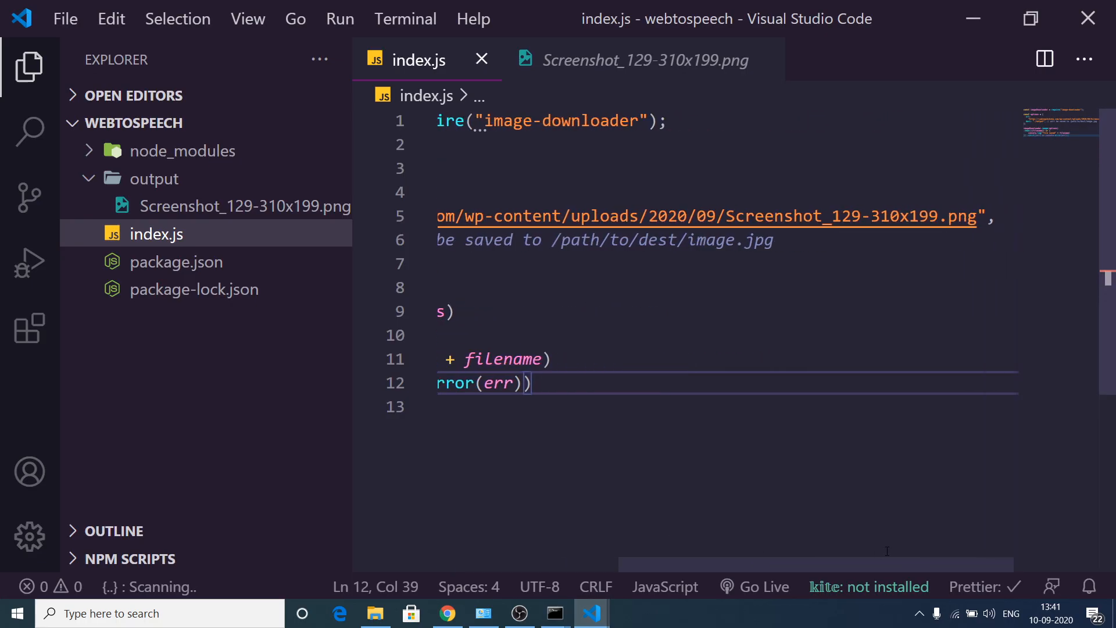
{"action": "left_click", "coordinate": [968, 216]}
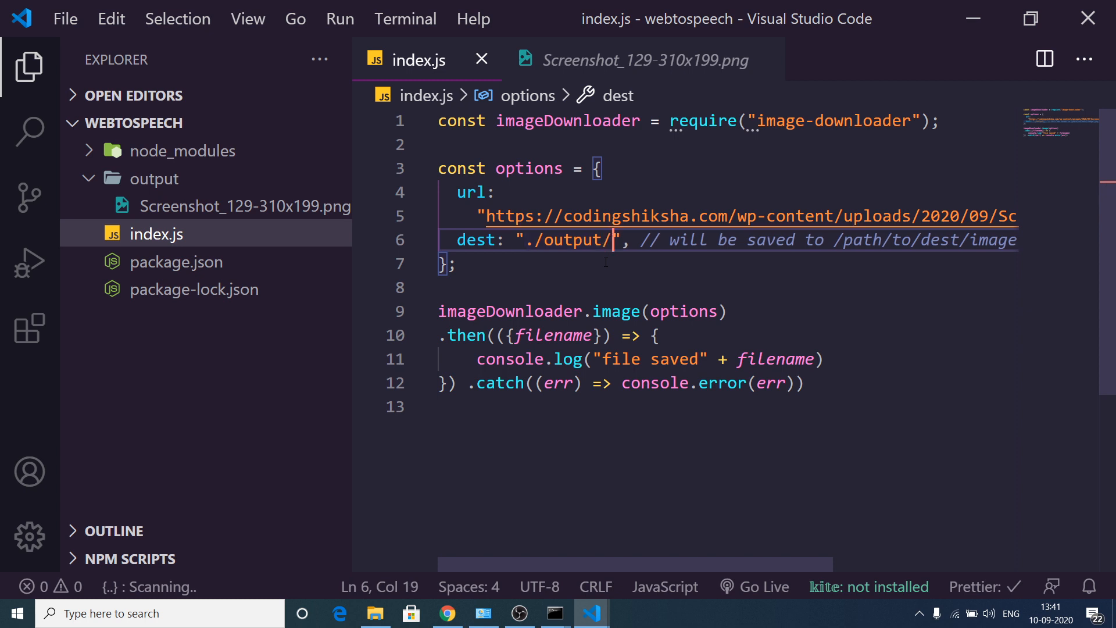
{"action": "type", "text": "photo.jpg"}
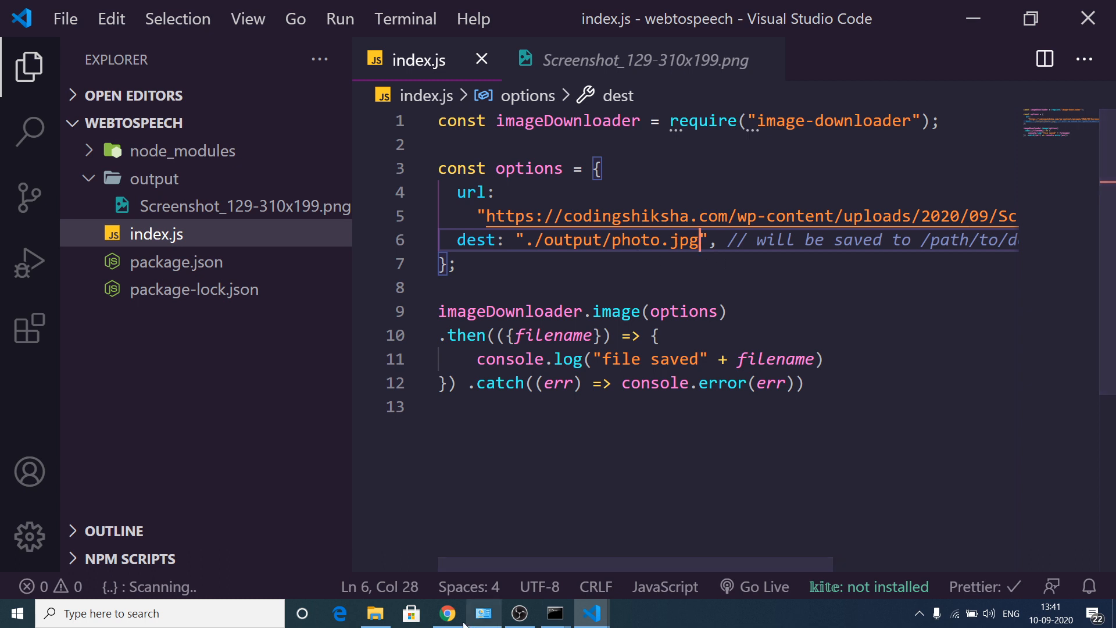
{"action": "left_click", "coordinate": [554, 613]}
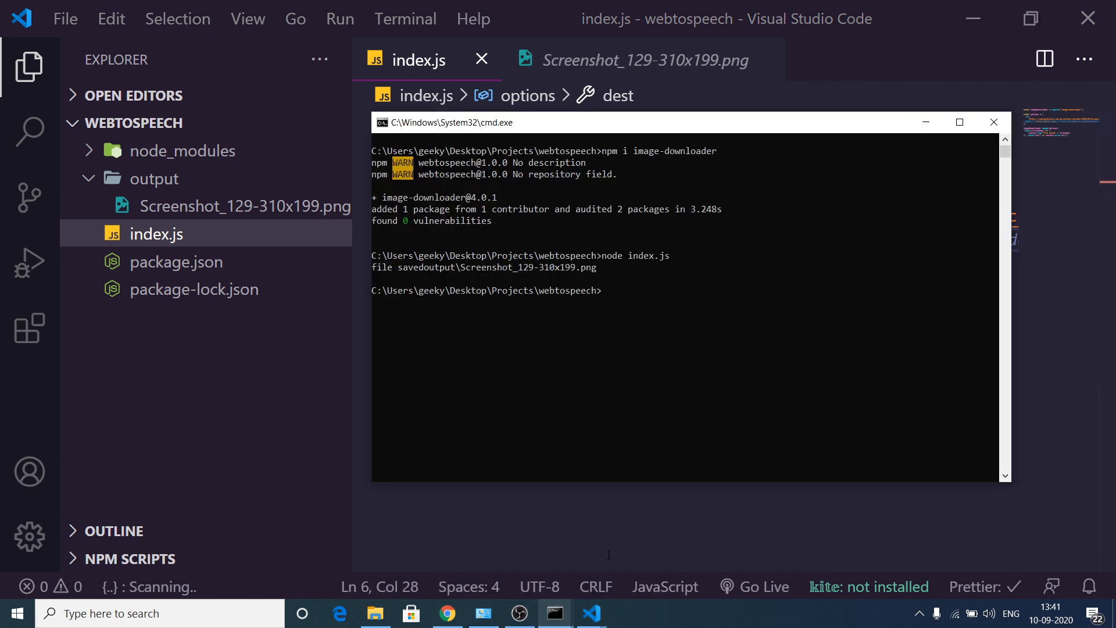
Rerun node index.js to save the image as output/photo.jpg, then return to the docs.
{"action": "type", "text": "node index.js"}
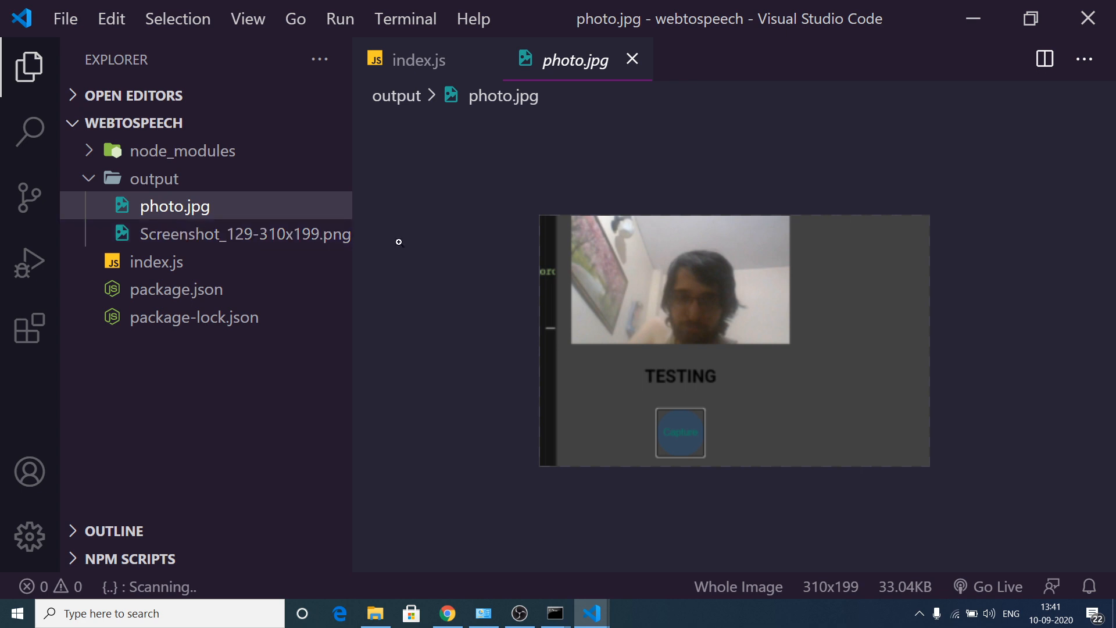
{"action": "mouse_move", "coordinate": [142, 217]}
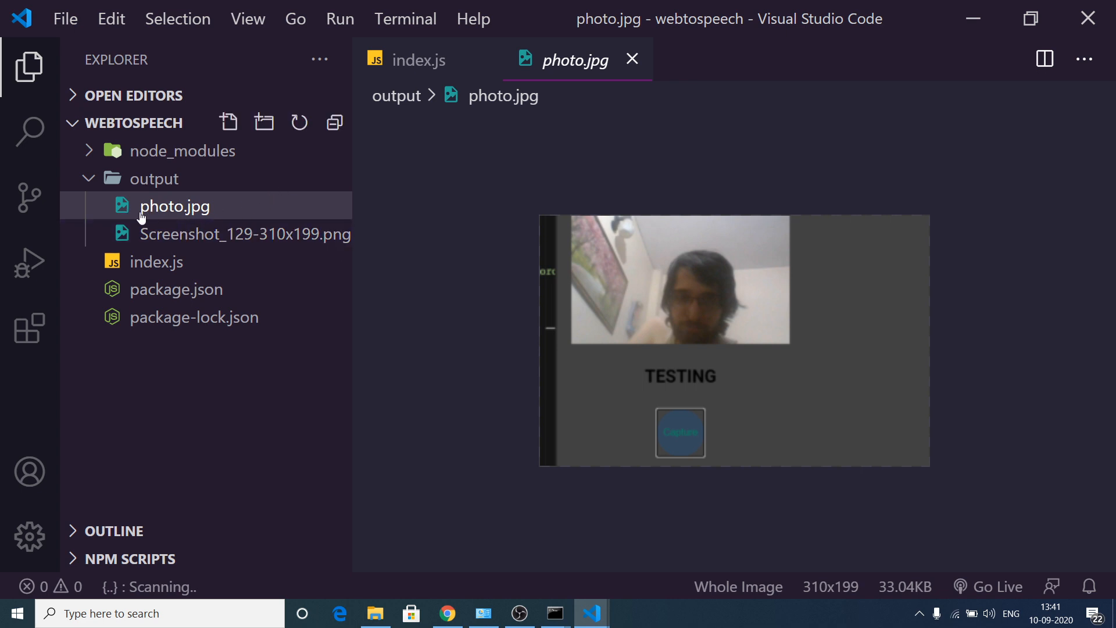
{"action": "mouse_move", "coordinate": [266, 214]}
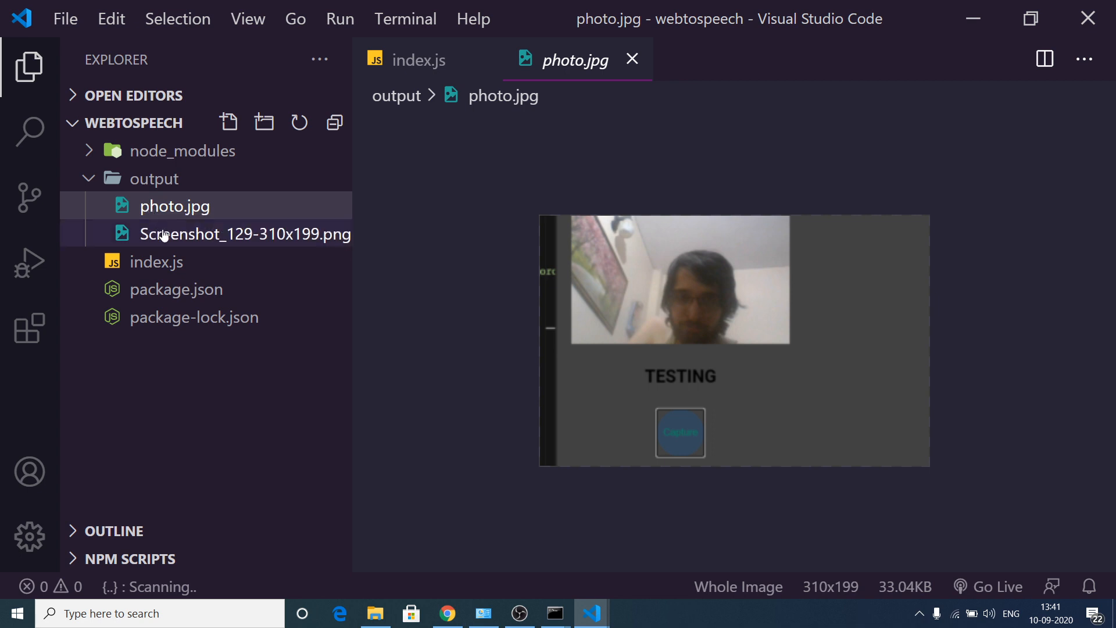
{"action": "mouse_move", "coordinate": [419, 60]}
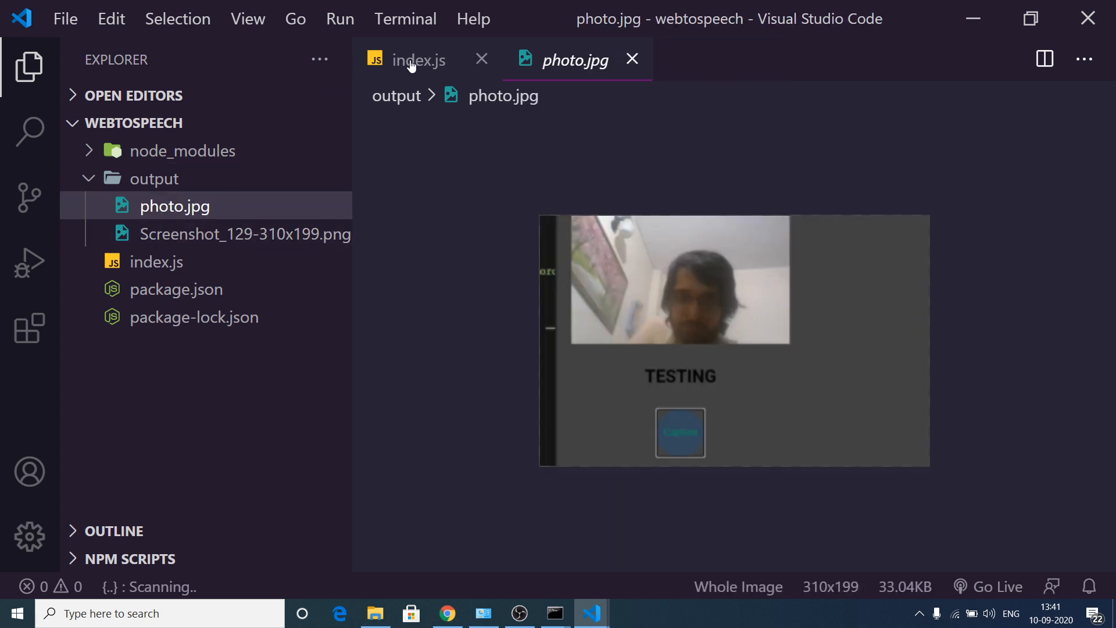
{"action": "left_click", "coordinate": [447, 613]}
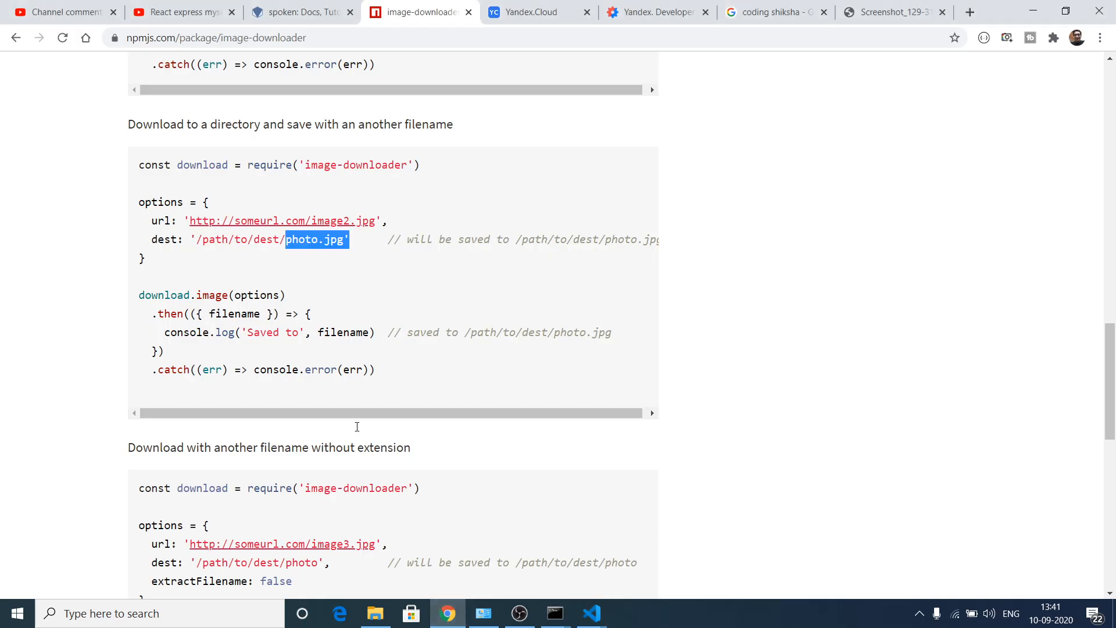
Read the docs' no-extension download example using extractFilename: false.
{"action": "scroll", "scroll_direction": "down", "scroll_amount": 3}
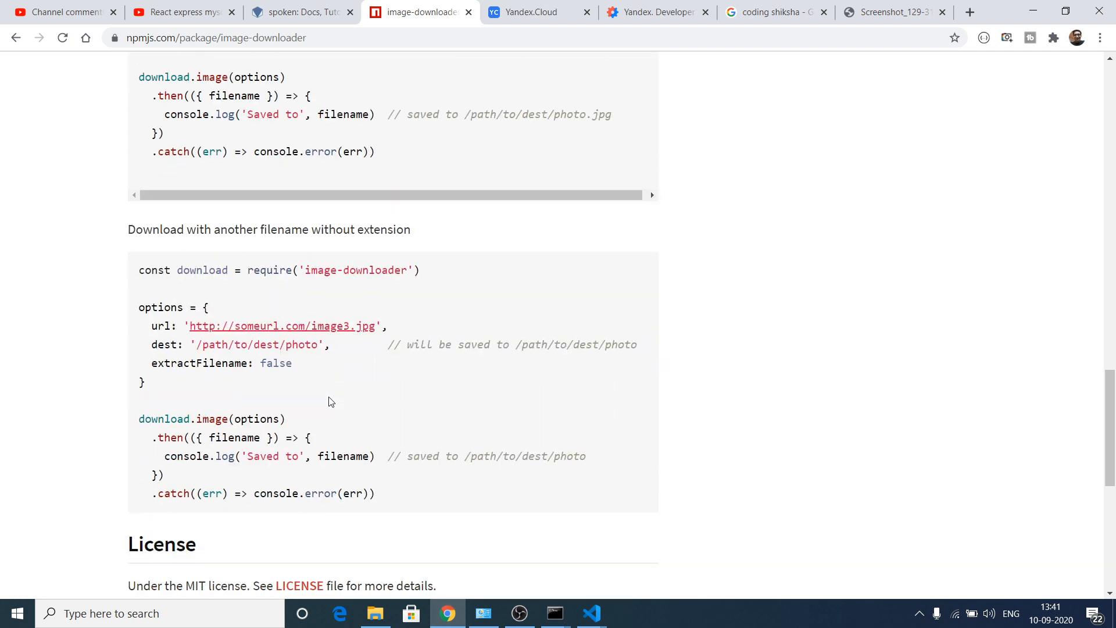
{"action": "scroll", "scroll_direction": "down", "scroll_amount": 3}
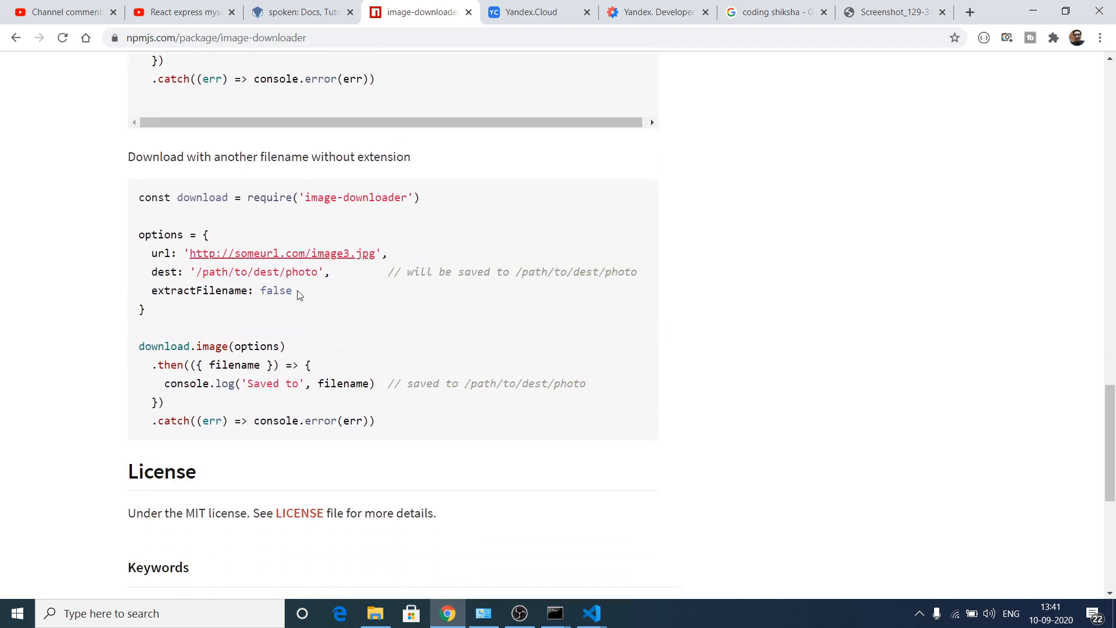
{"action": "mouse_move", "coordinate": [121, 156]}
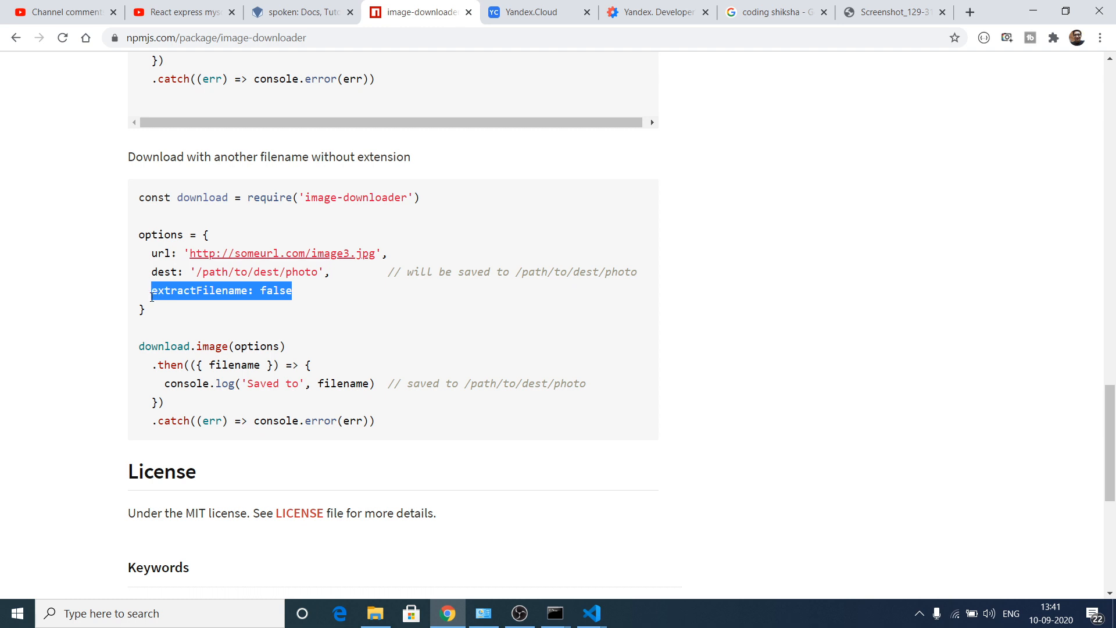
{"action": "mouse_move", "coordinate": [584, 583]}
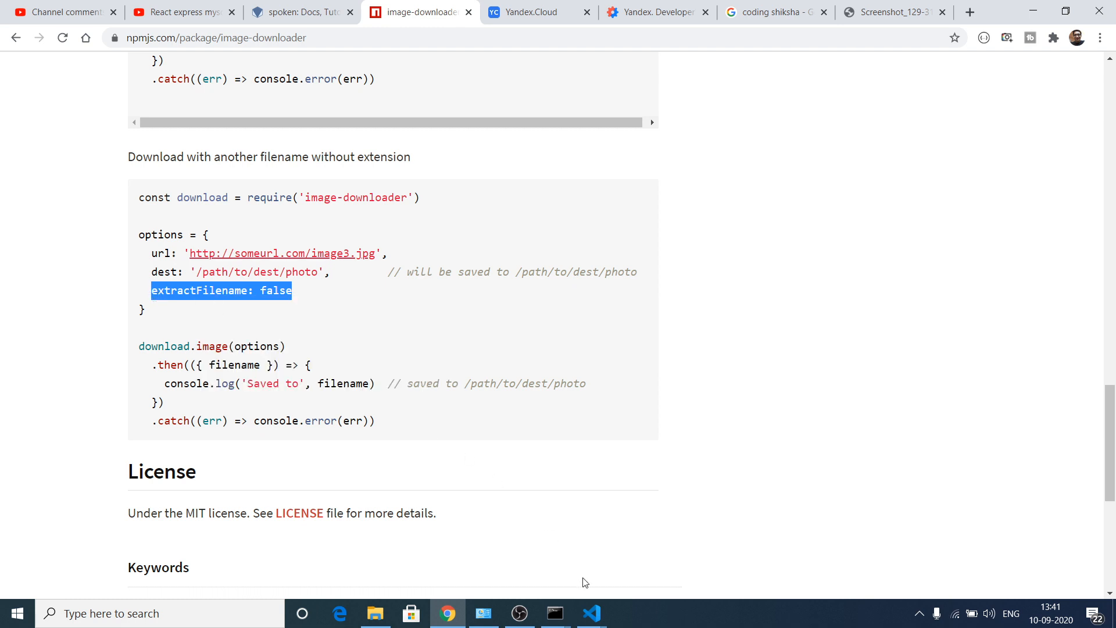
{"action": "left_click", "coordinate": [591, 613]}
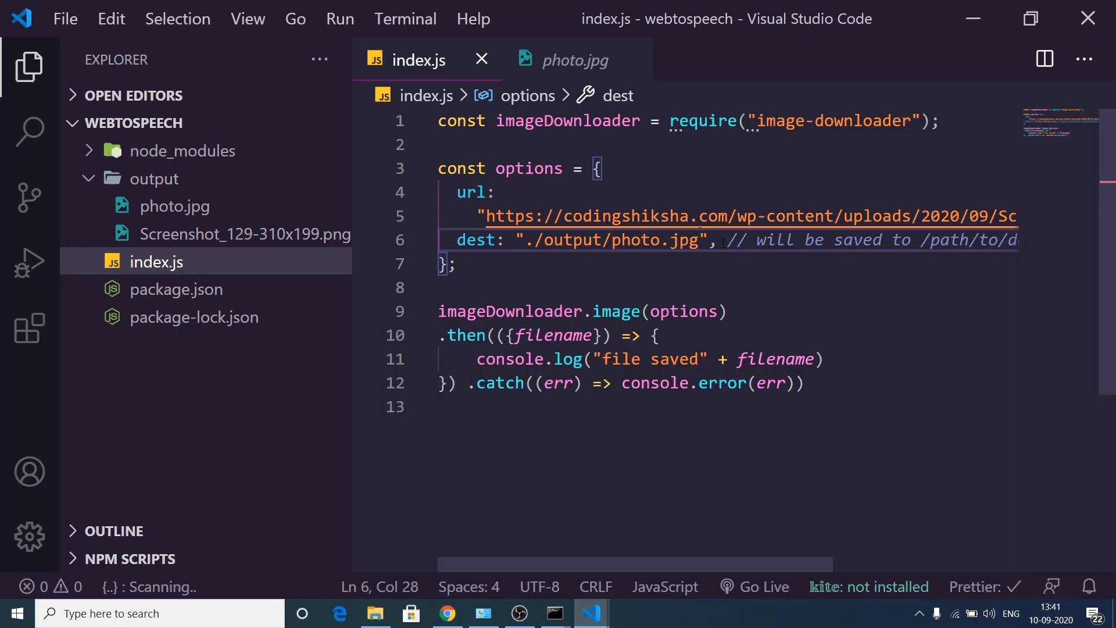
Add extractFilename: false, change dest to ./output/photo, and rerun the script.
{"action": "key", "text": "Enter"}
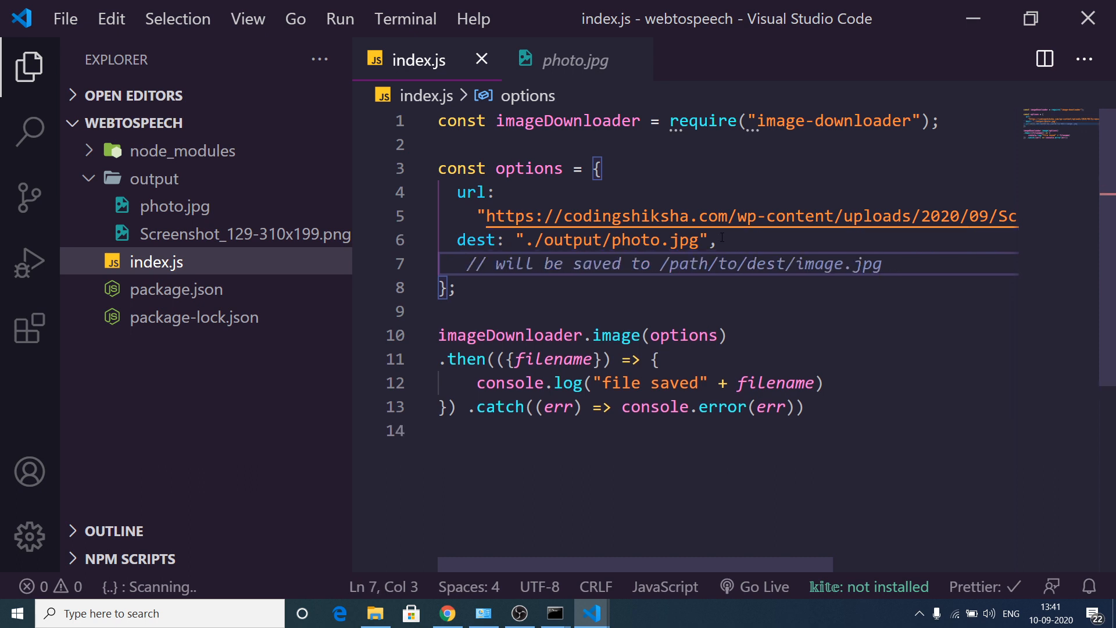
{"action": "type", "text": "extractFilename: false"}
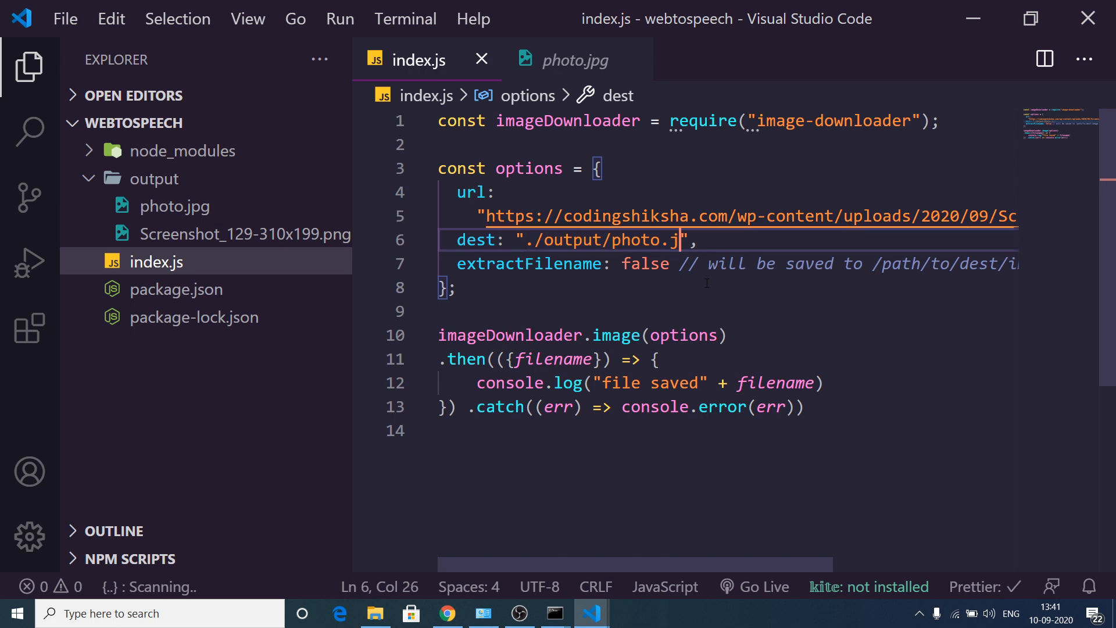
{"action": "key", "text": "BackSpace"}
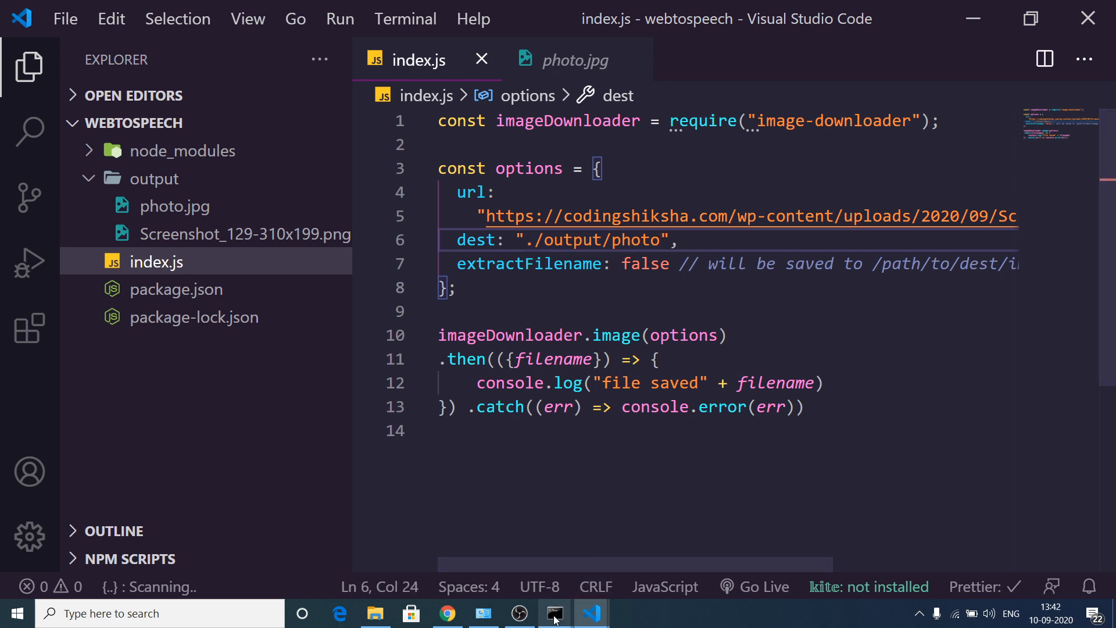
{"action": "left_click", "coordinate": [555, 613]}
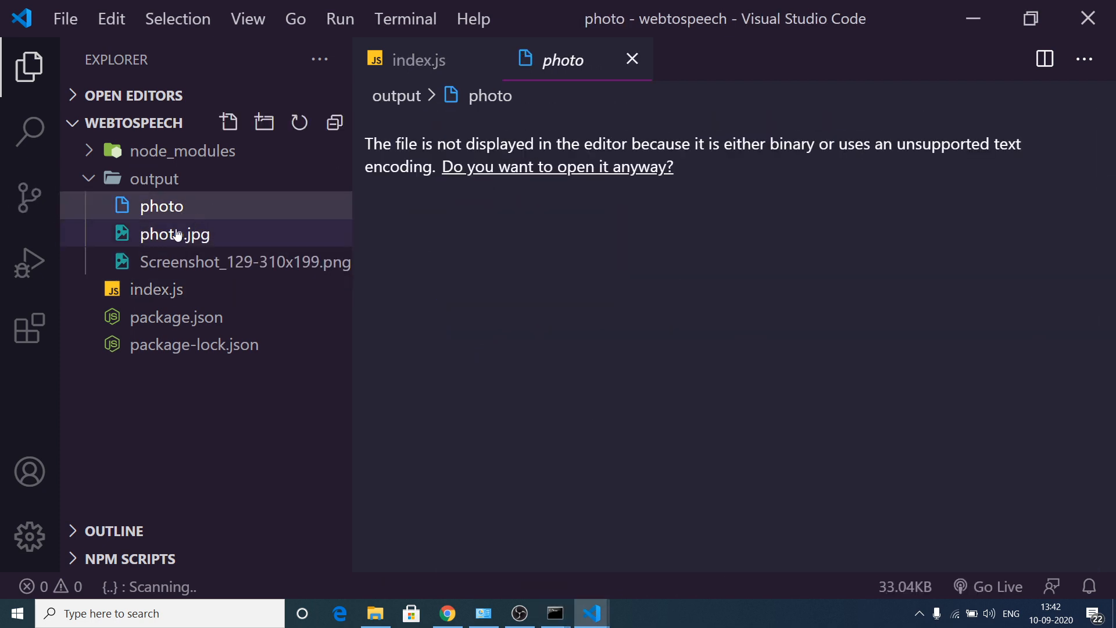
{"action": "left_click", "coordinate": [418, 60]}
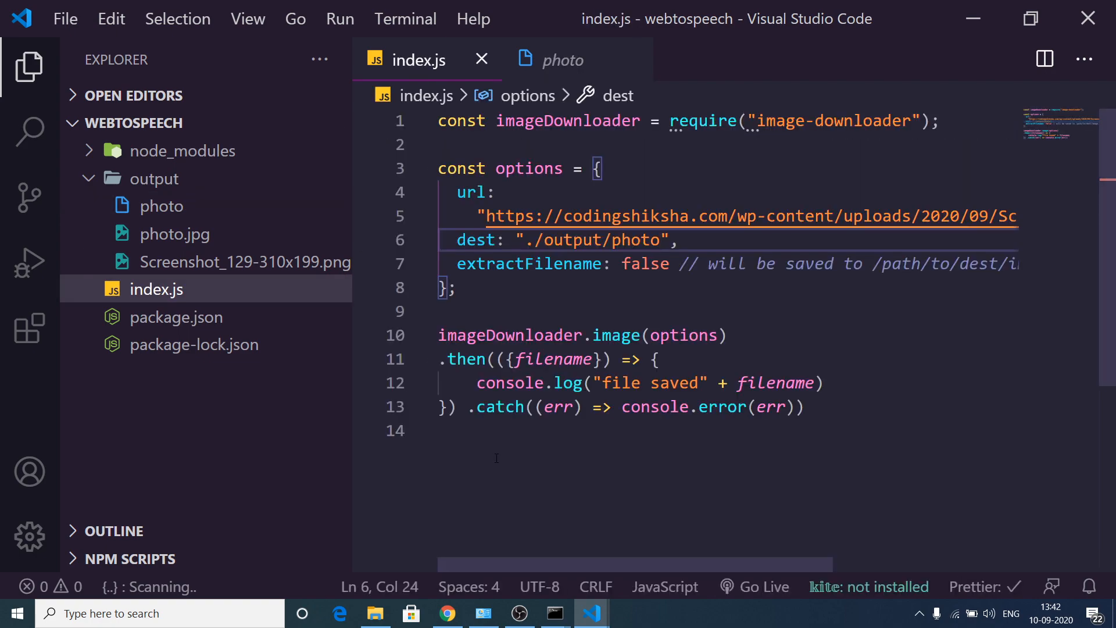
Scroll the image-downloader README from its title down to the extensionless example.
{"action": "left_click", "coordinate": [447, 613]}
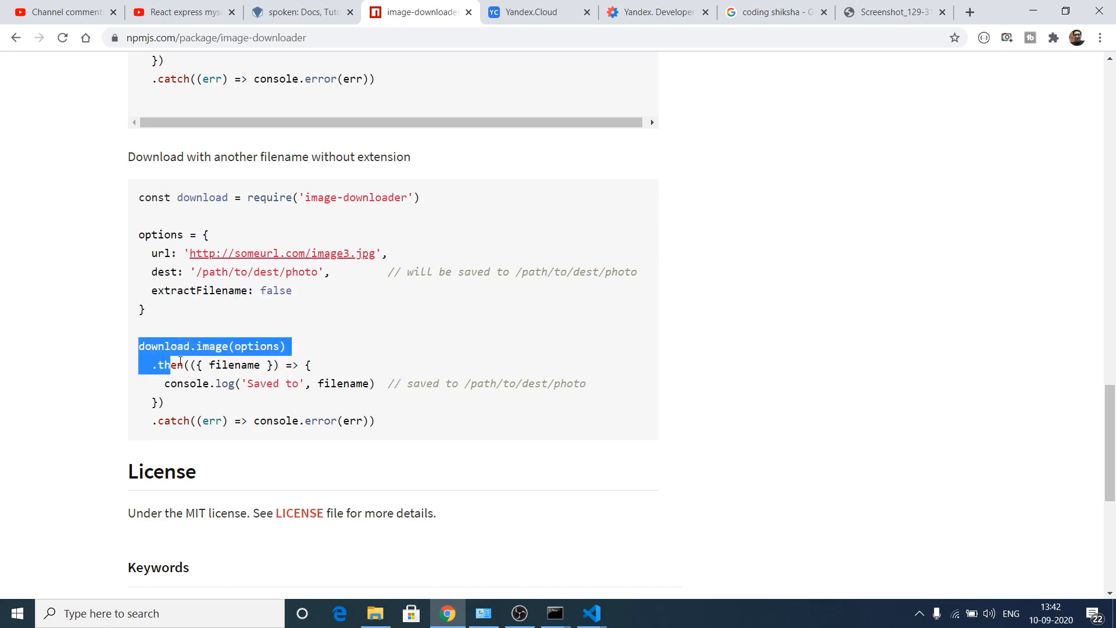
{"action": "scroll", "scroll_direction": "down", "scroll_amount": 3}
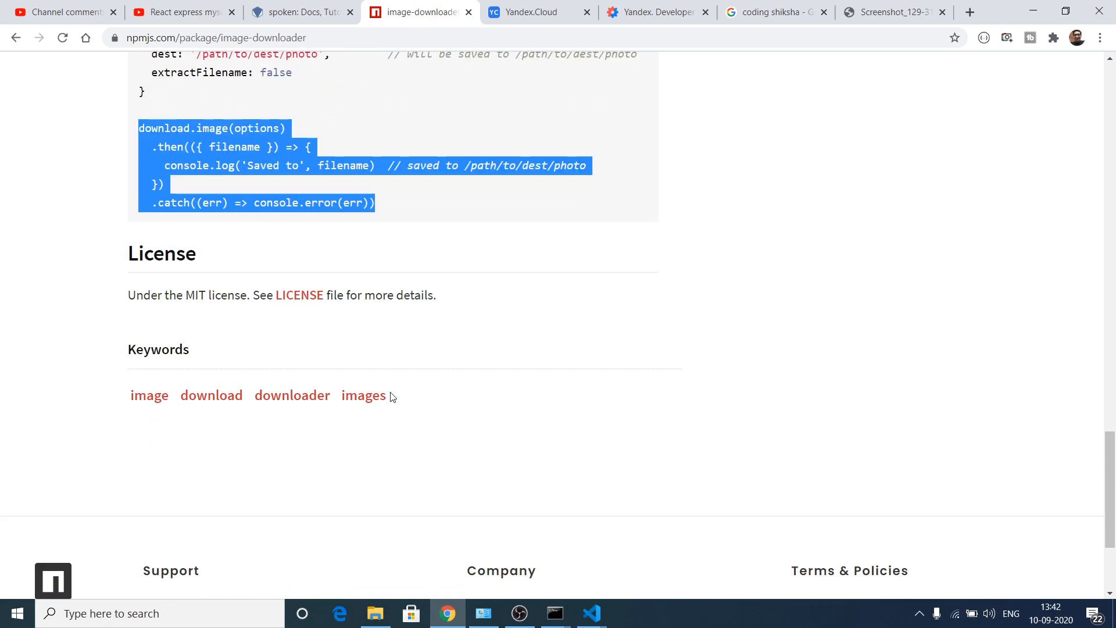
{"action": "scroll", "scroll_direction": "up", "scroll_amount": 3}
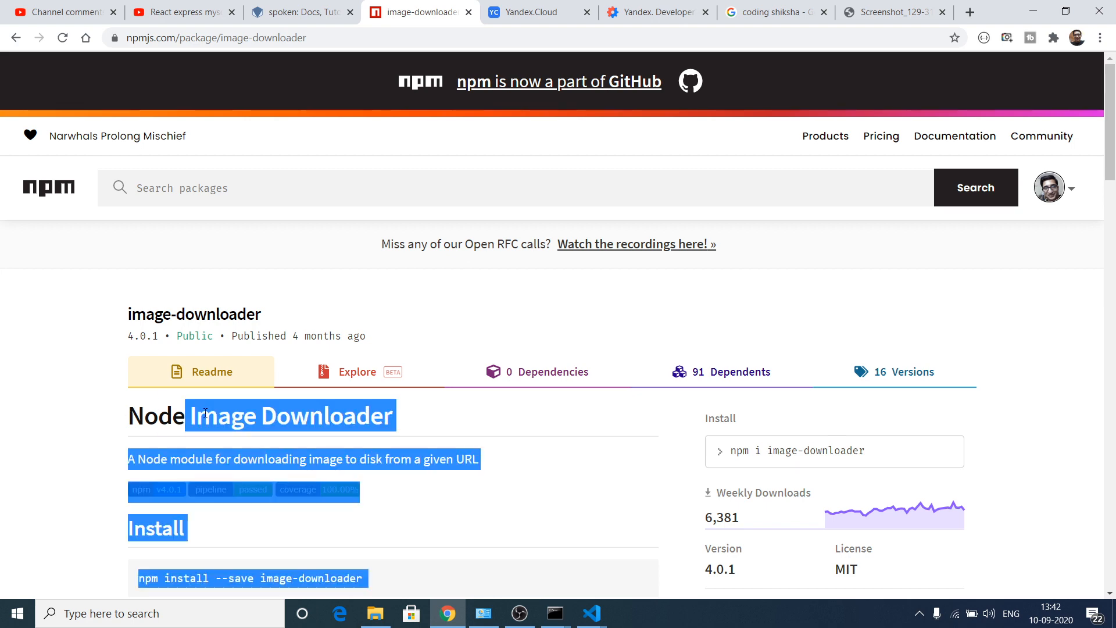
{"action": "double_click", "coordinate": [223, 416]}
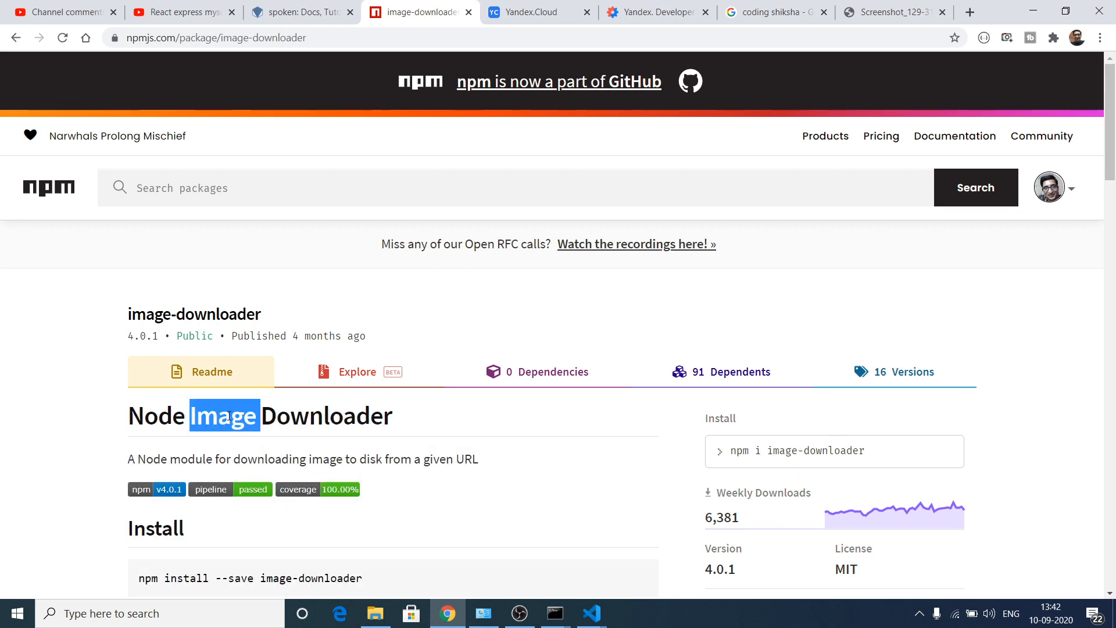
{"action": "scroll", "scroll_direction": "down", "scroll_amount": 3}
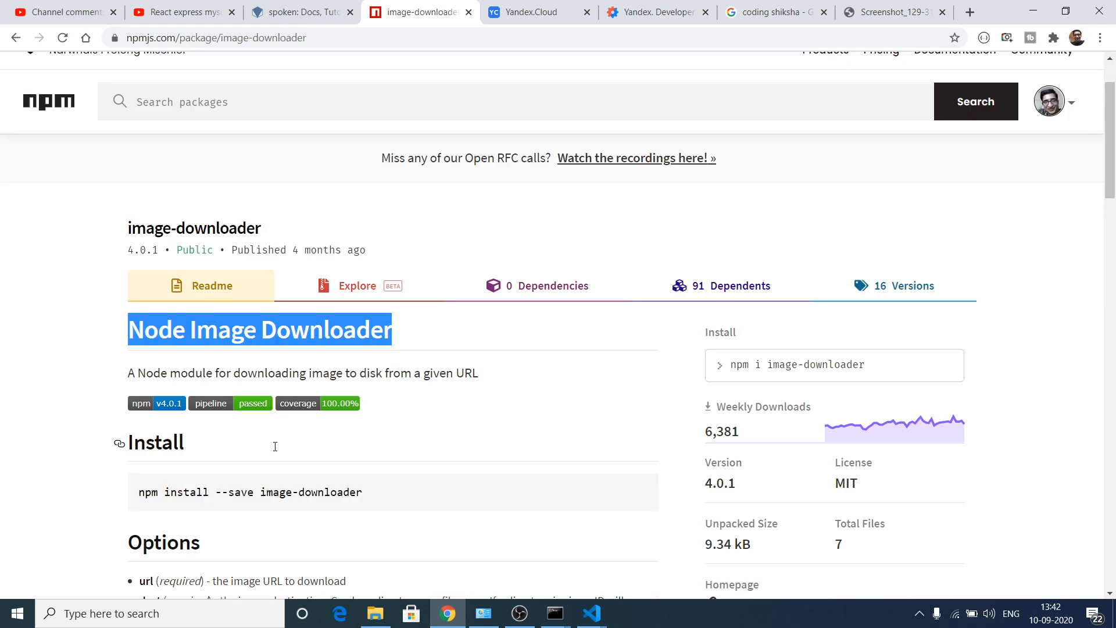
{"action": "scroll", "scroll_direction": "down", "scroll_amount": 3}
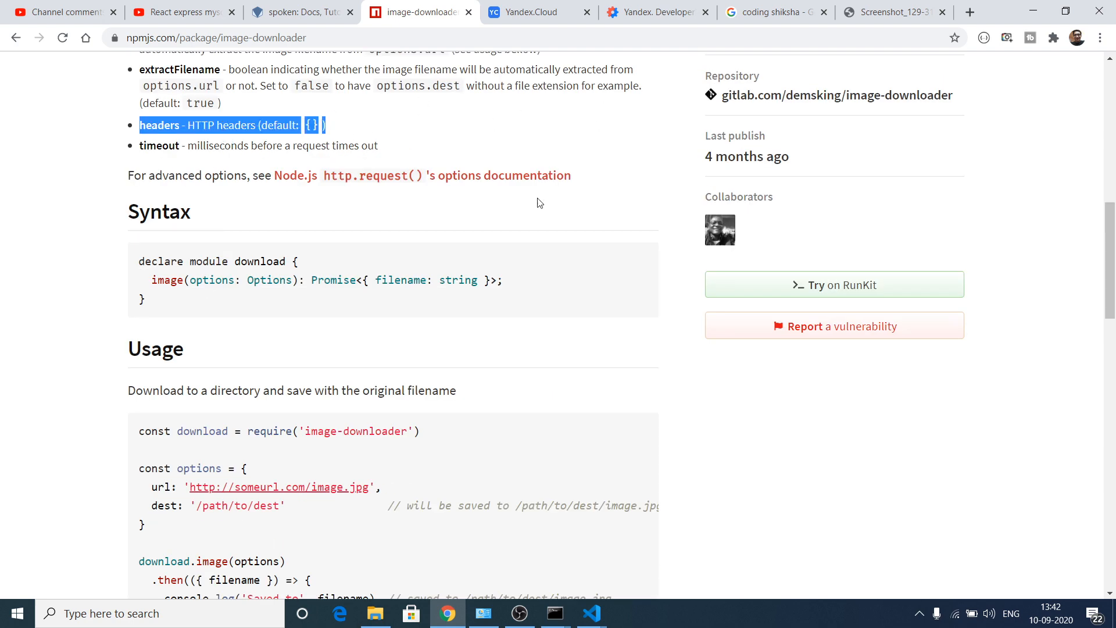
{"action": "scroll", "scroll_direction": "down", "scroll_amount": 3}
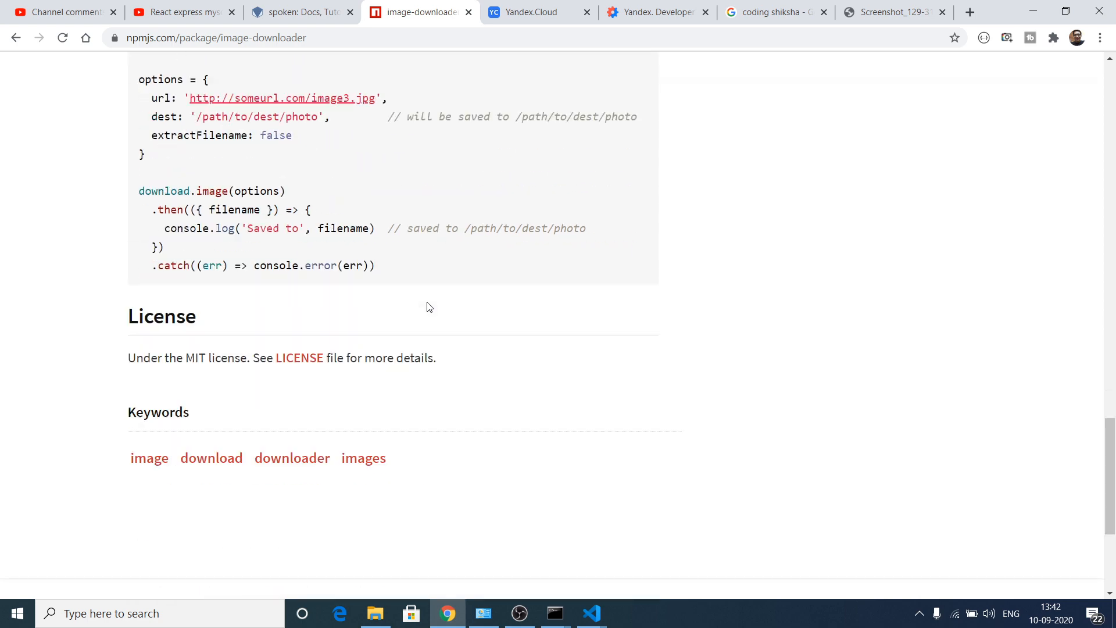